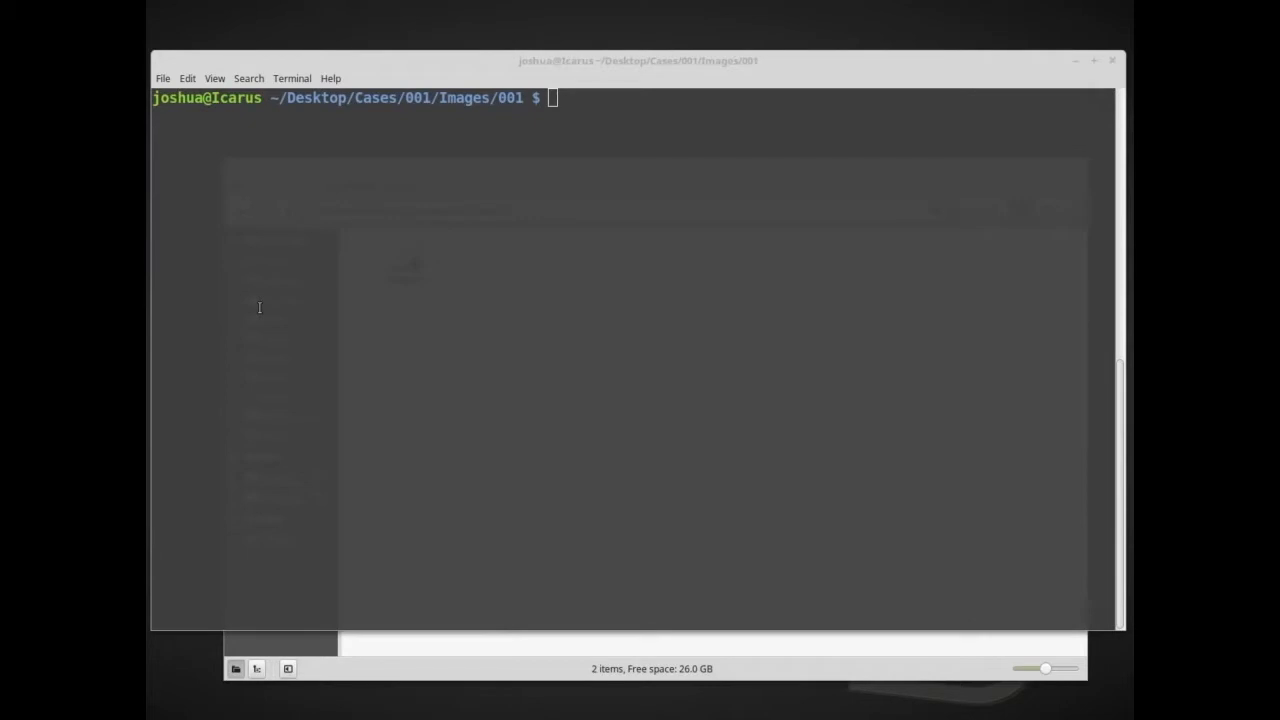
{"action": "mouse_move", "coordinate": [443, 549]}
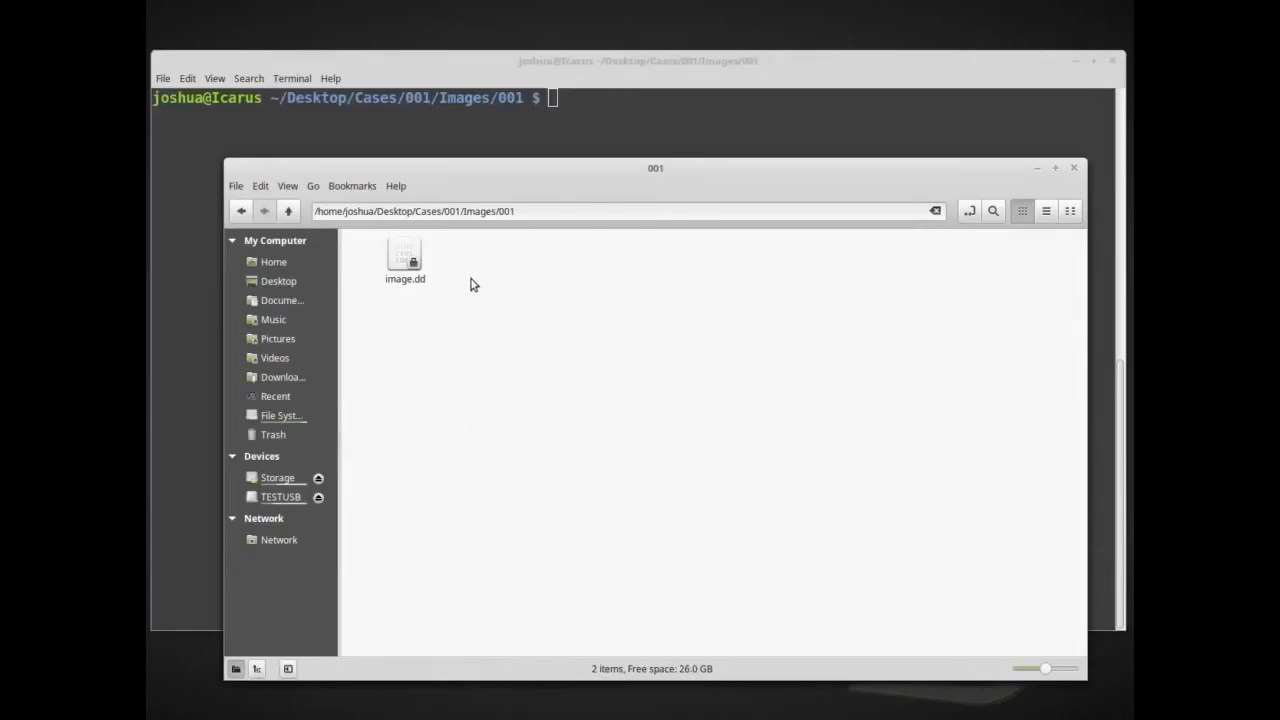
{"action": "mouse_move", "coordinate": [445, 388]}
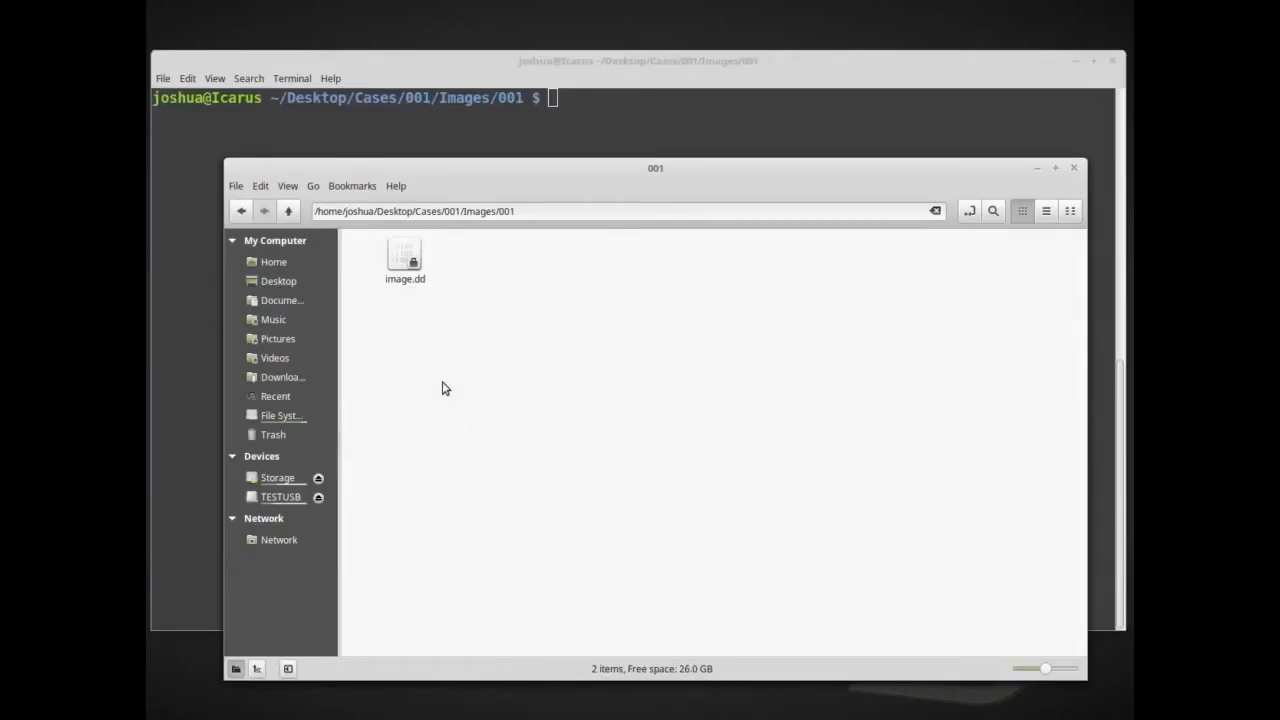
{"action": "mouse_move", "coordinate": [398, 329]}
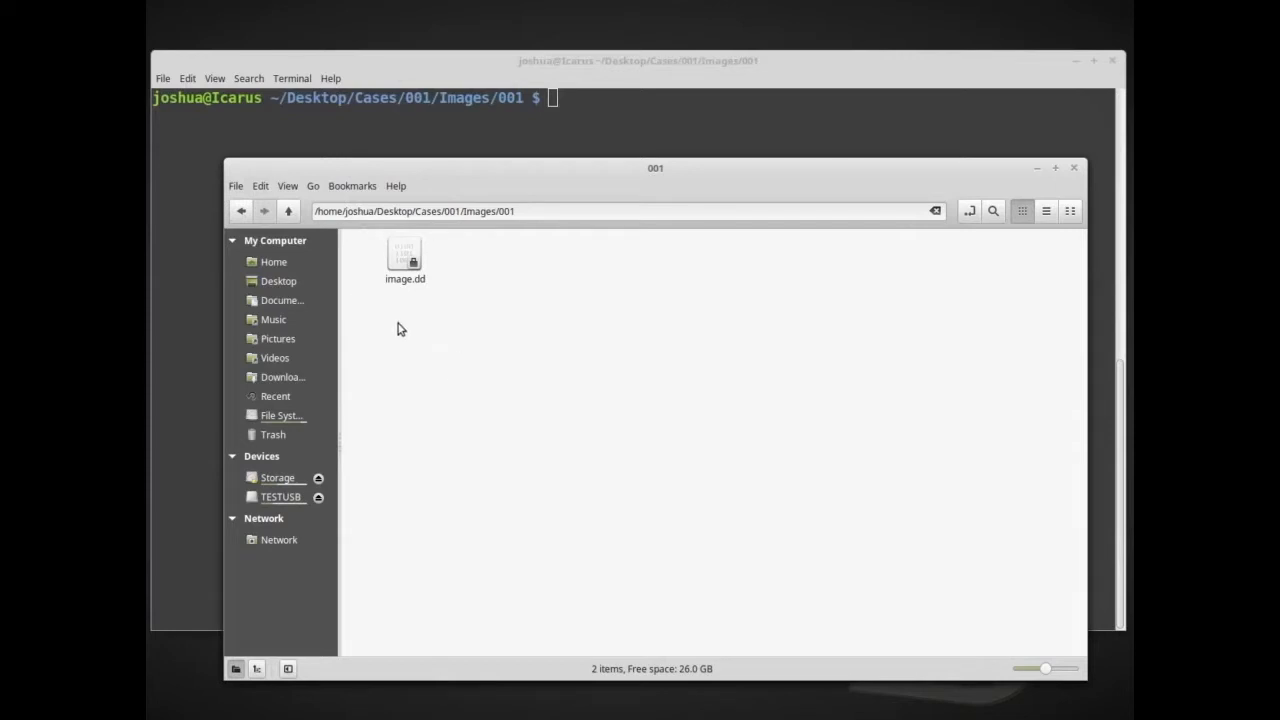
{"action": "mouse_move", "coordinate": [619, 123]}
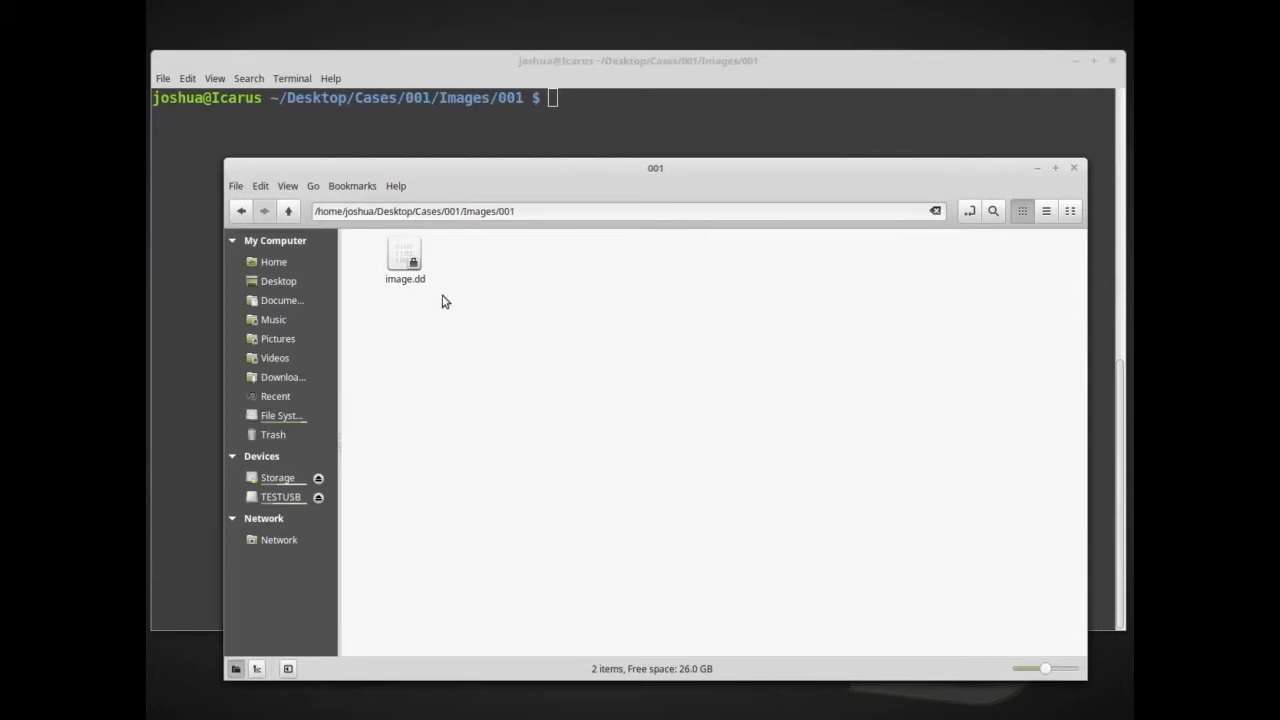
Select the 4.1 GB image.dd disk image in Cases/001/Images/001.
{"action": "left_click", "coordinate": [404, 255]}
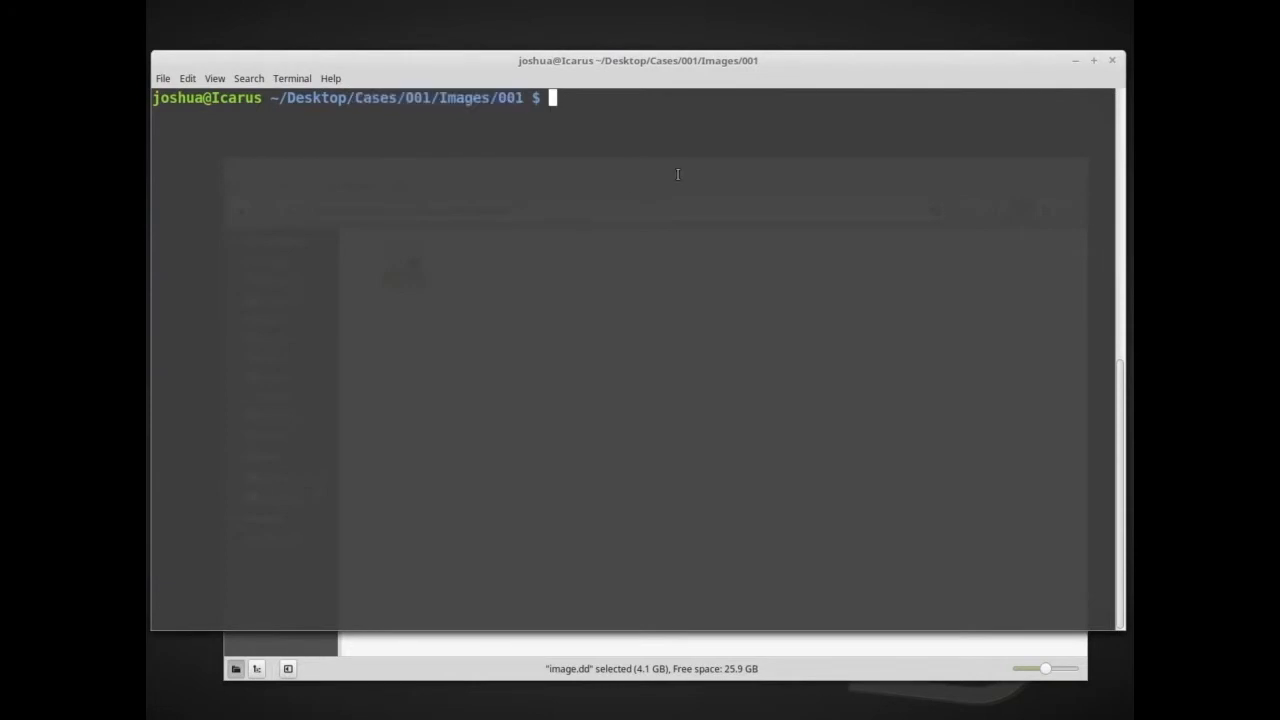
List the folder with ls and ls -lha, showing image.dd at 3.8G owned by root.
{"action": "type", "text": "ls"}
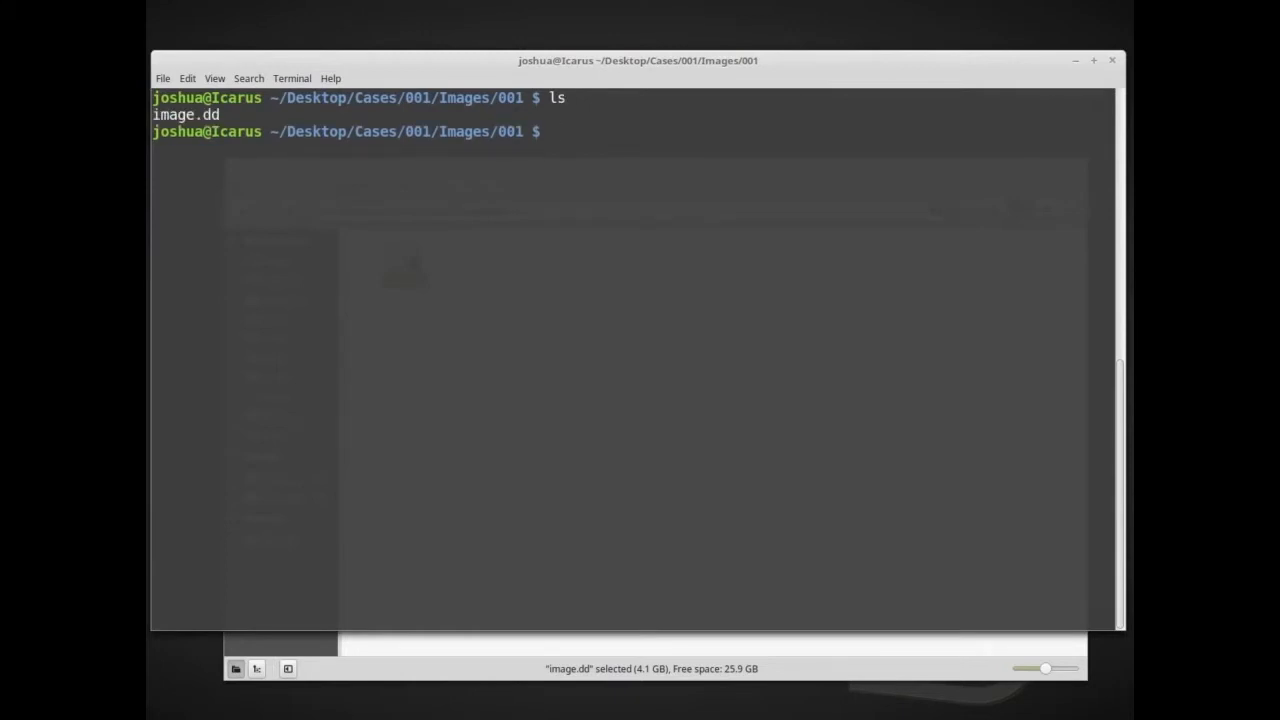
{"action": "type", "text": "ls -lha"}
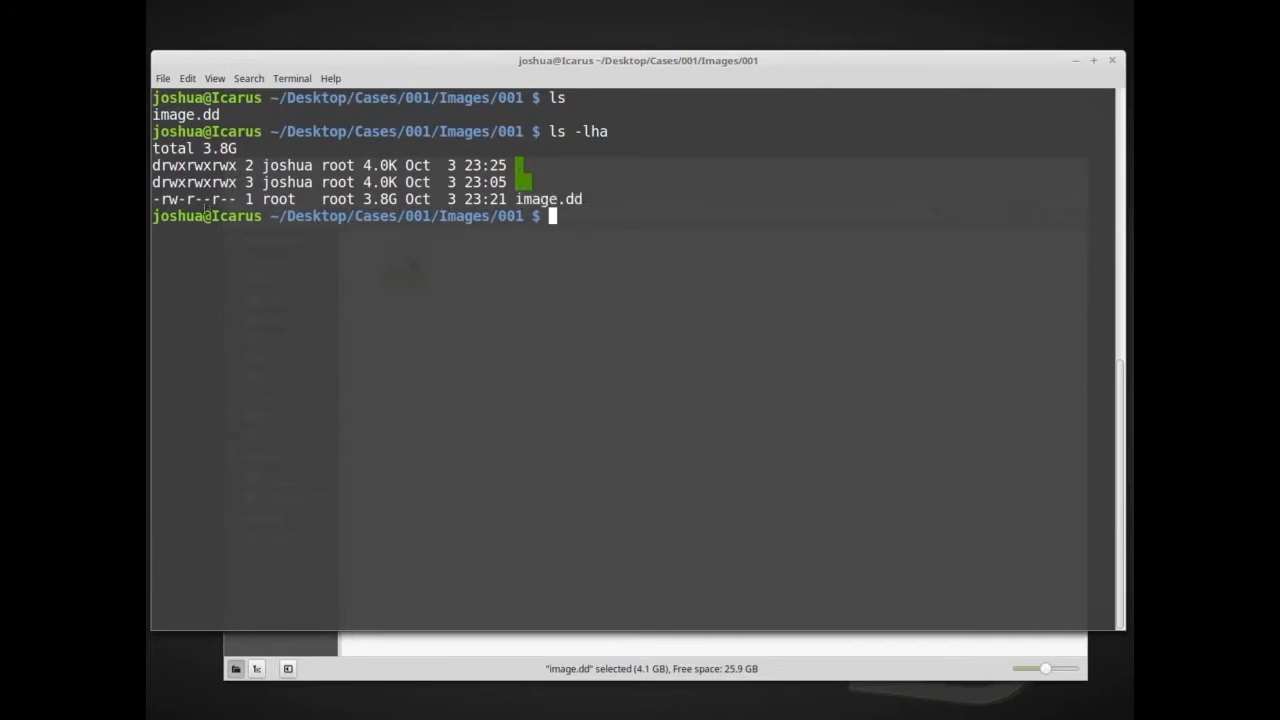
{"action": "double_click", "coordinate": [371, 199]}
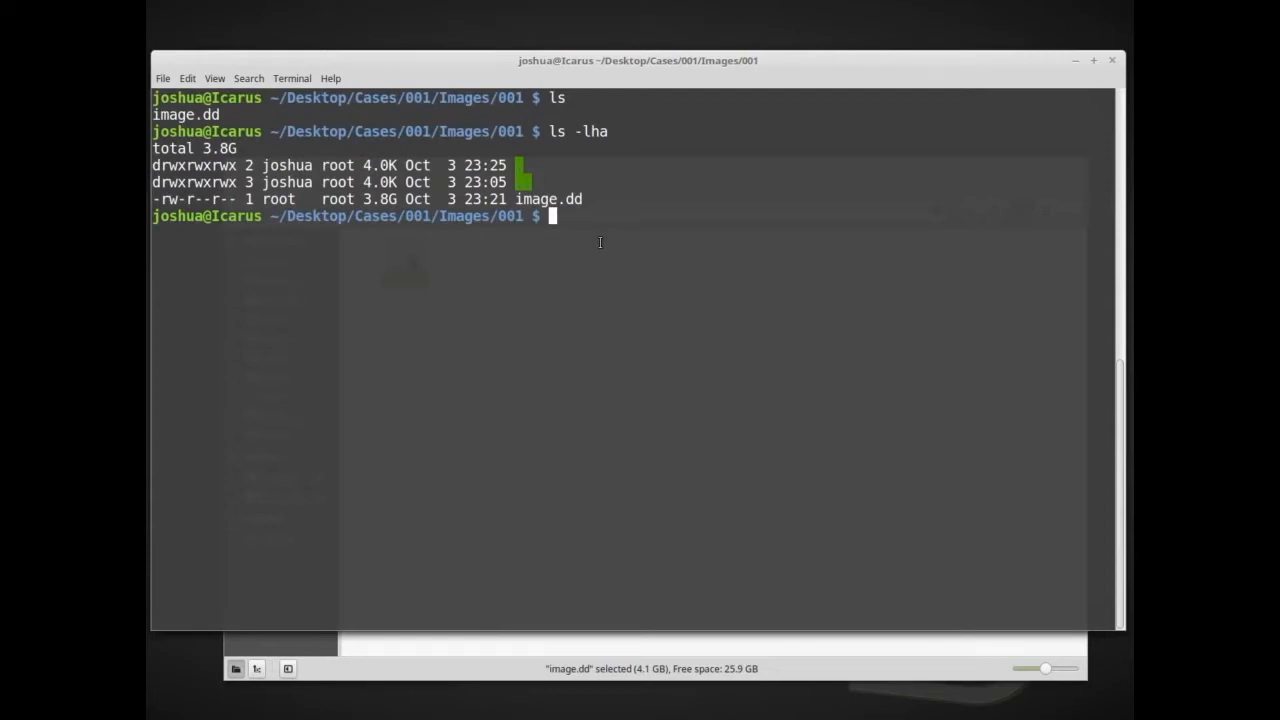
Re-run ls so image.dd appears alone under a fresh prompt.
{"action": "type", "text": "ls"}
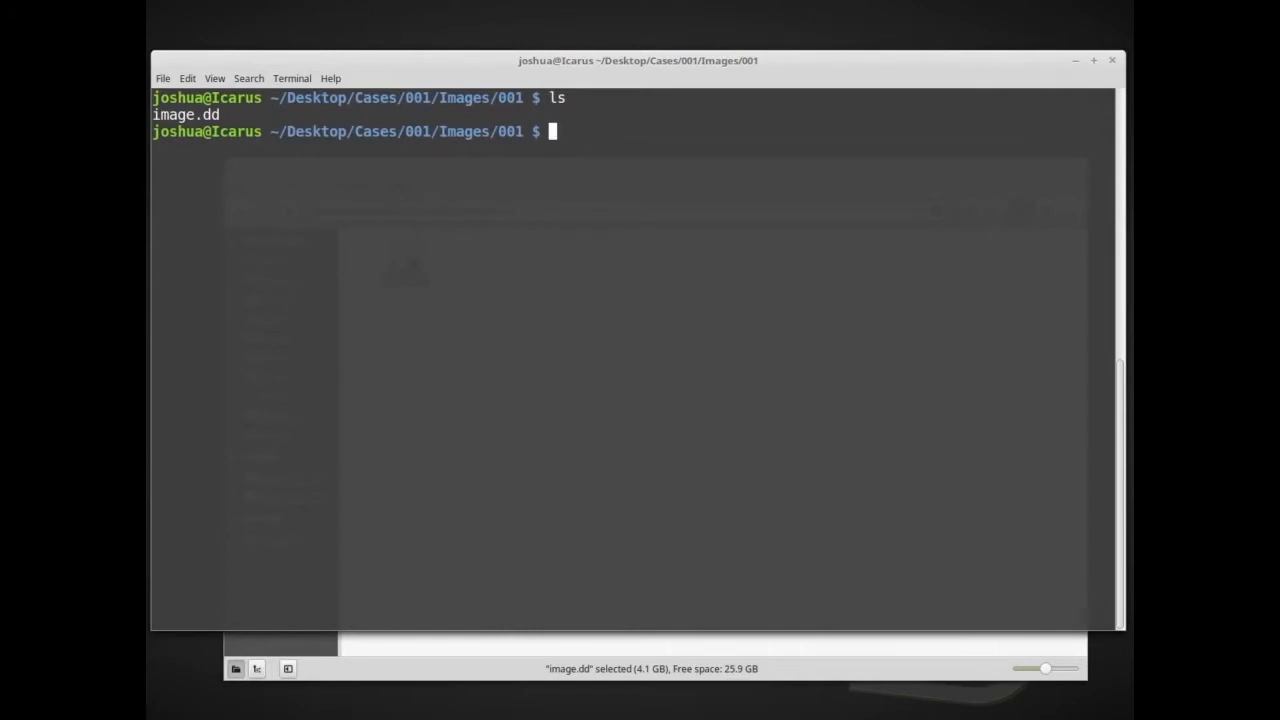
Run tsk_recover -h, then retry with a help flag to print usage and options.
{"action": "type", "text": "tsk_re"}
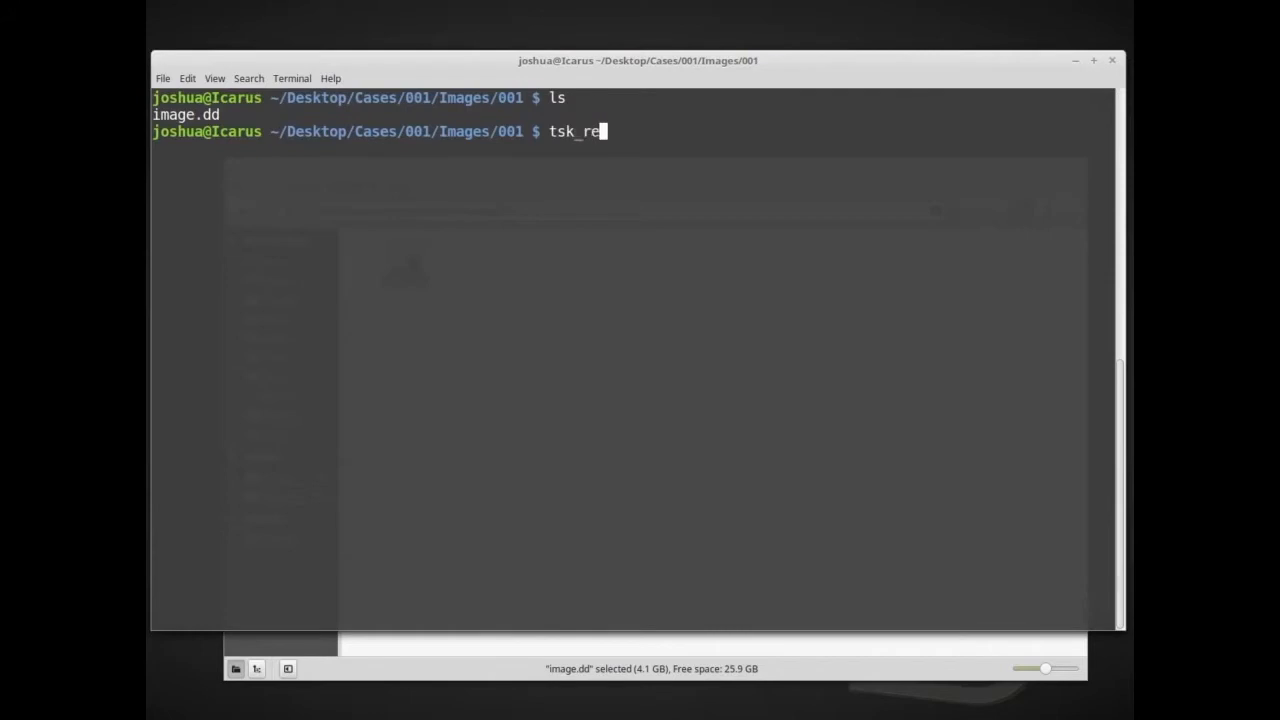
{"action": "type", "text": "cover"}
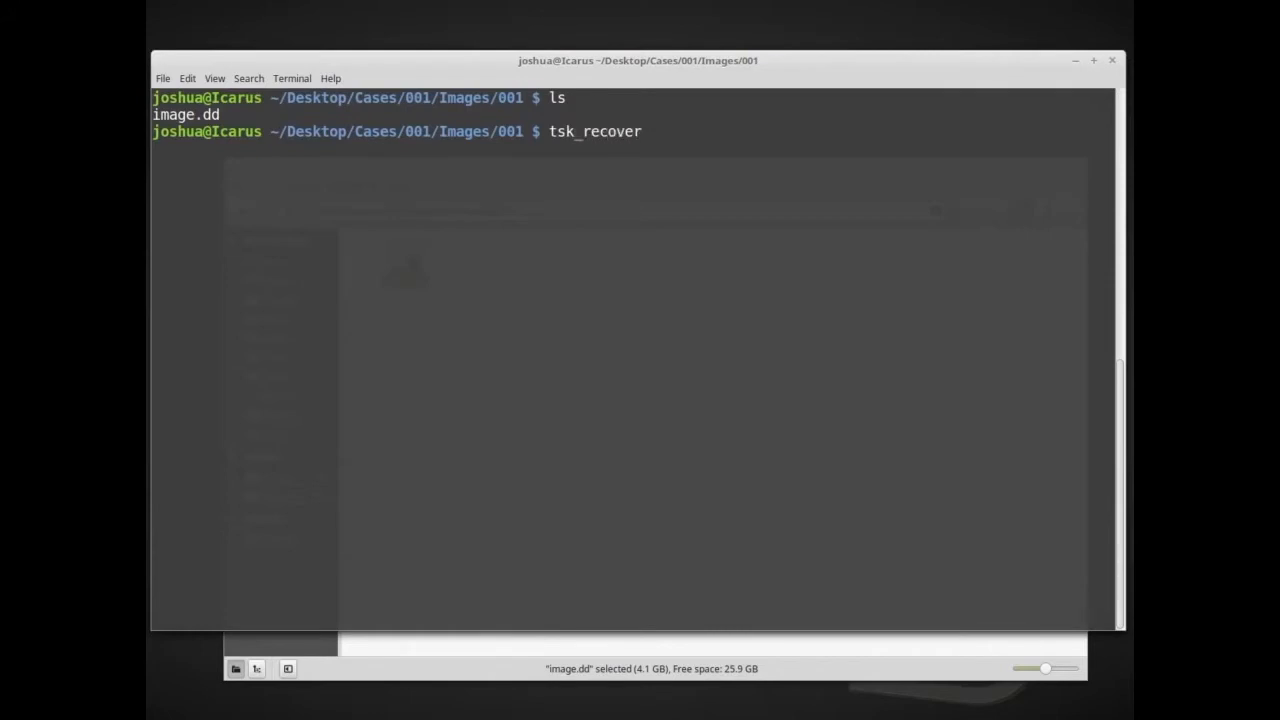
{"action": "type", "text": "-h"}
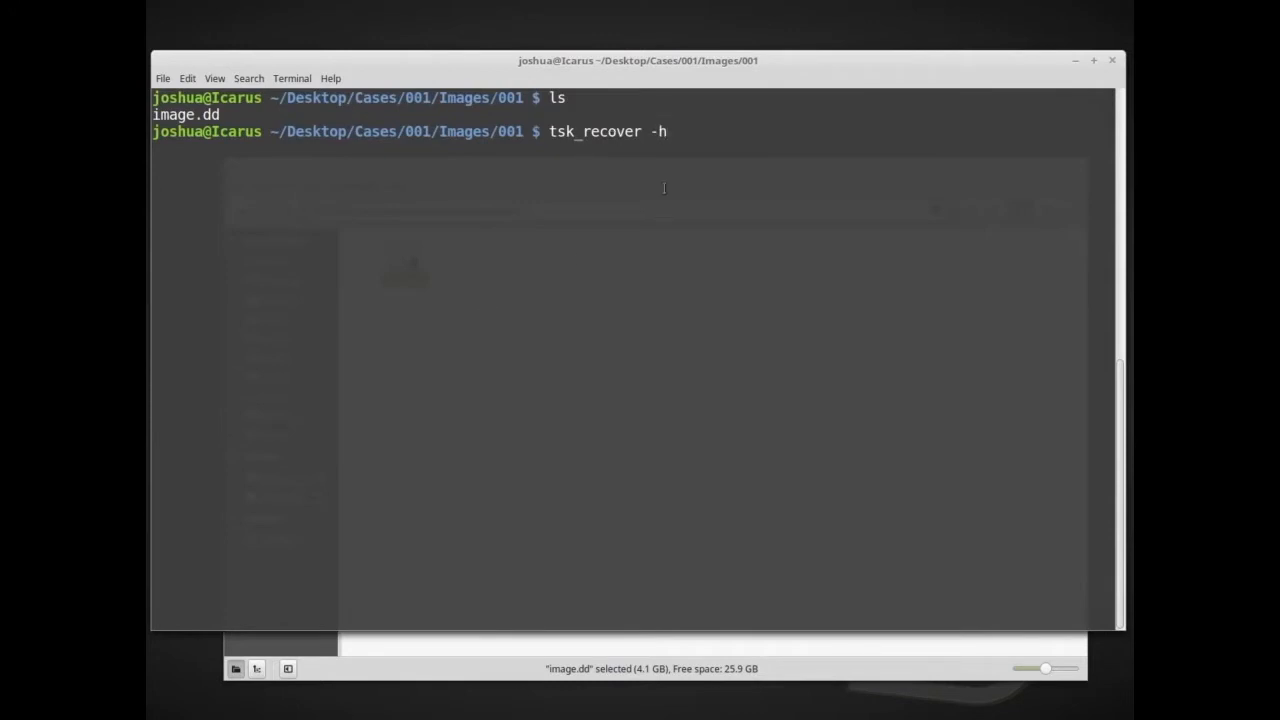
{"action": "type", "text": "-"}
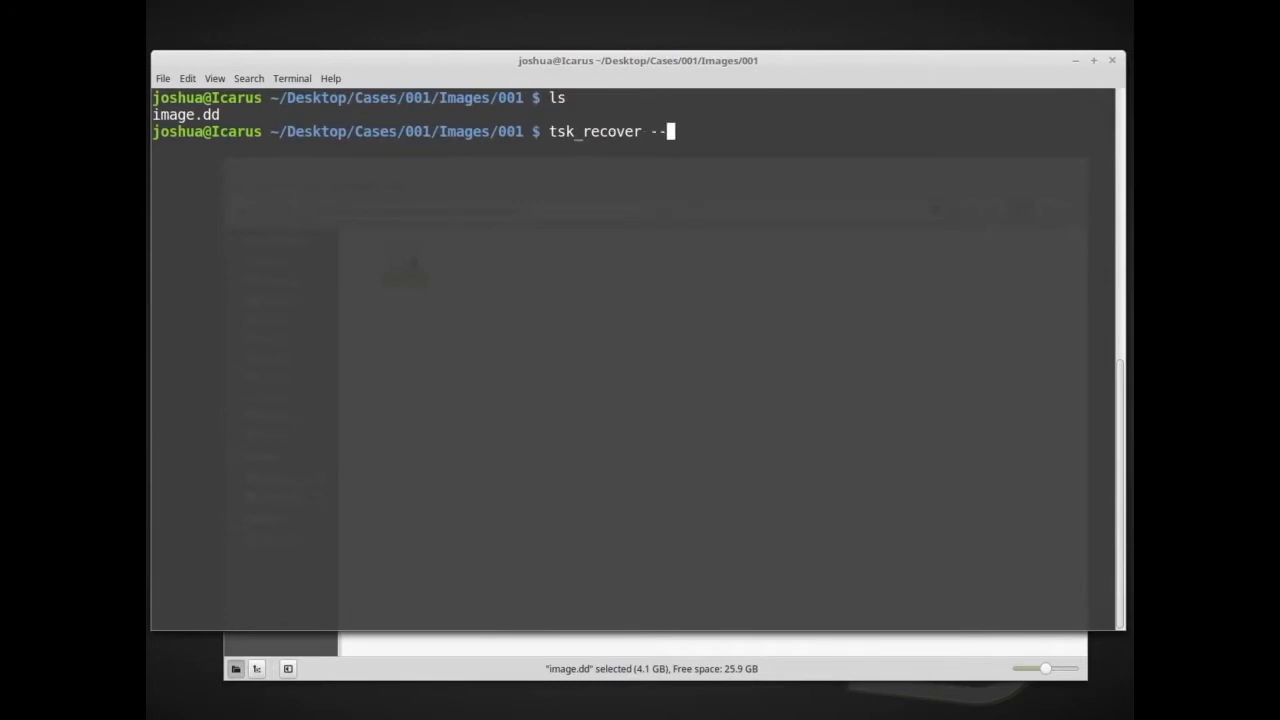
{"action": "type", "text": "he"}
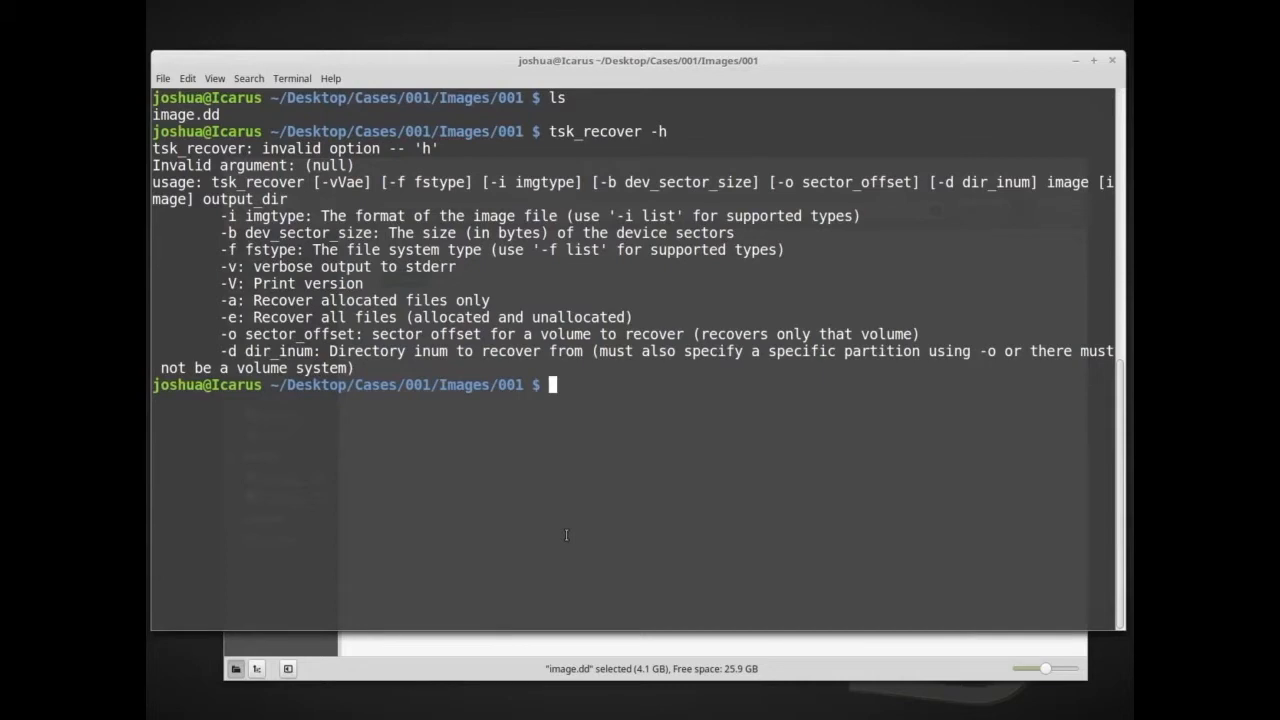
{"action": "mouse_move", "coordinate": [707, 466]}
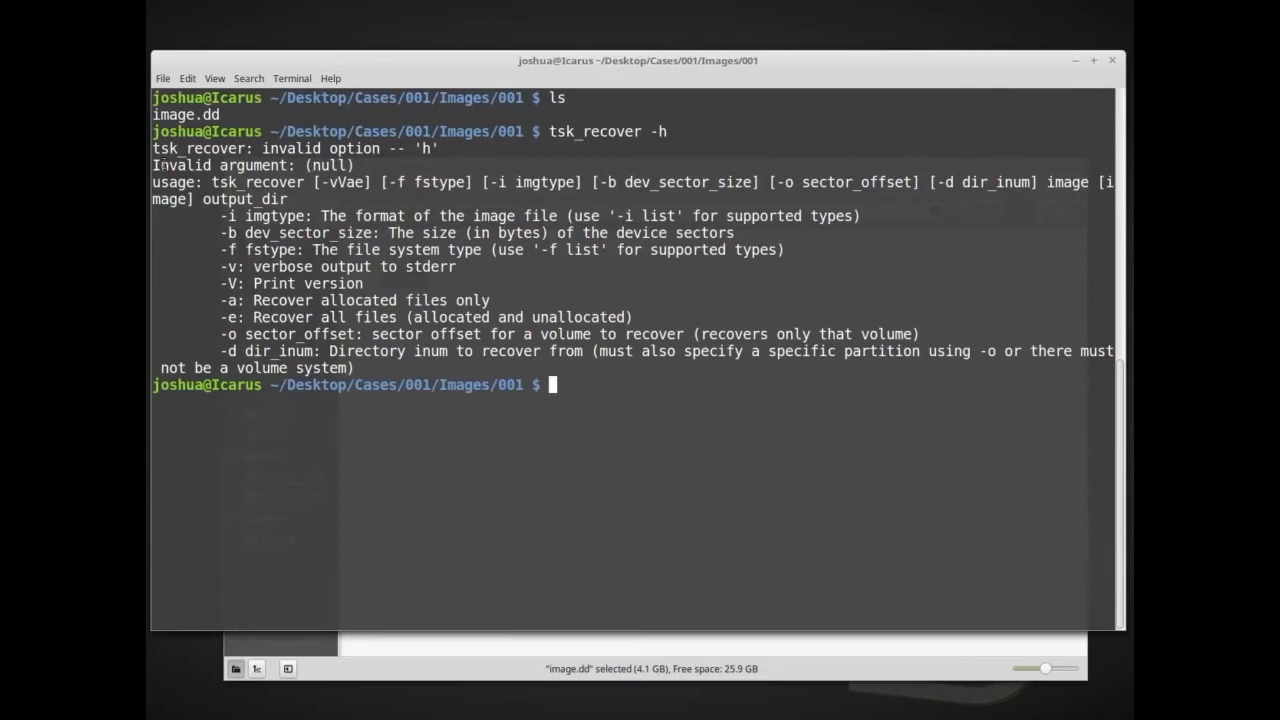
{"action": "mouse_move", "coordinate": [564, 439]}
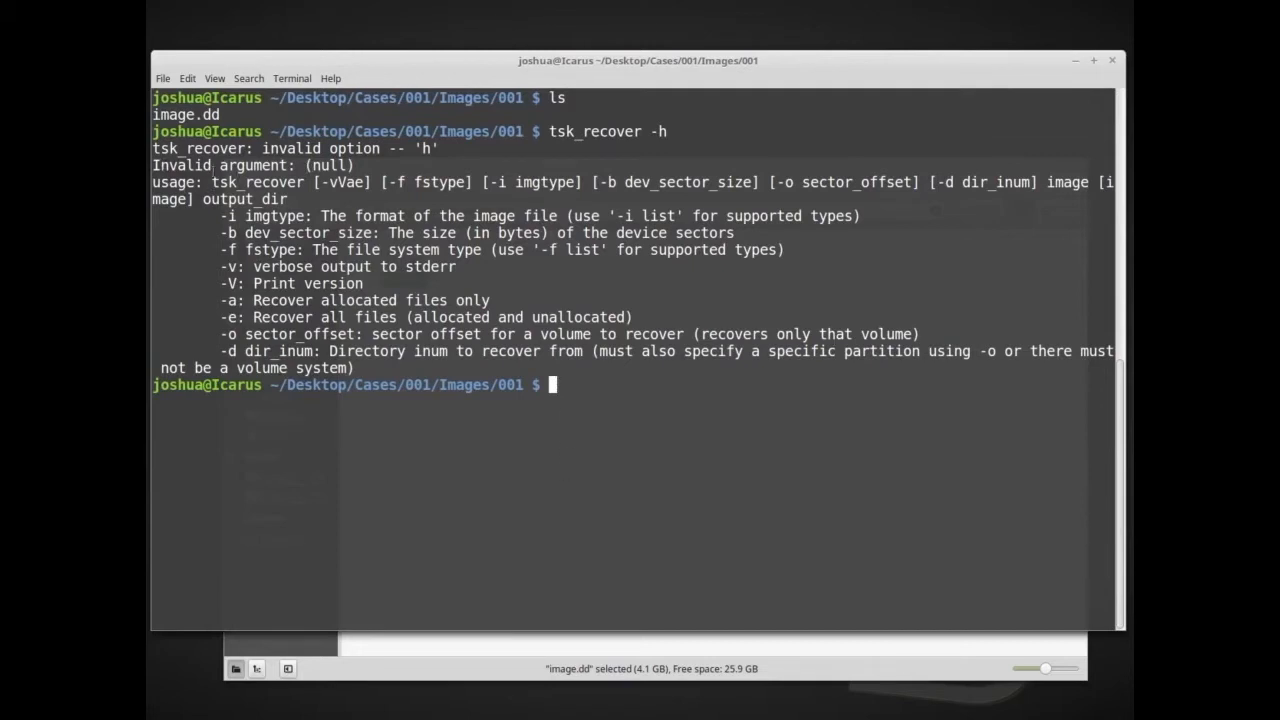
{"action": "double_click", "coordinate": [256, 182]}
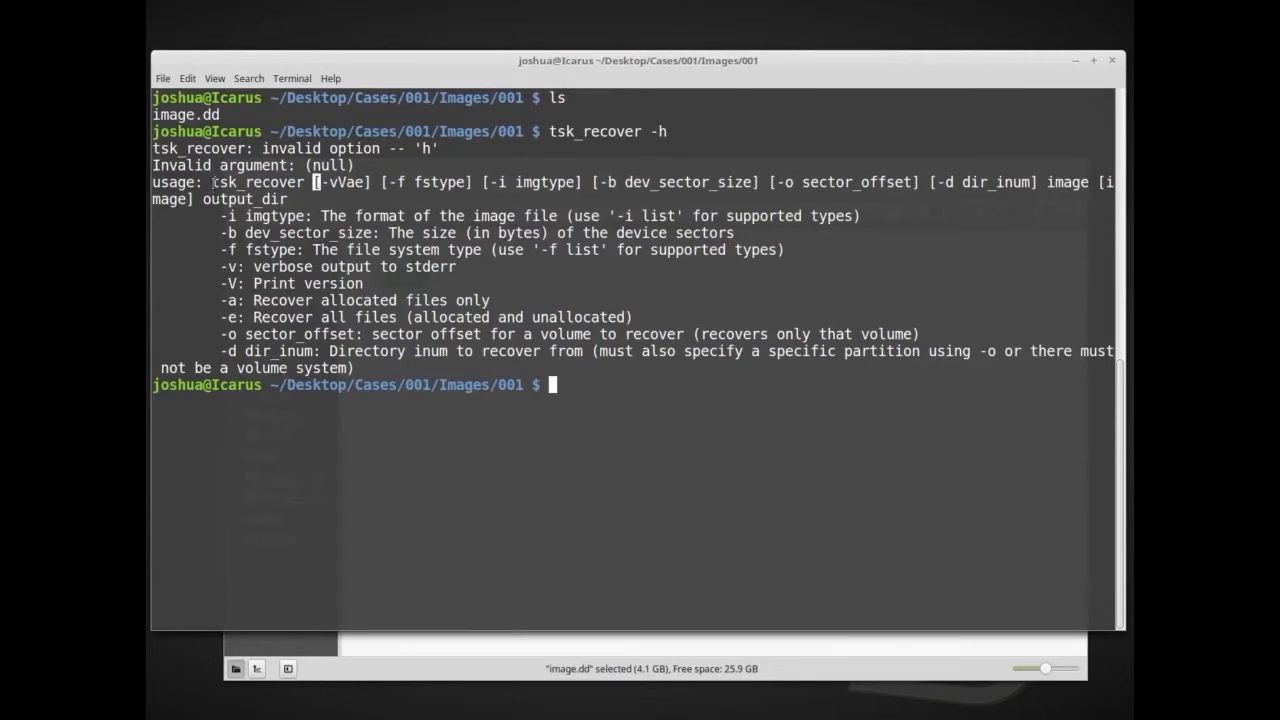
{"action": "double_click", "coordinate": [258, 182]}
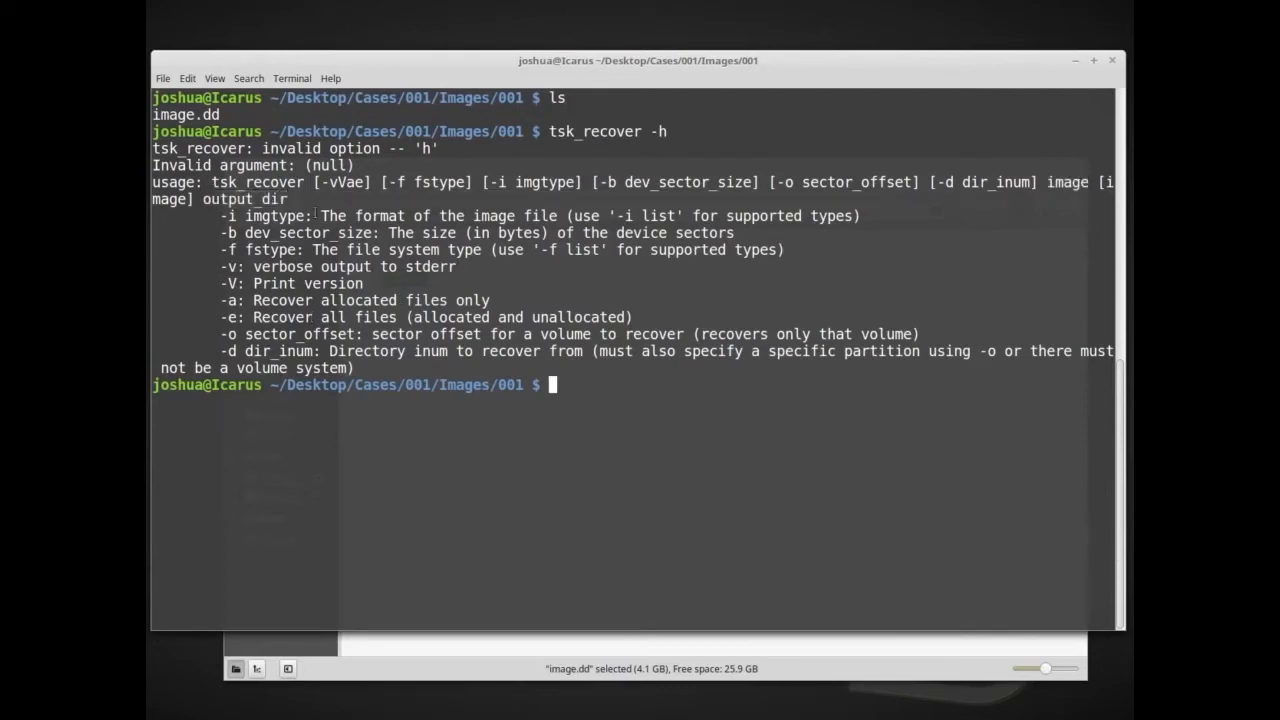
{"action": "double_click", "coordinate": [428, 182]}
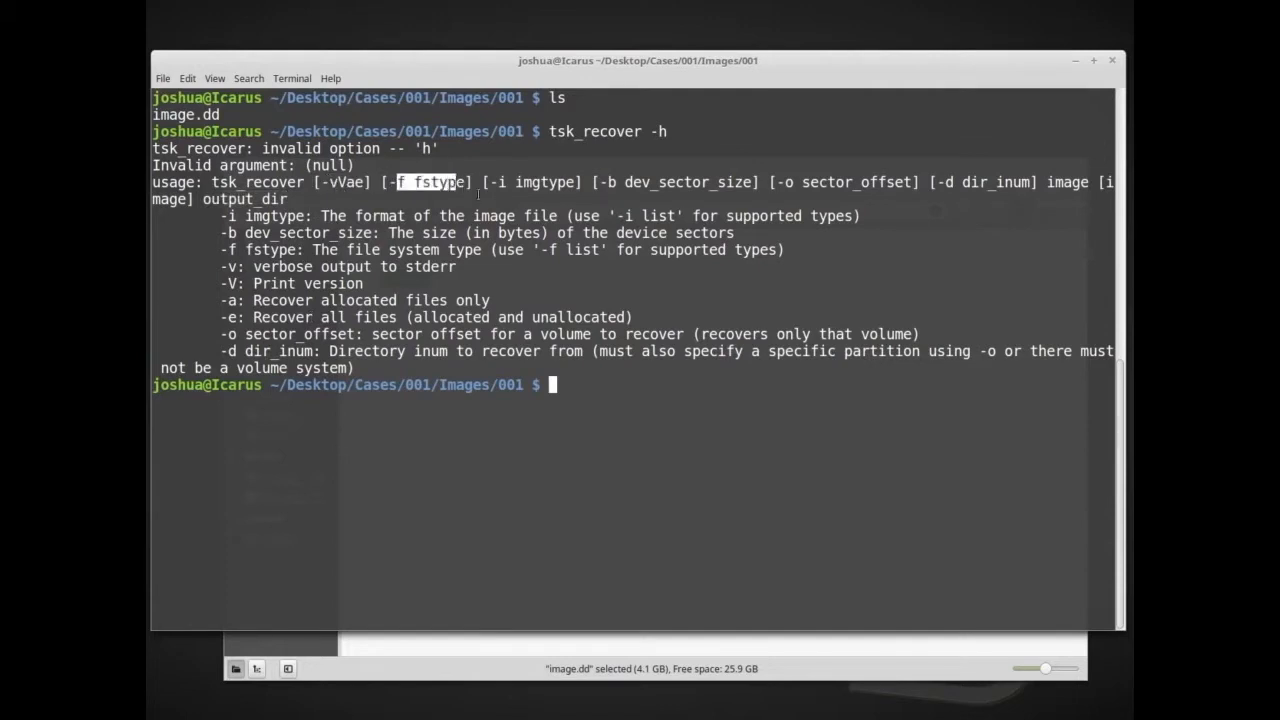
{"action": "left_click", "coordinate": [654, 395]}
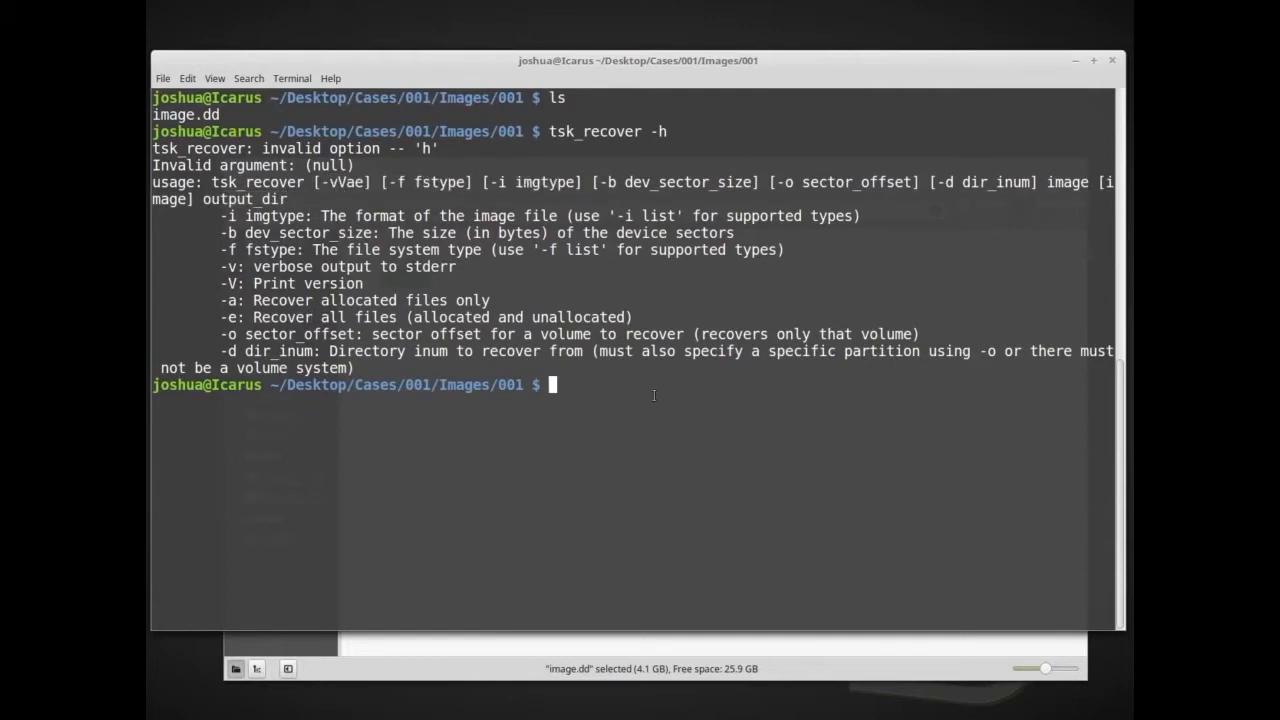
{"action": "mouse_move", "coordinate": [600, 461]}
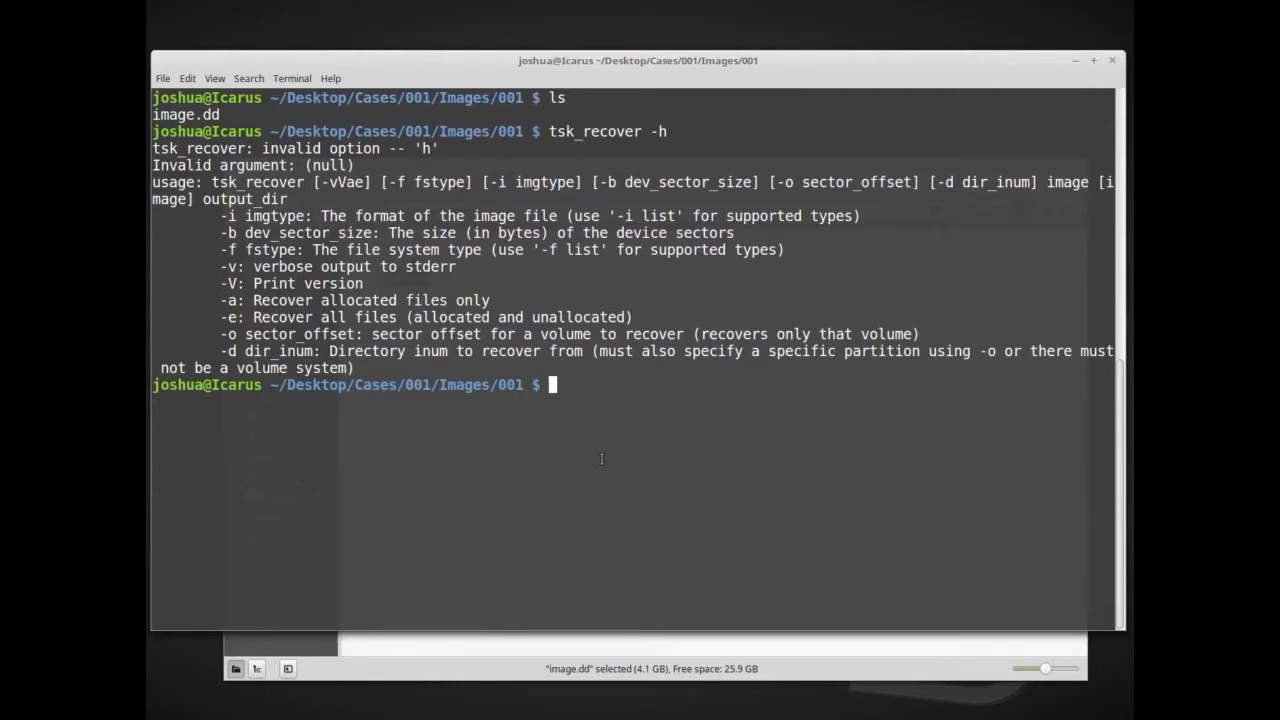
Run tsk_recover -i list to show supported image formats like raw and EnCase.
{"action": "type", "text": "tsk"}
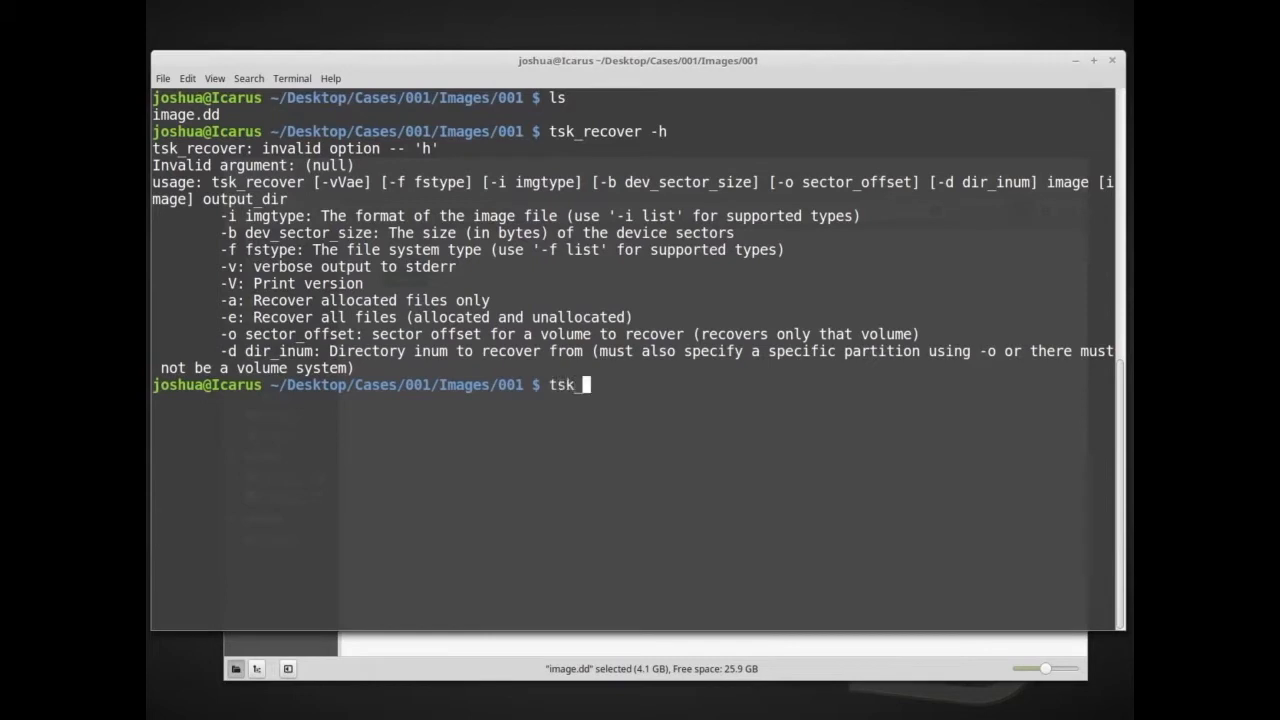
{"action": "type", "text": "_recover -i"}
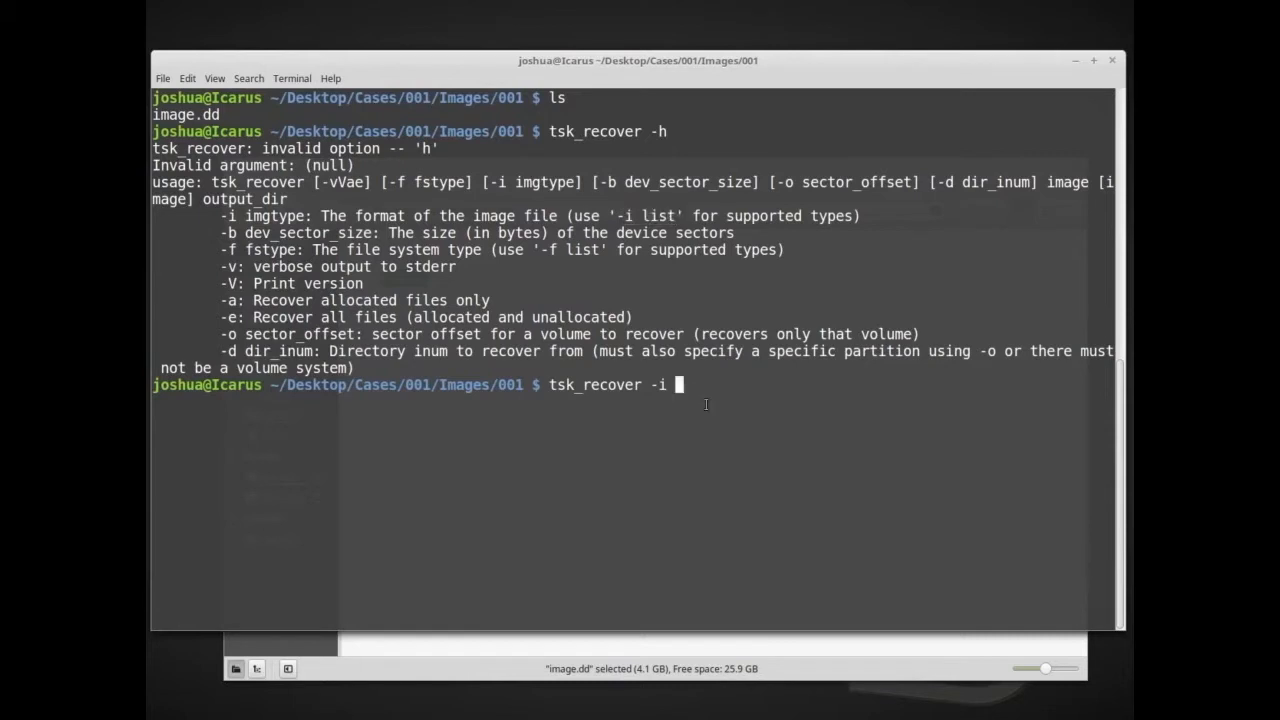
{"action": "type", "text": "list"}
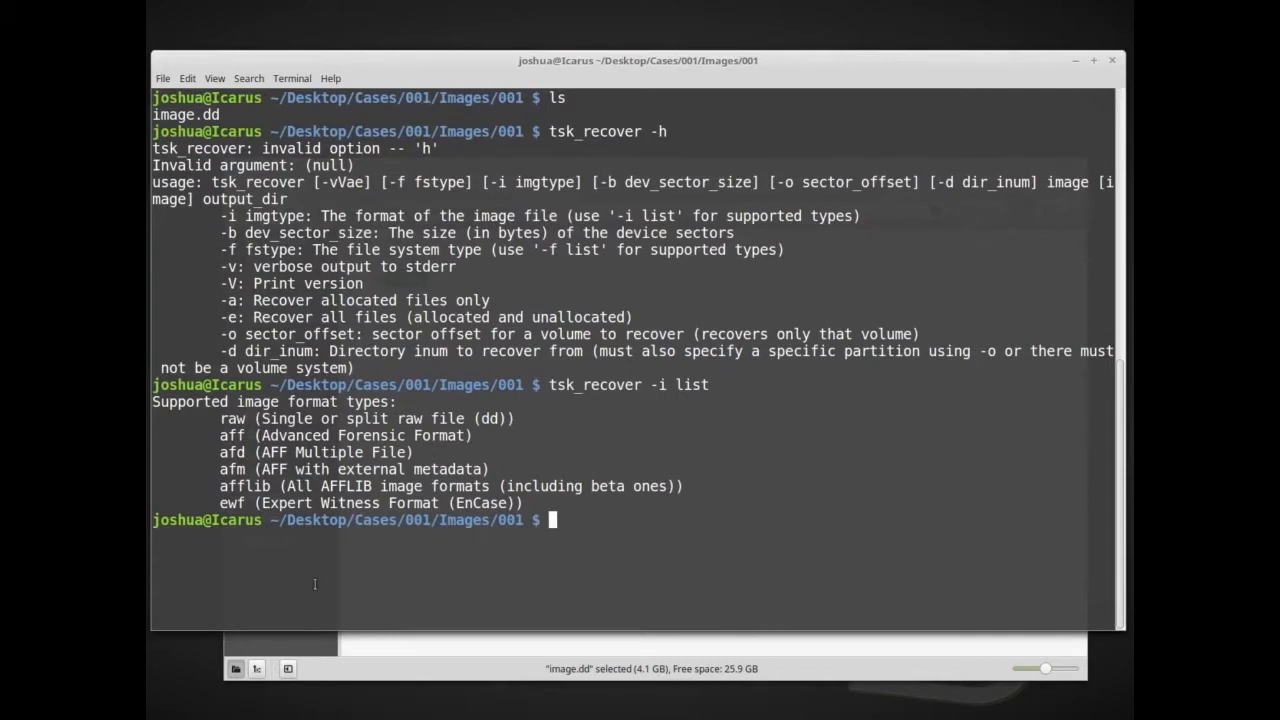
{"action": "mouse_move", "coordinate": [576, 523]}
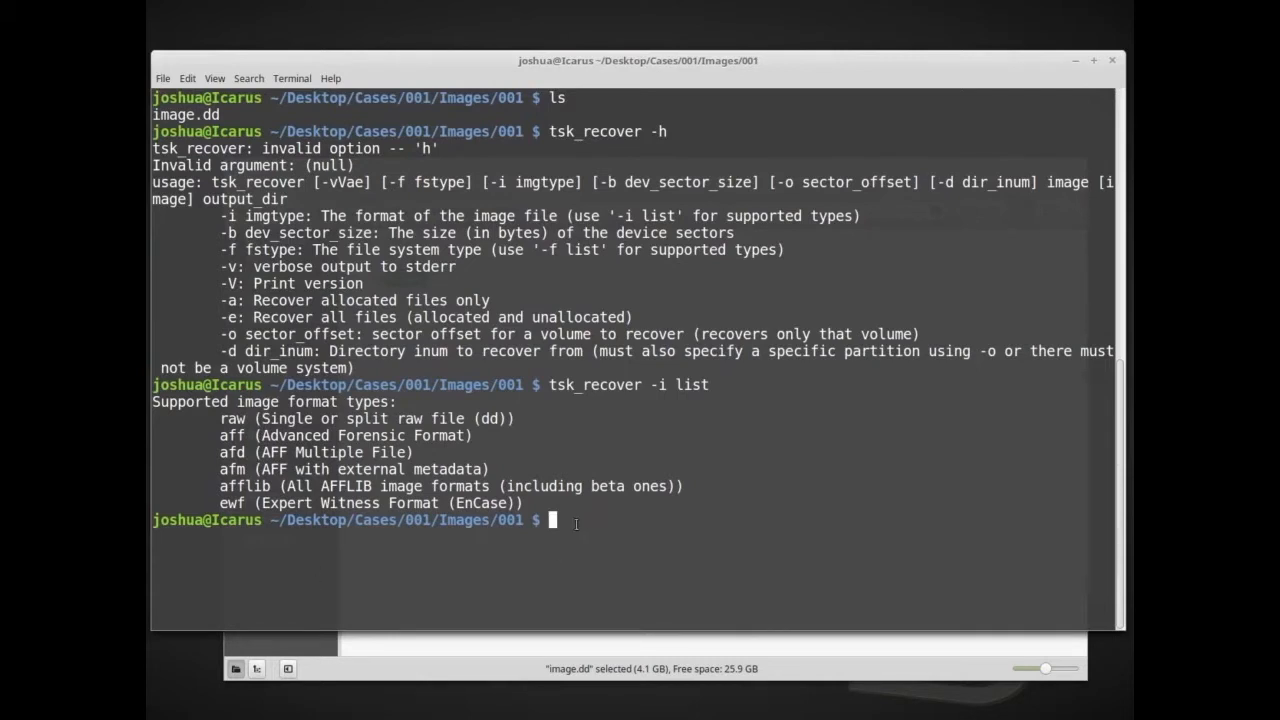
Clear the screen and start retyping tsk_recover at the new prompt.
{"action": "type", "text": "cl"}
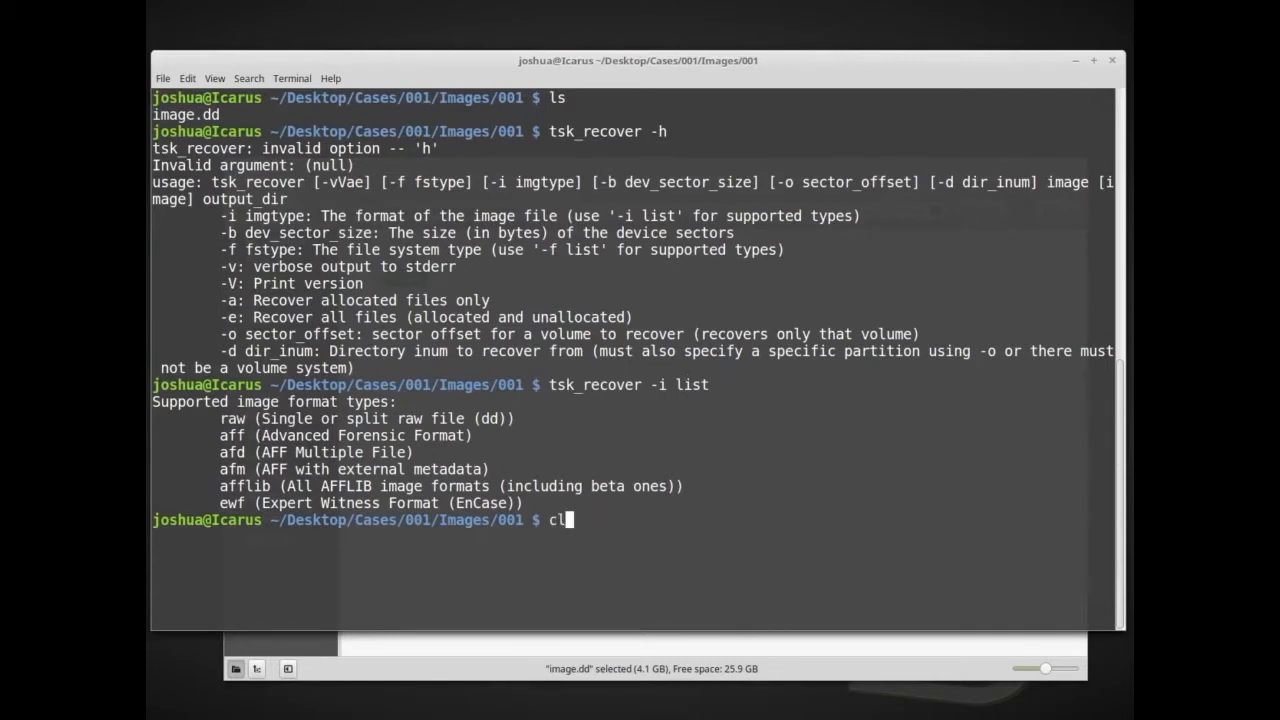
{"action": "key", "text": "Return"}
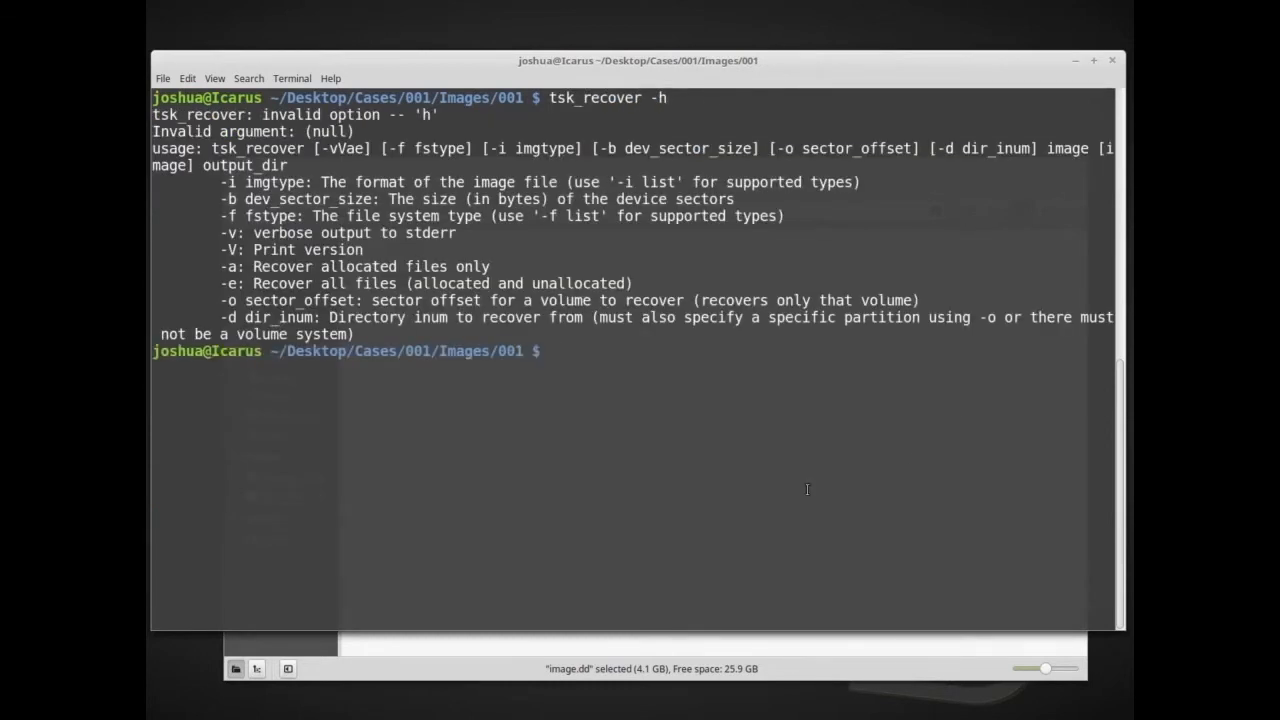
{"action": "type", "text": "ts_"}
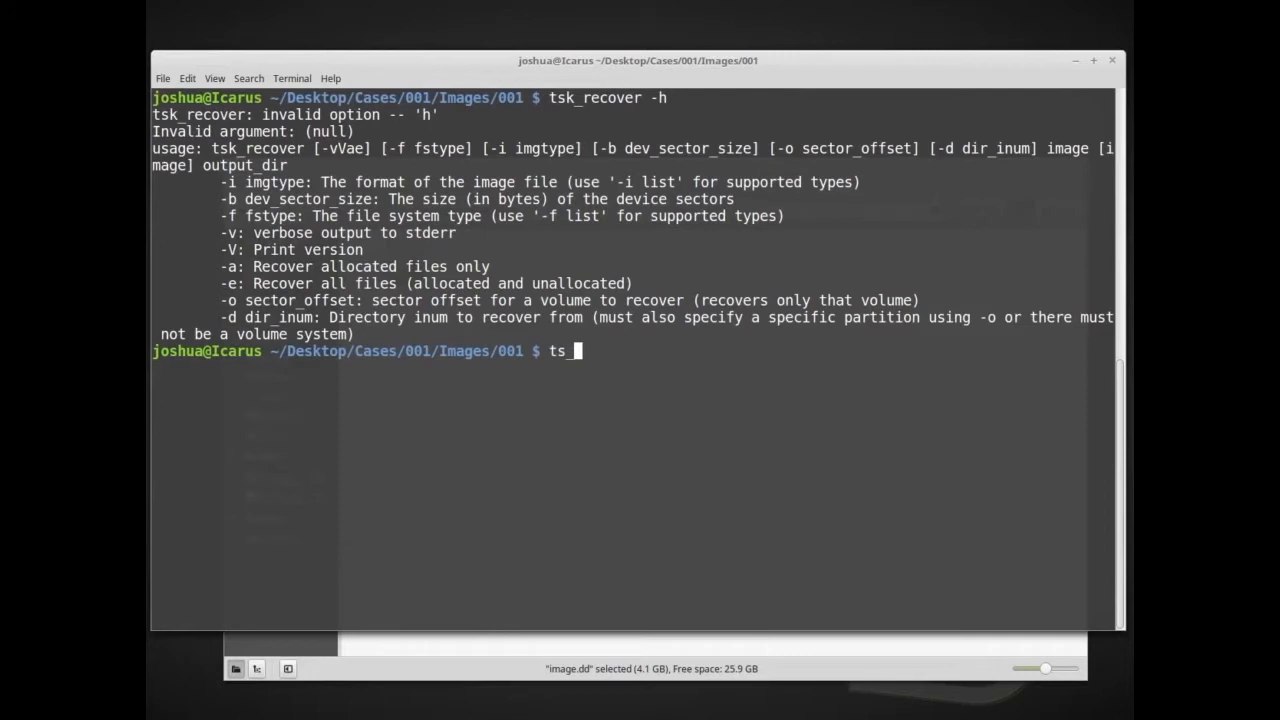
{"action": "type", "text": "recover"}
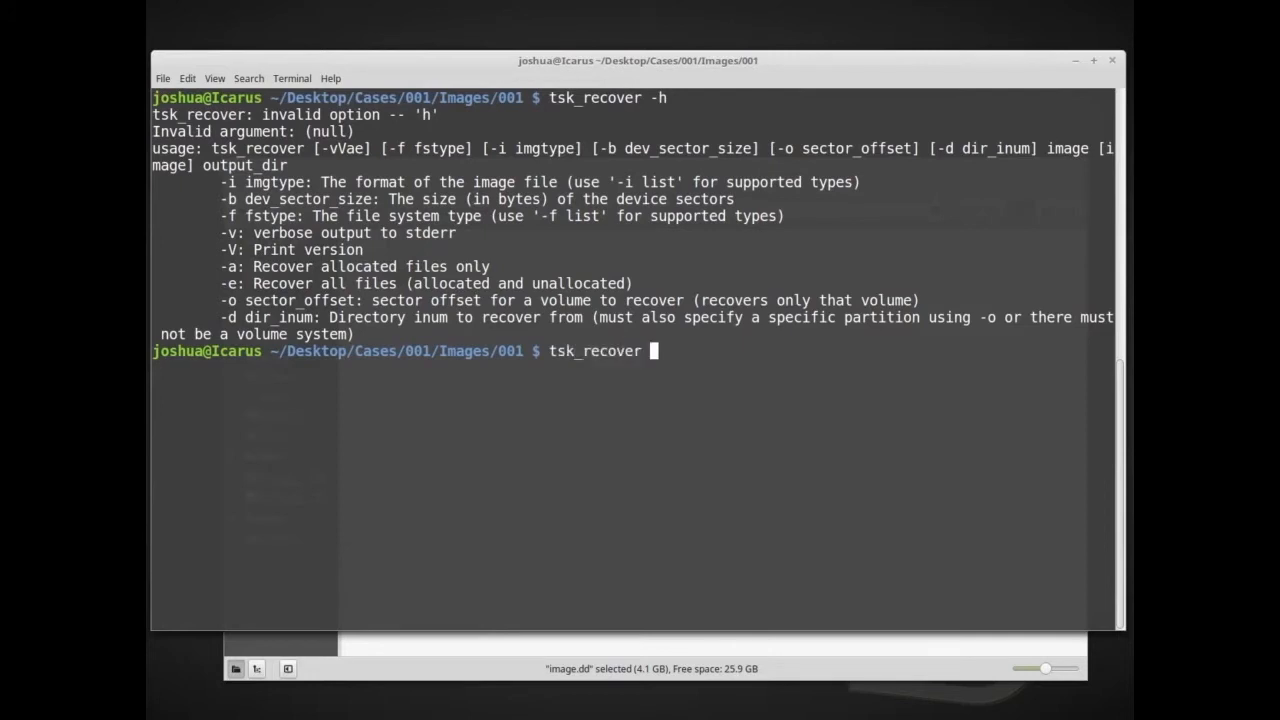
Add -i raw to the tsk_recover command to set the raw image type.
{"action": "type", "text": "-i"}
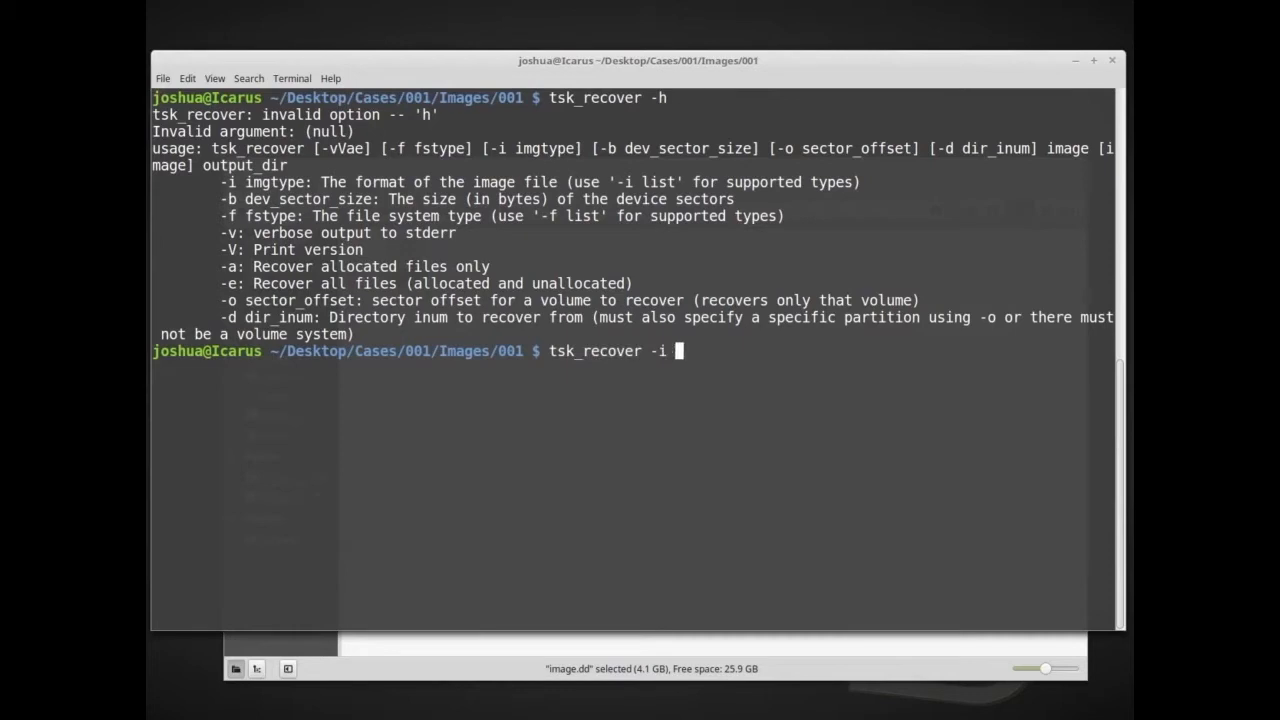
{"action": "type", "text": "raw"}
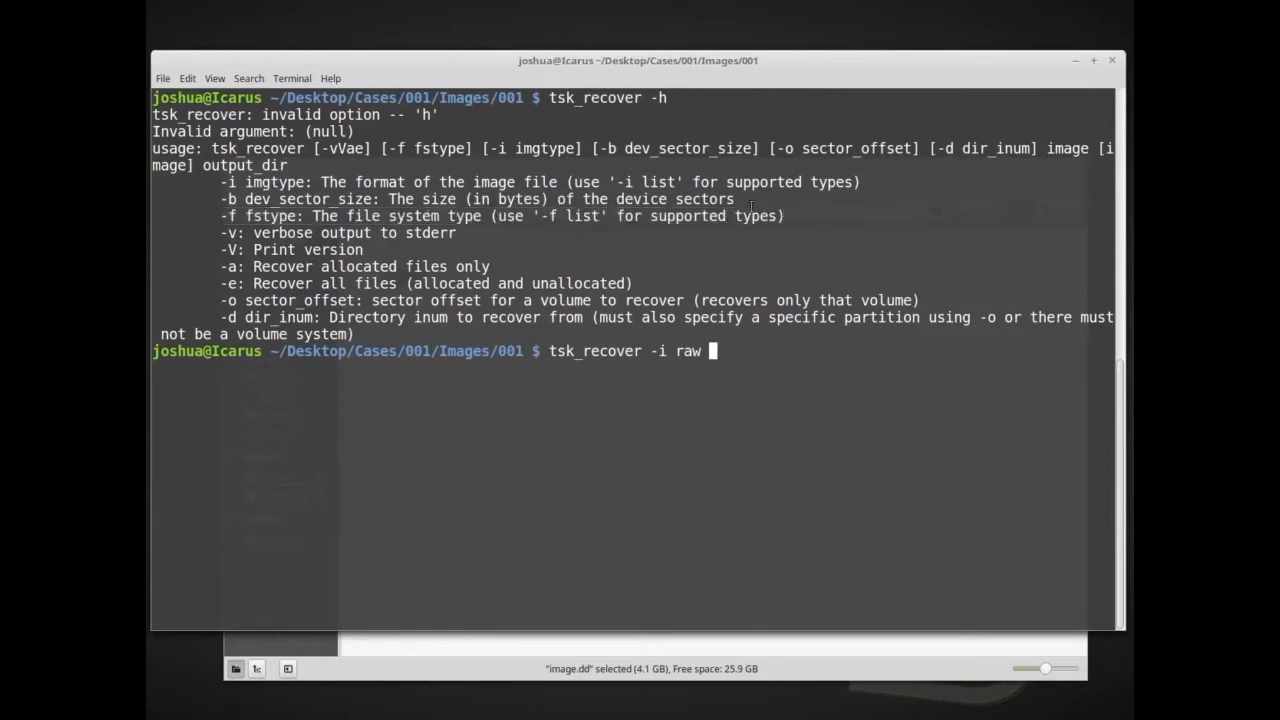
{"action": "double_click", "coordinate": [262, 215]}
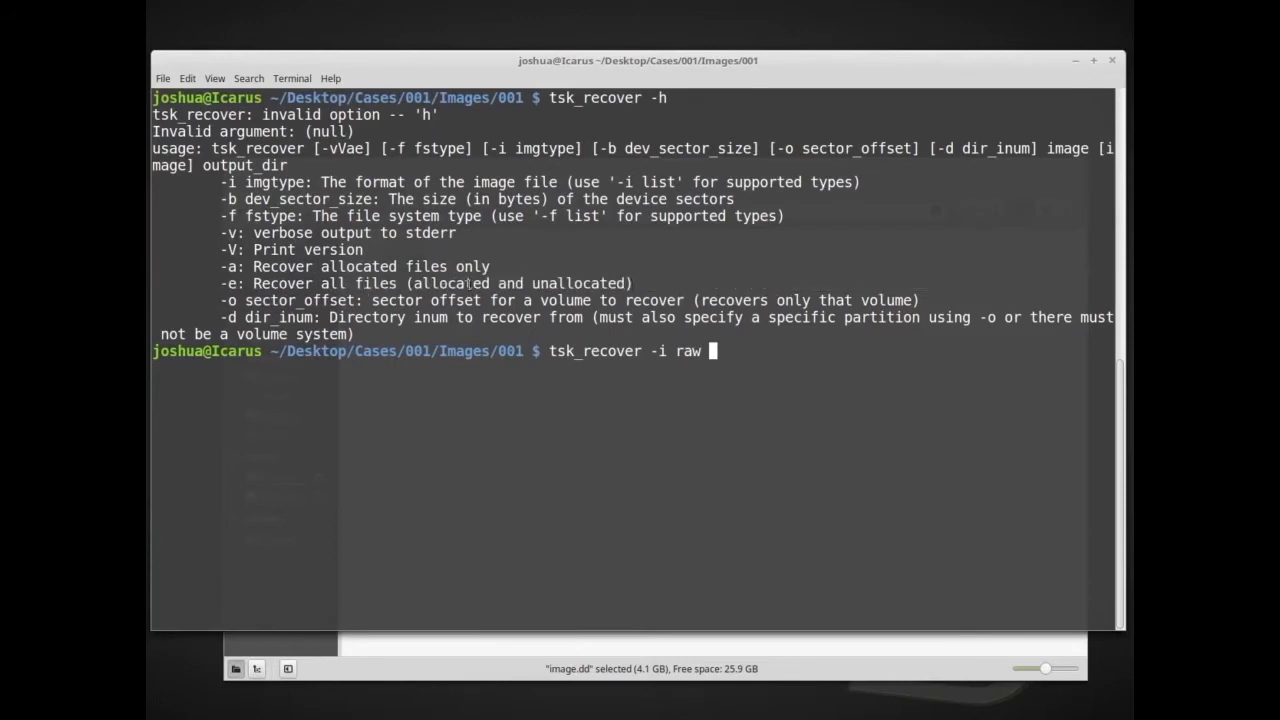
{"action": "mouse_move", "coordinate": [558, 283]}
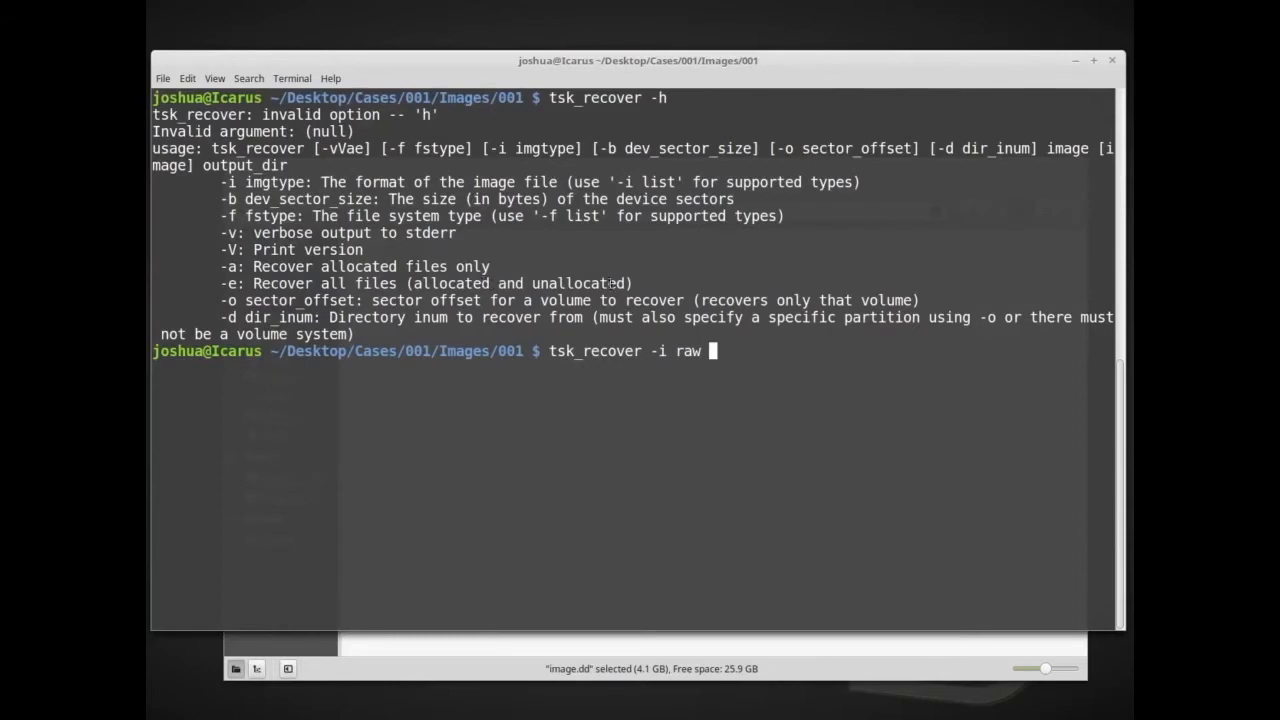
{"action": "mouse_move", "coordinate": [507, 498]}
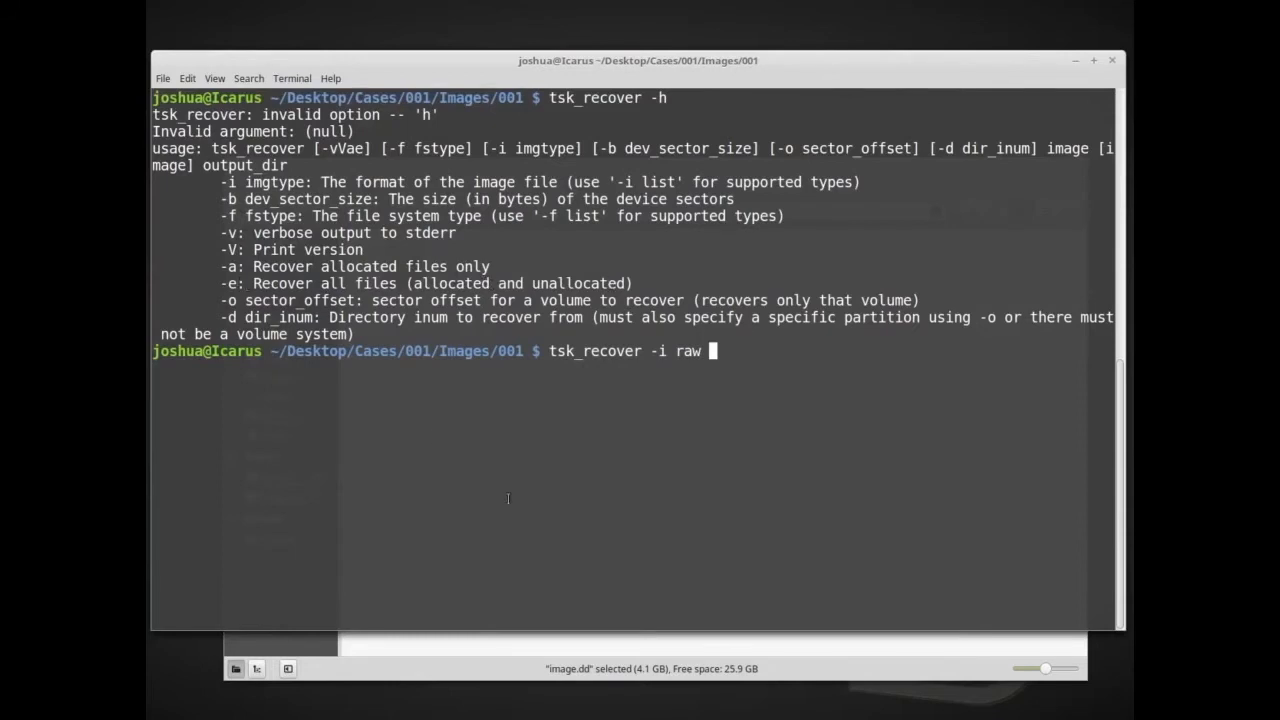
Append -e after -i raw to recover allocated and unallocated files.
{"action": "type", "text": "-e"}
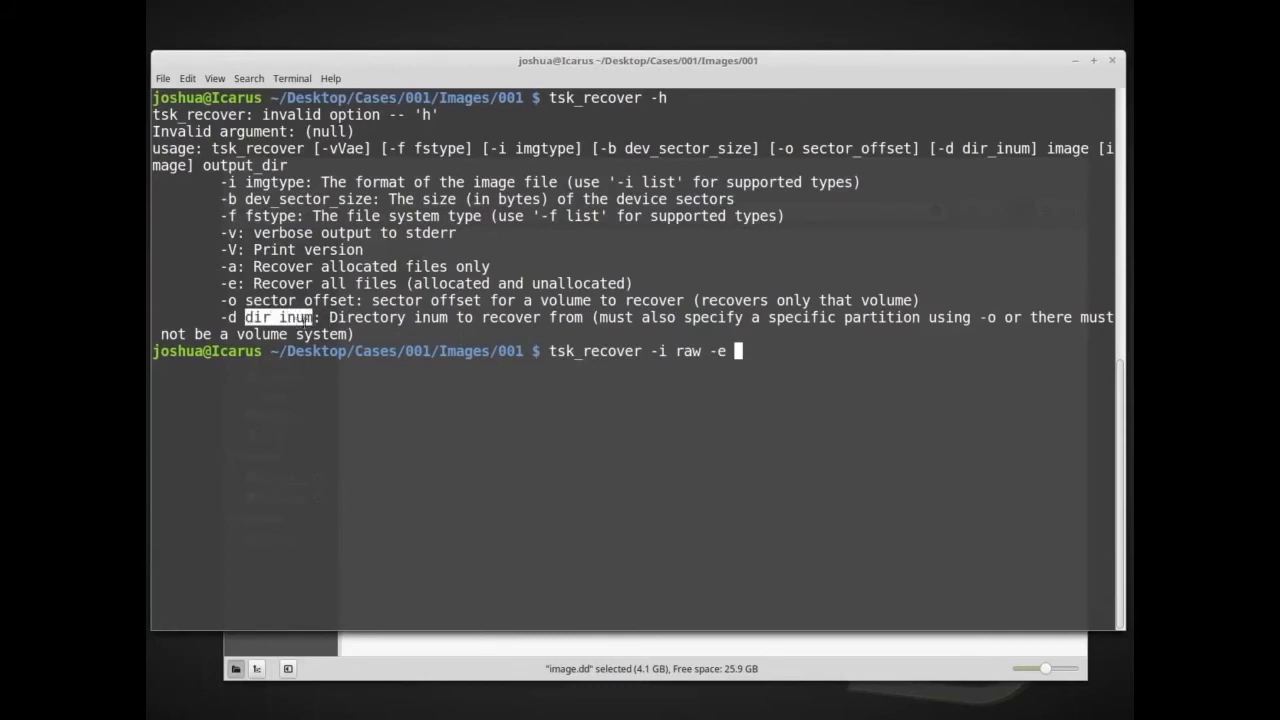
{"action": "mouse_move", "coordinate": [834, 377]}
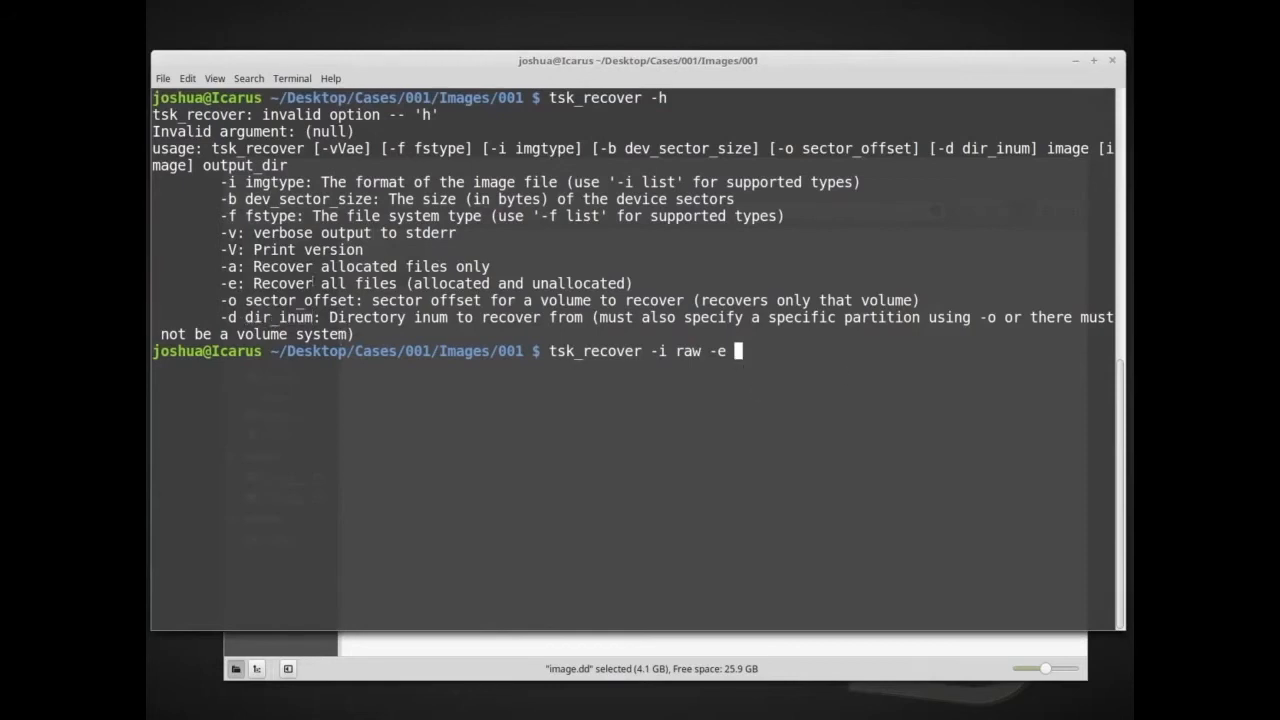
{"action": "mouse_move", "coordinate": [710, 480]}
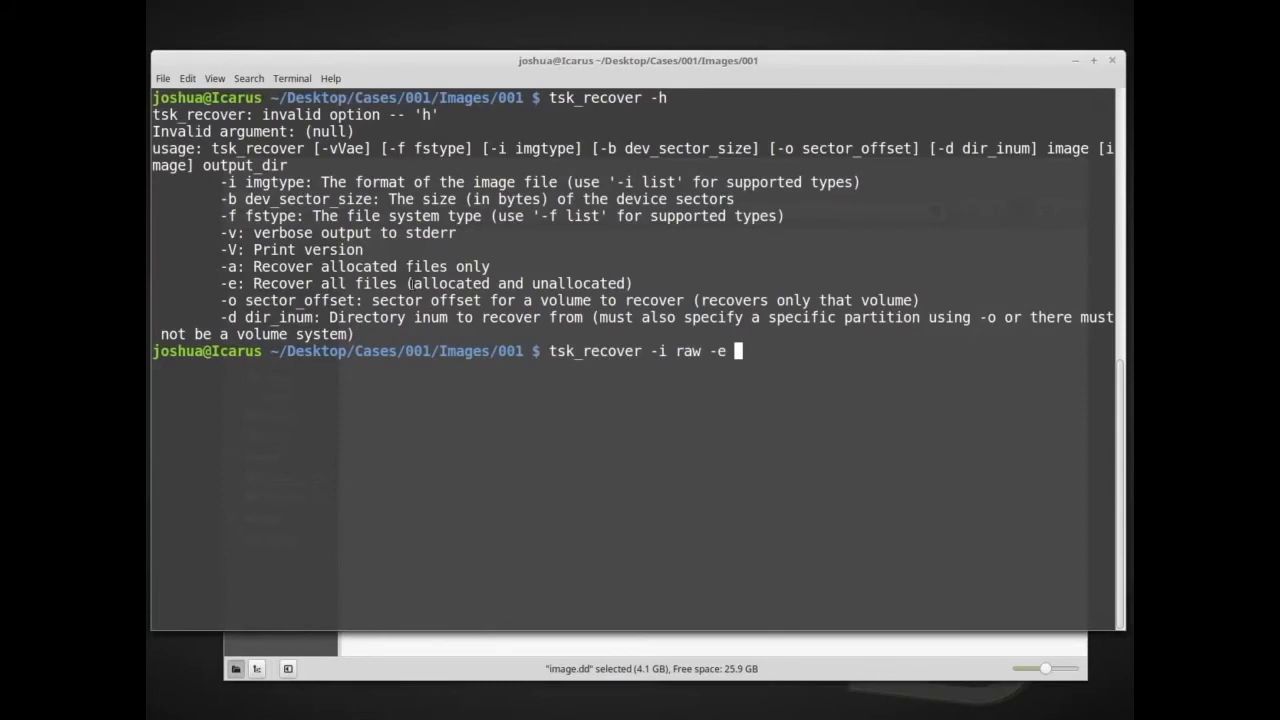
{"action": "double_click", "coordinate": [510, 283]}
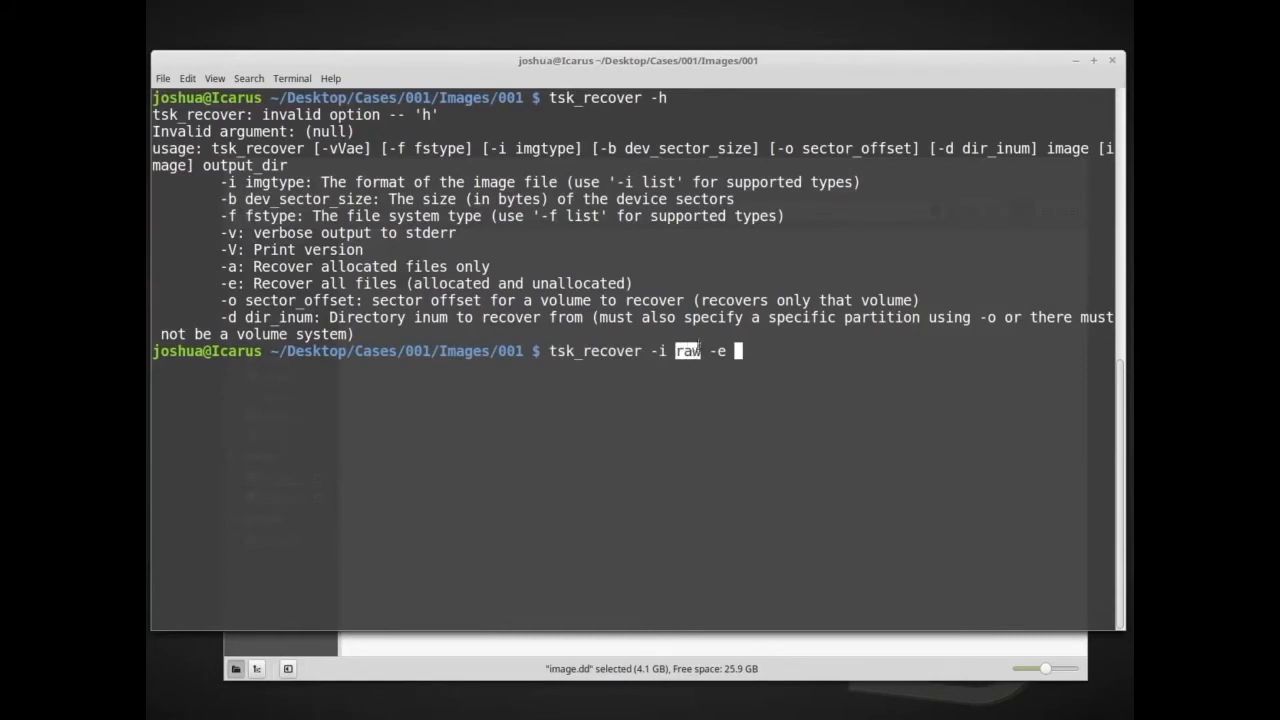
{"action": "mouse_move", "coordinate": [695, 337]}
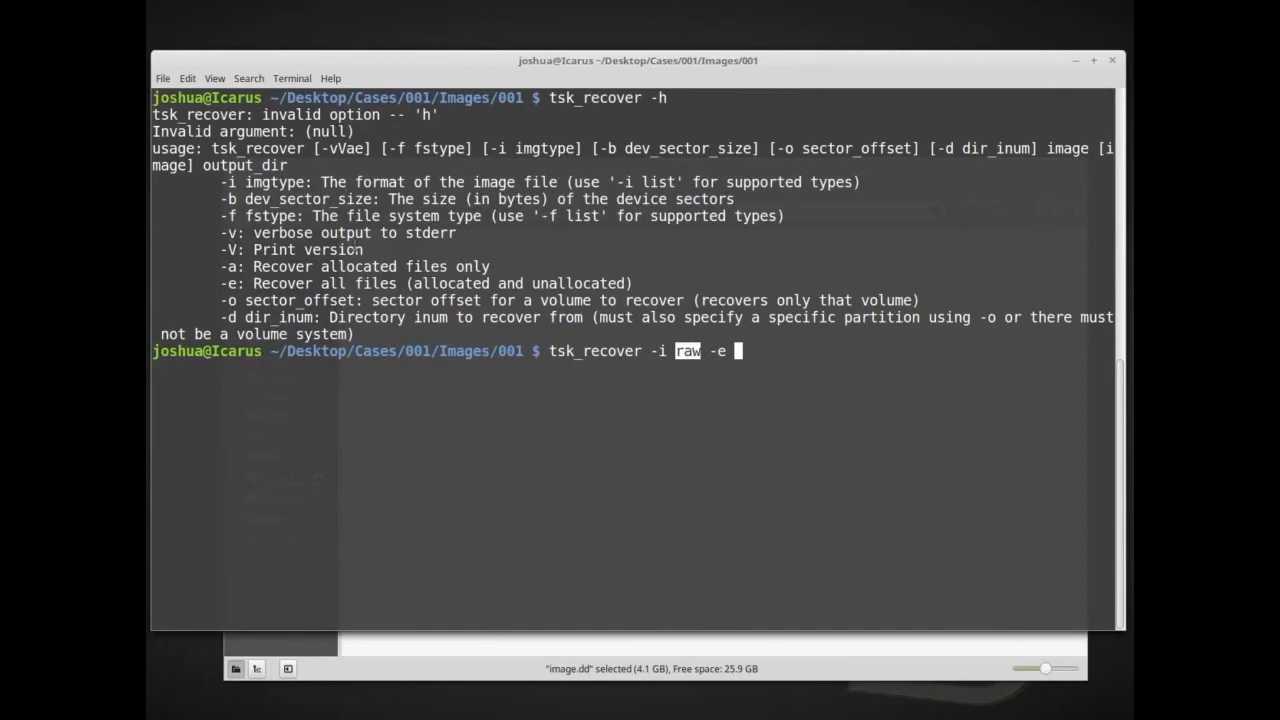
{"action": "mouse_move", "coordinate": [629, 430]}
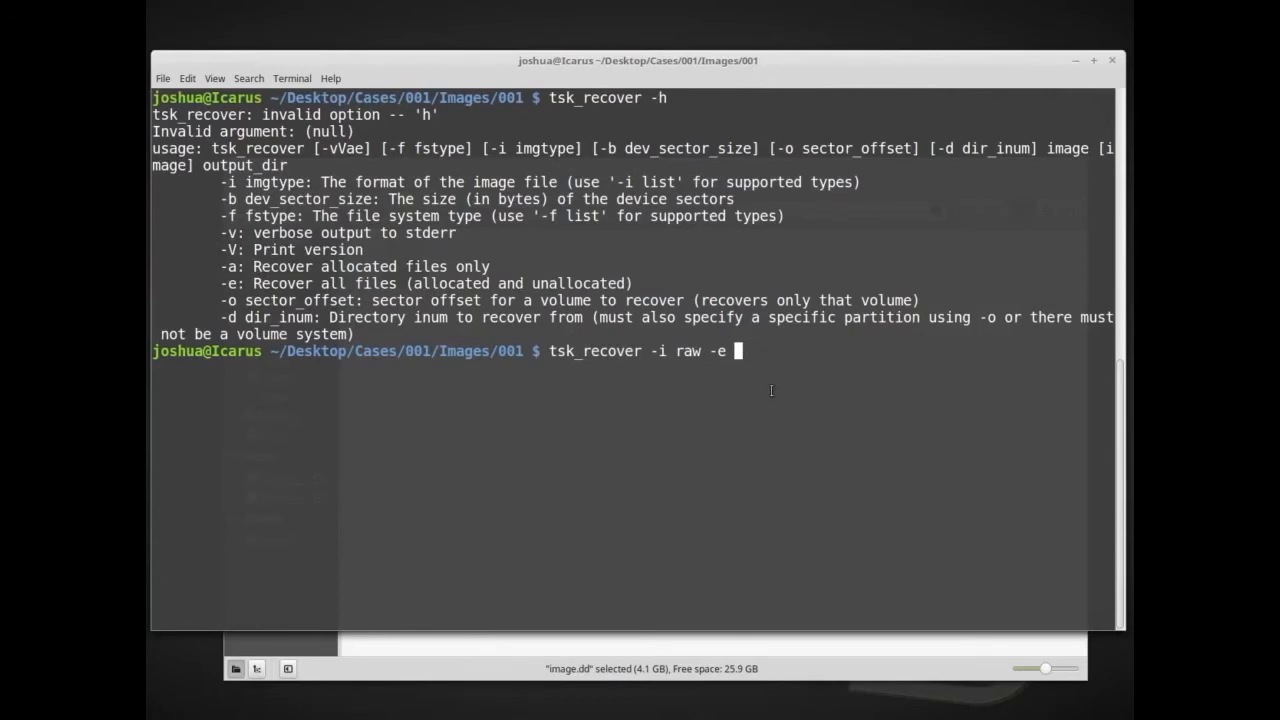
{"action": "mouse_move", "coordinate": [485, 365]}
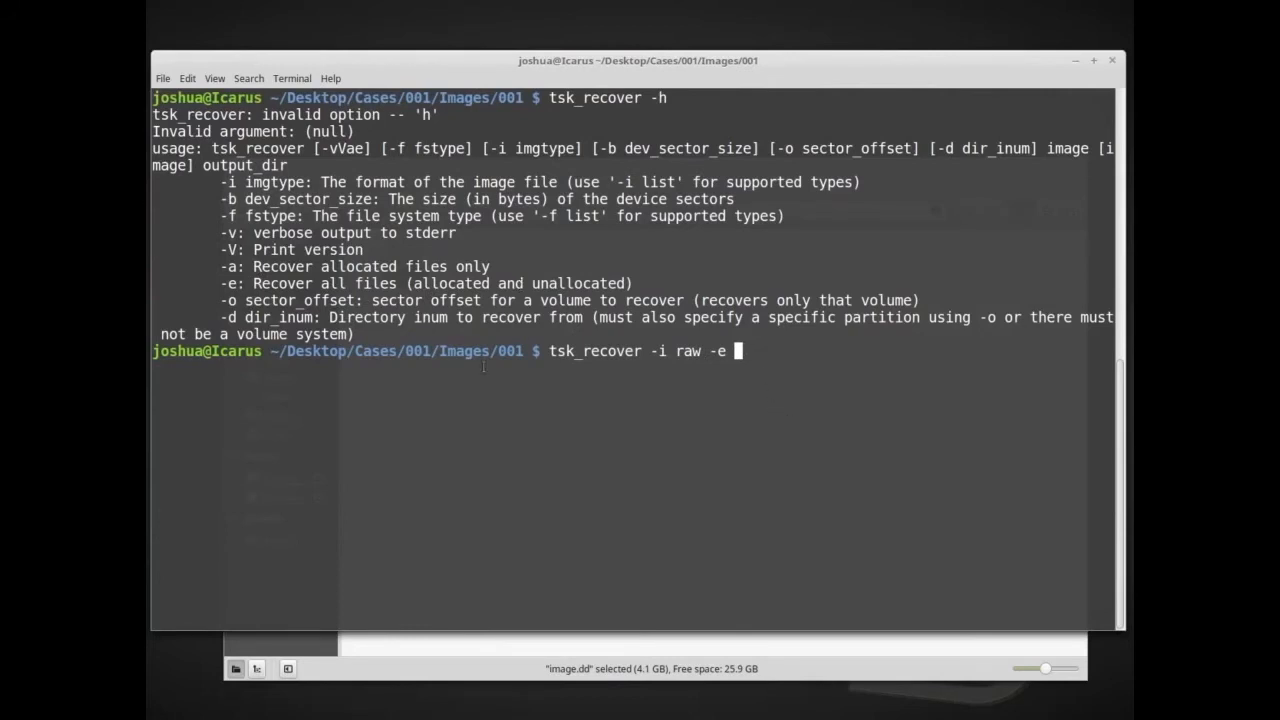
{"action": "mouse_move", "coordinate": [974, 462]}
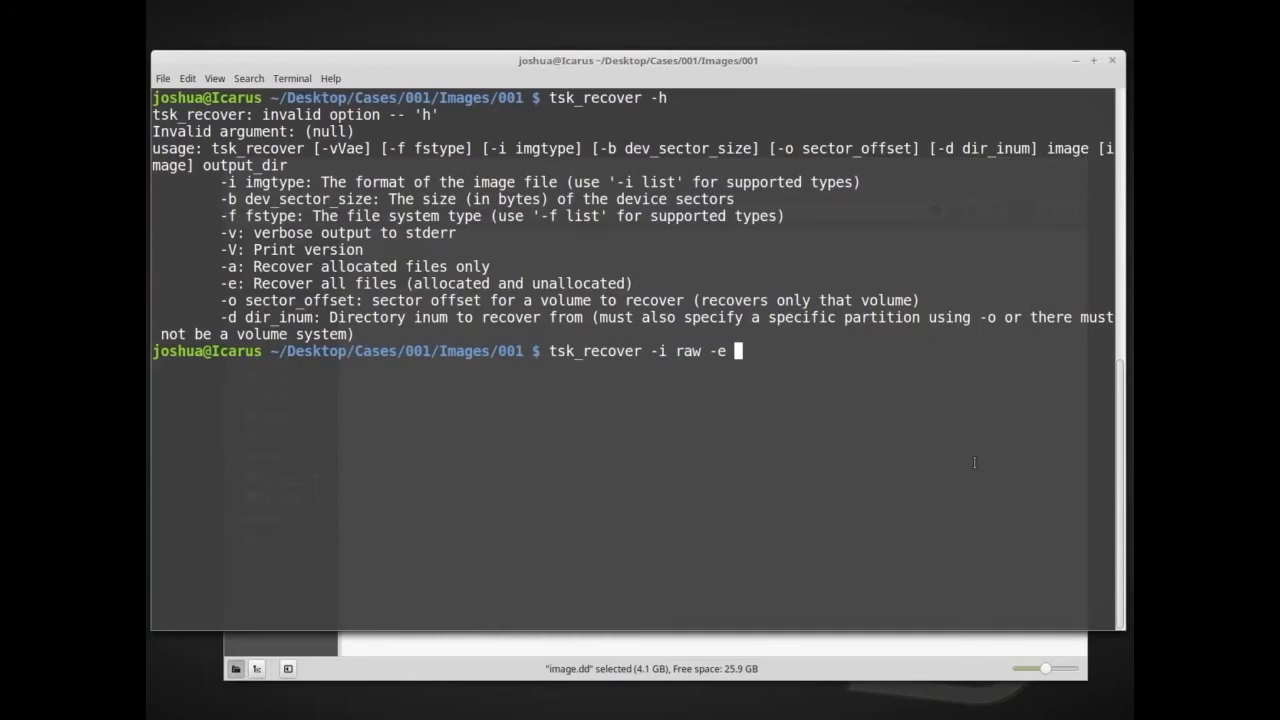
Complete the command with image.dd as input and ../../Temp/ as output folder.
{"action": "type", "text": "image.dd"}
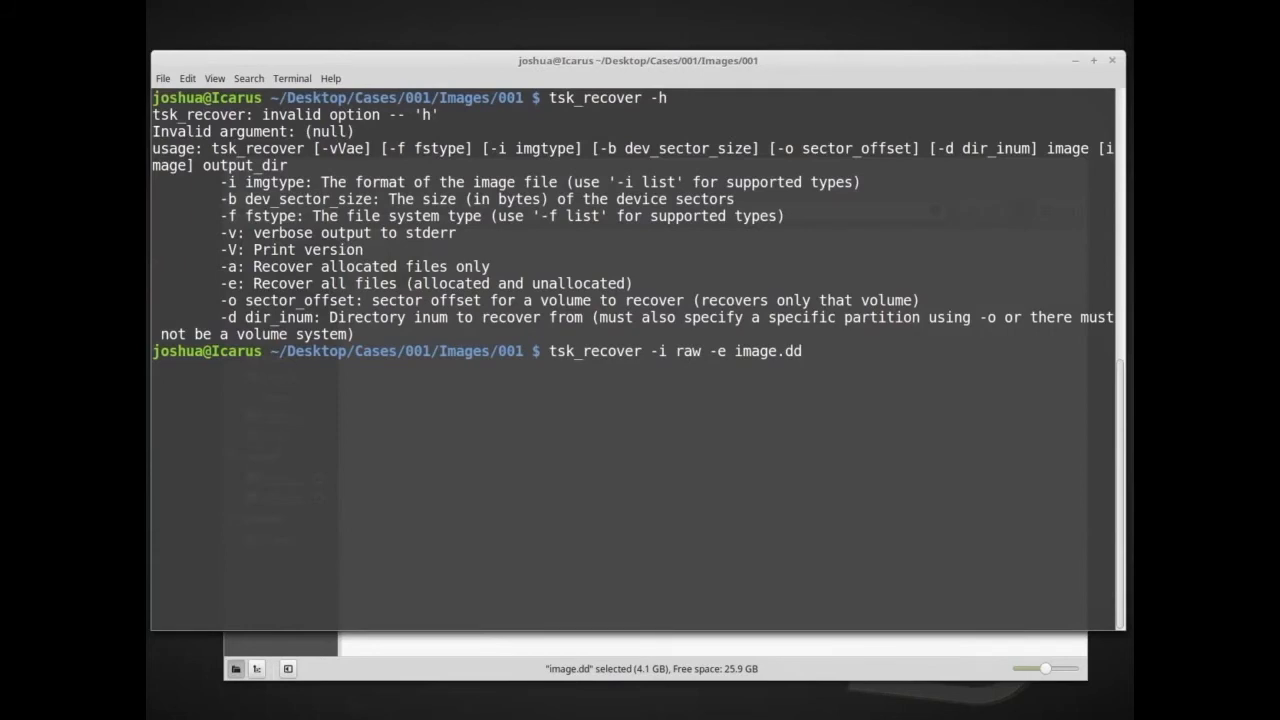
{"action": "type", "text": "../../"}
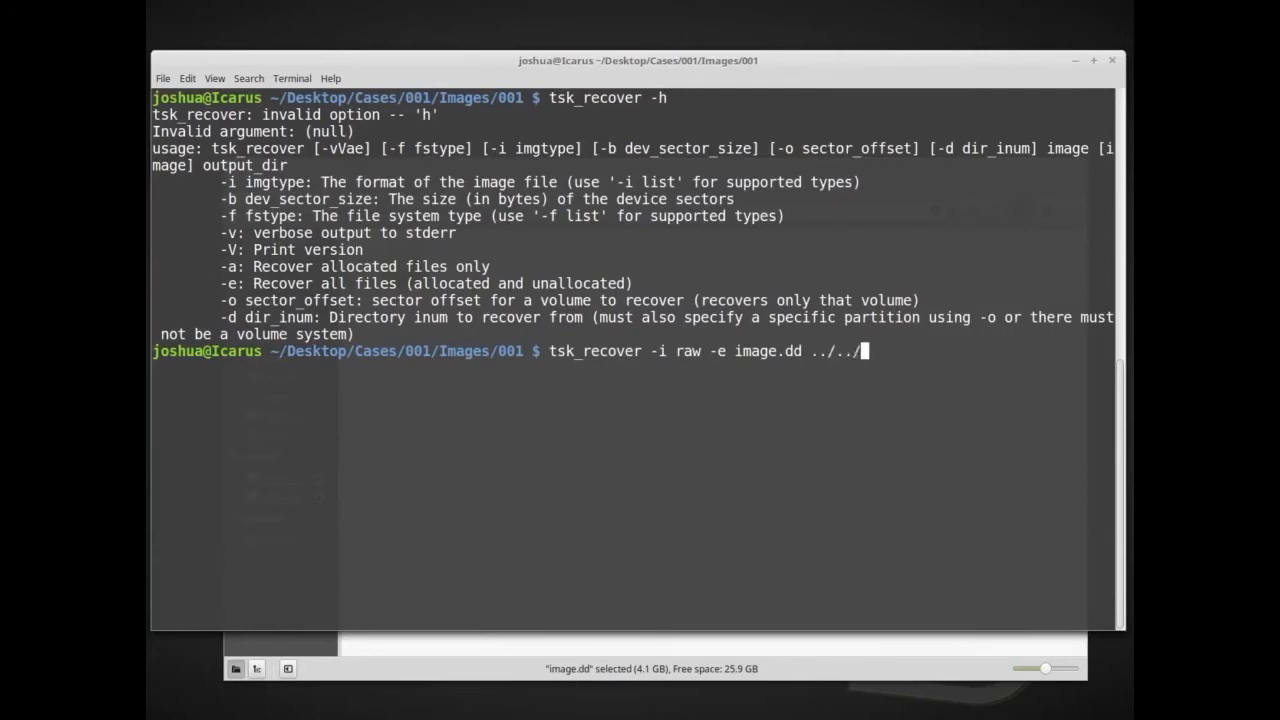
{"action": "type", "text": "Temp/"}
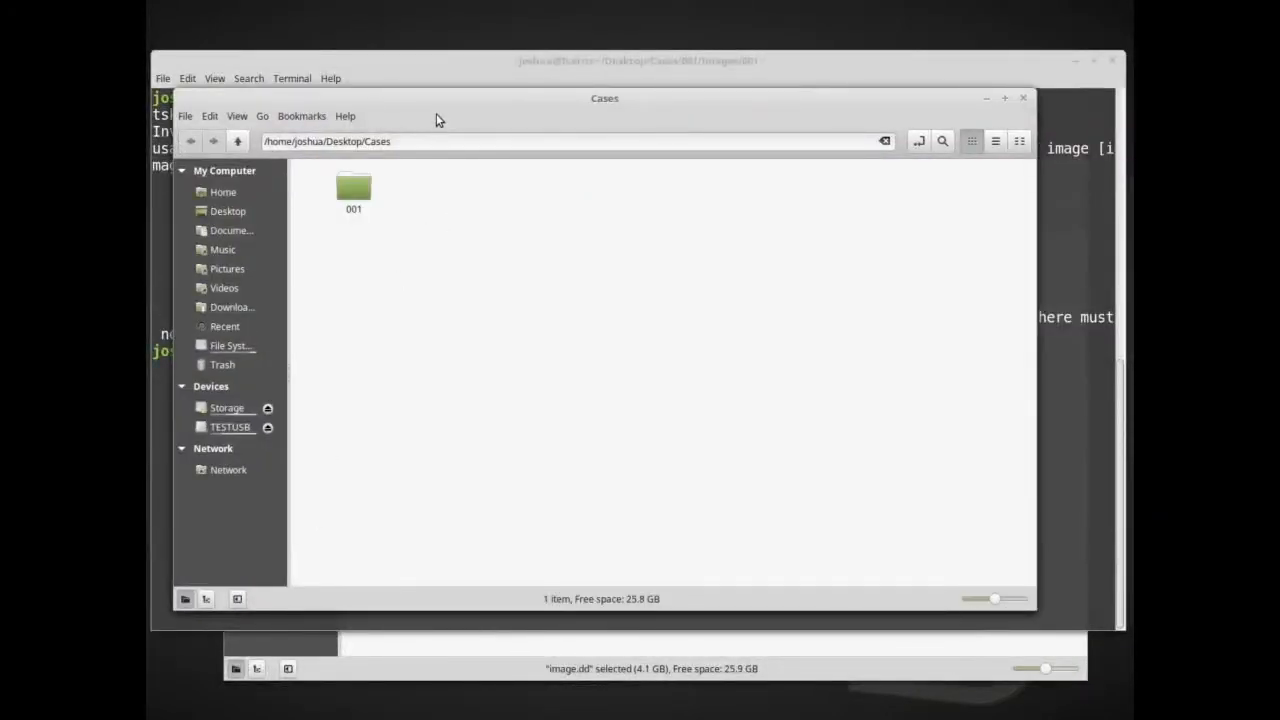
Browse into 001 and Images/001, return to 001, and open the empty Temp folder.
{"action": "double_click", "coordinate": [353, 188]}
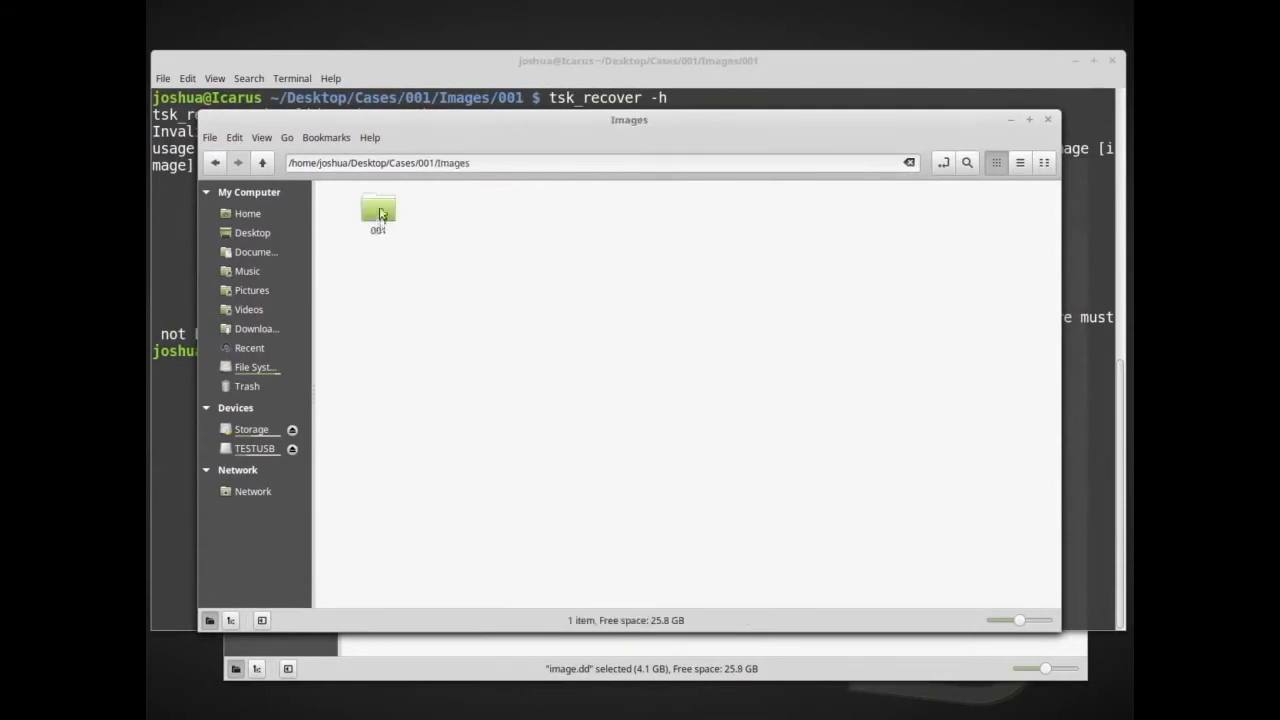
{"action": "double_click", "coordinate": [378, 208]}
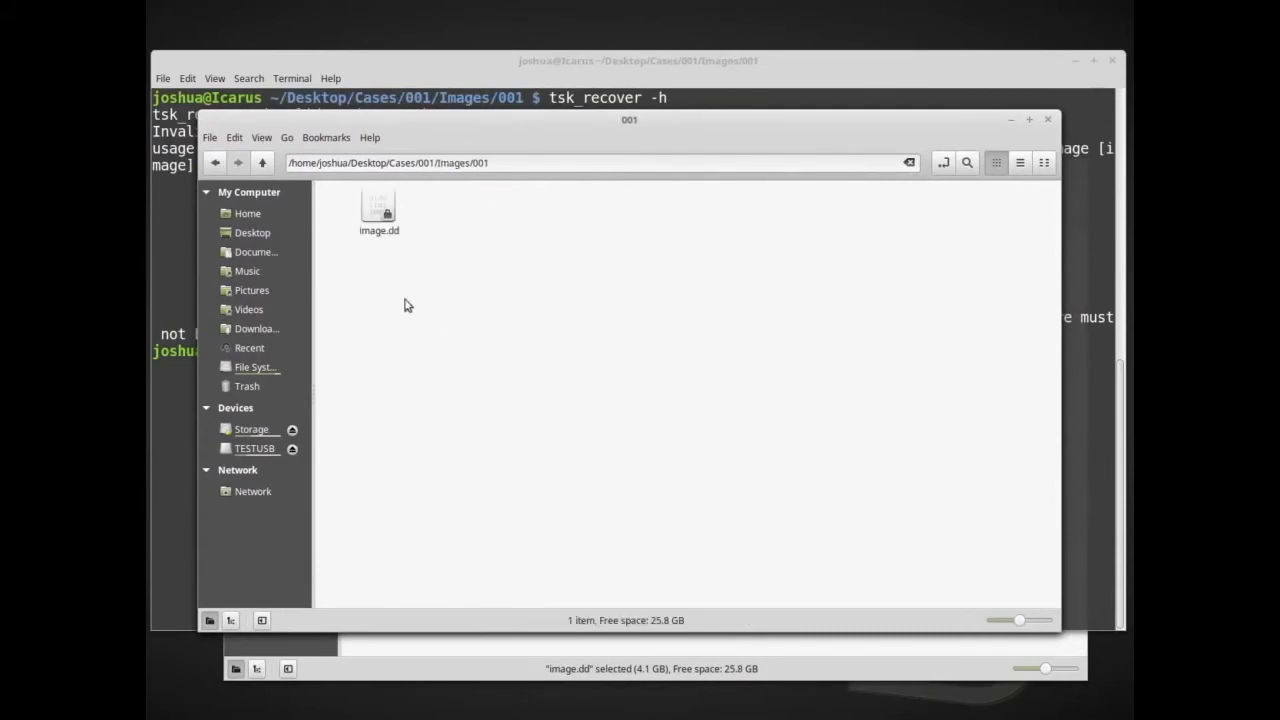
{"action": "left_click", "coordinate": [262, 162]}
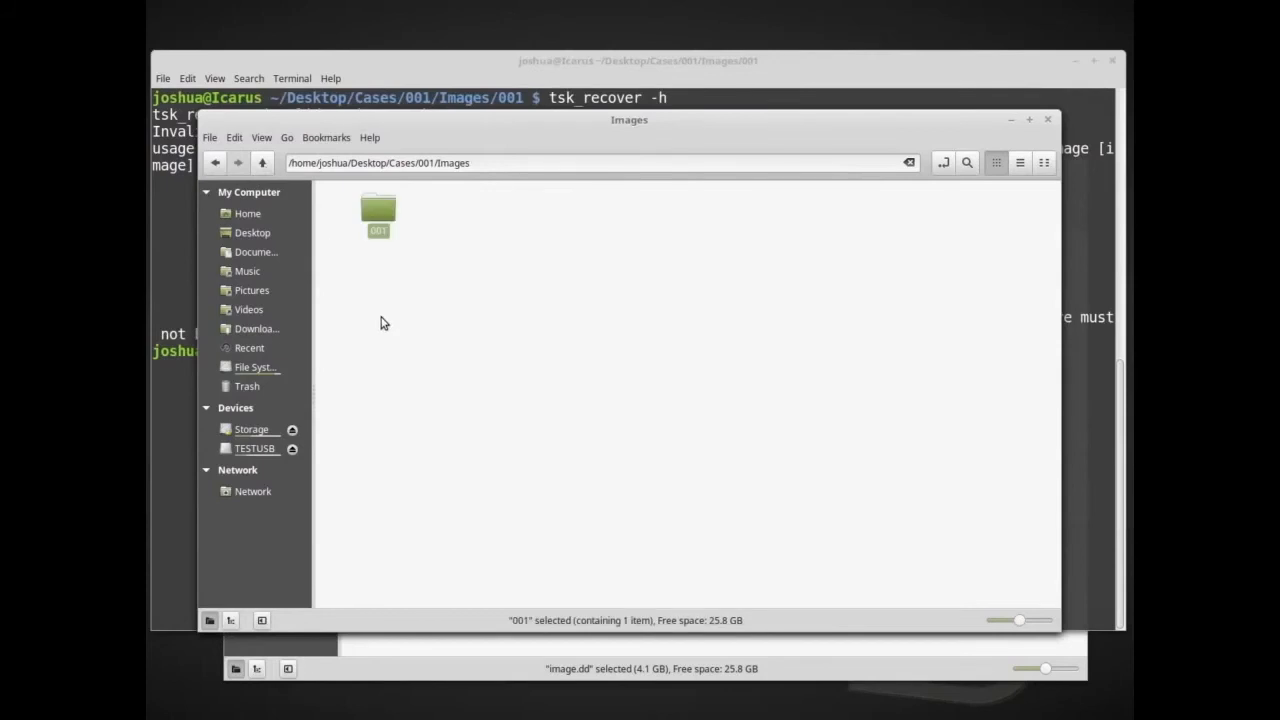
{"action": "mouse_move", "coordinate": [262, 163]}
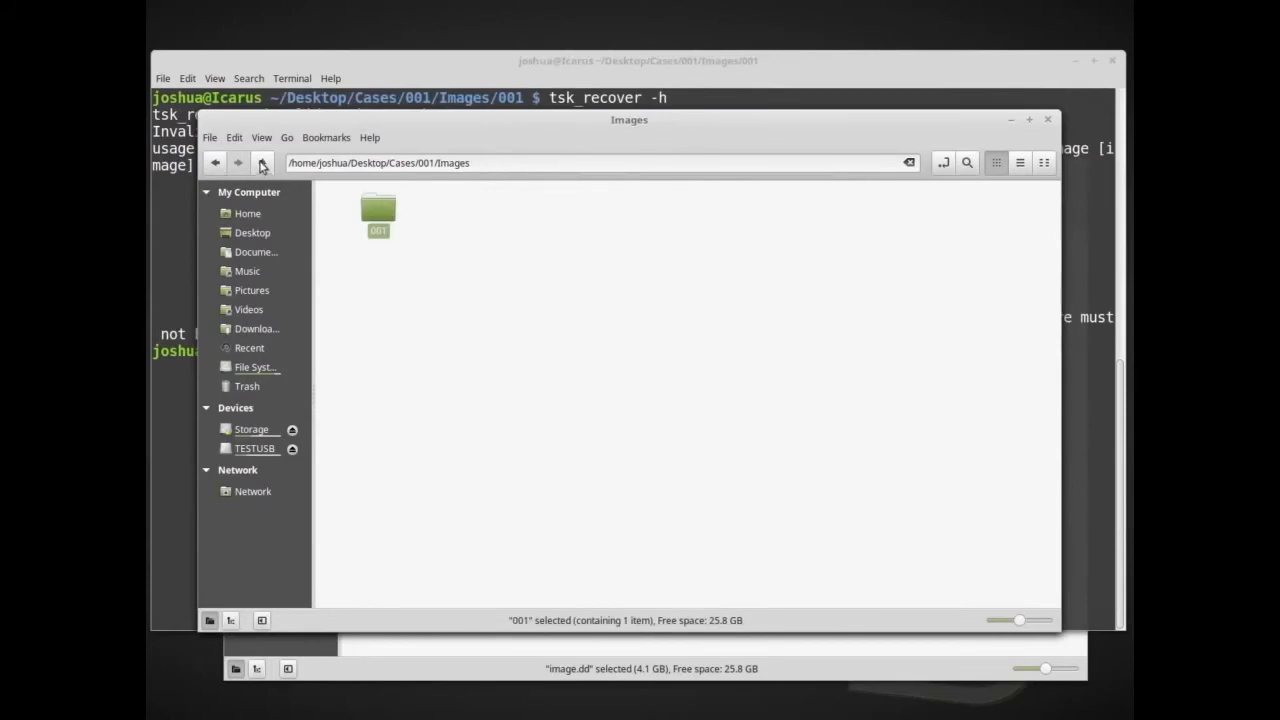
{"action": "left_click", "coordinate": [262, 162]}
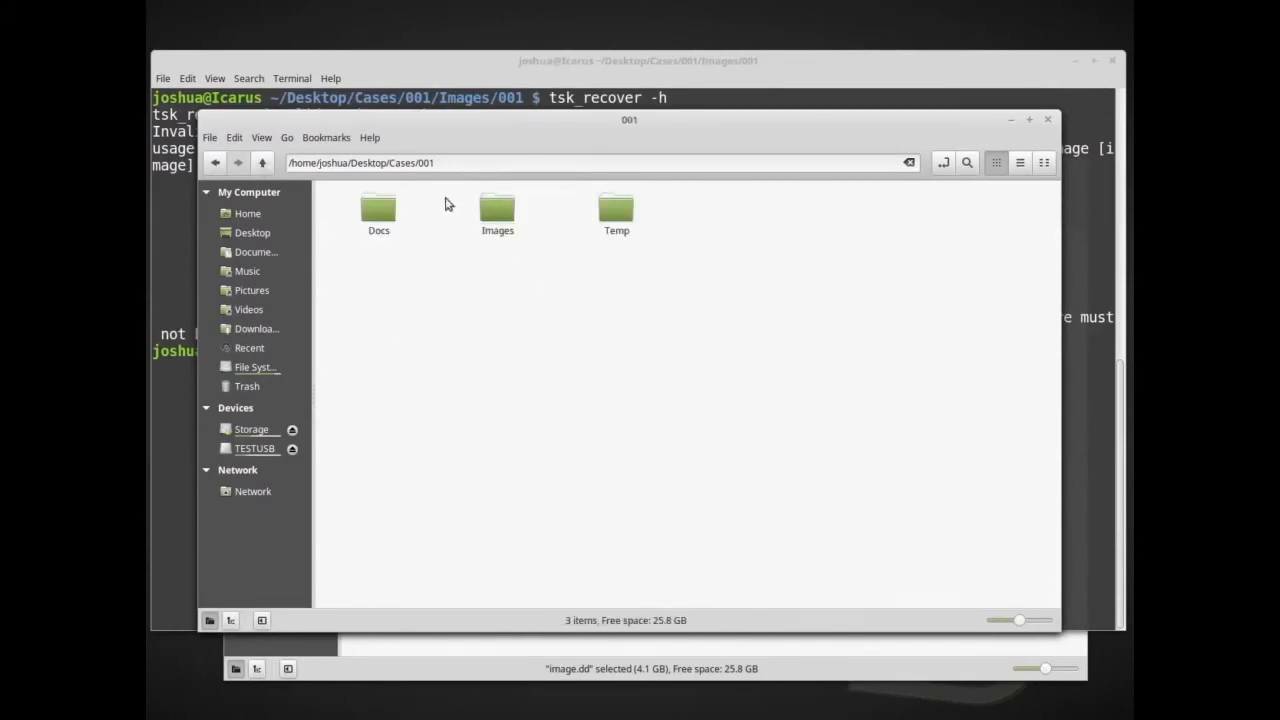
{"action": "double_click", "coordinate": [616, 210]}
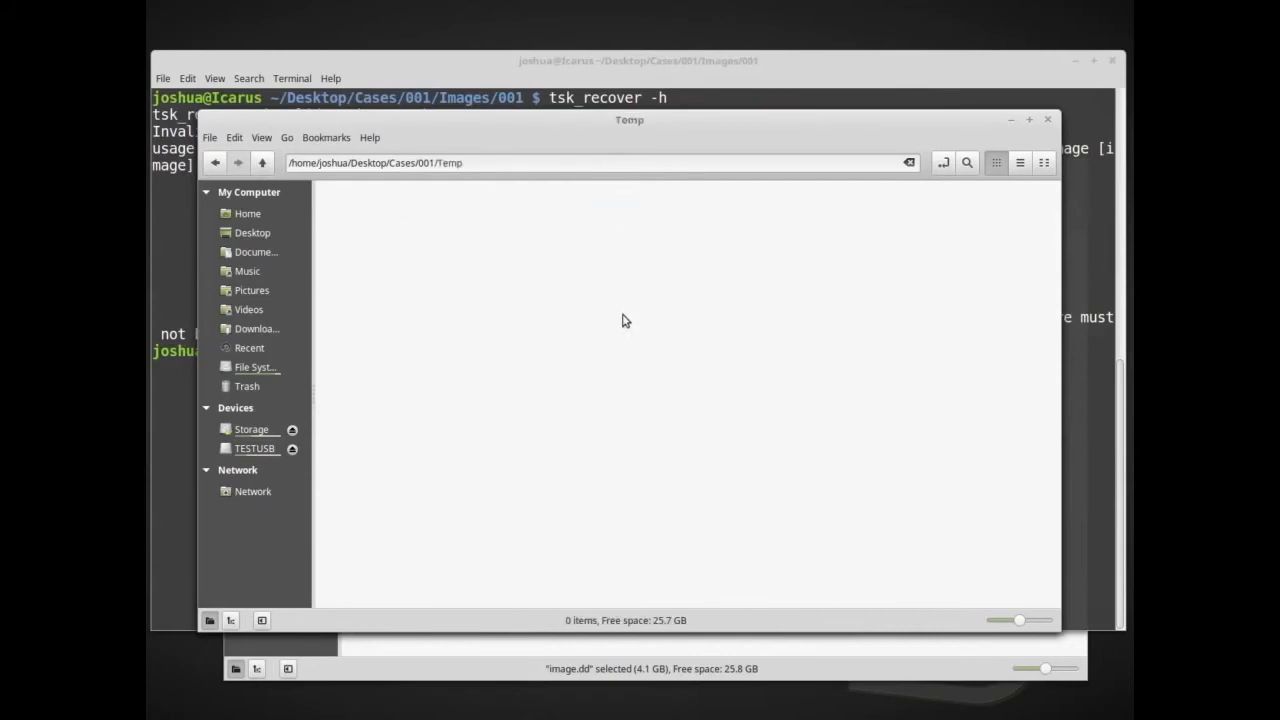
{"action": "mouse_move", "coordinate": [782, 305]}
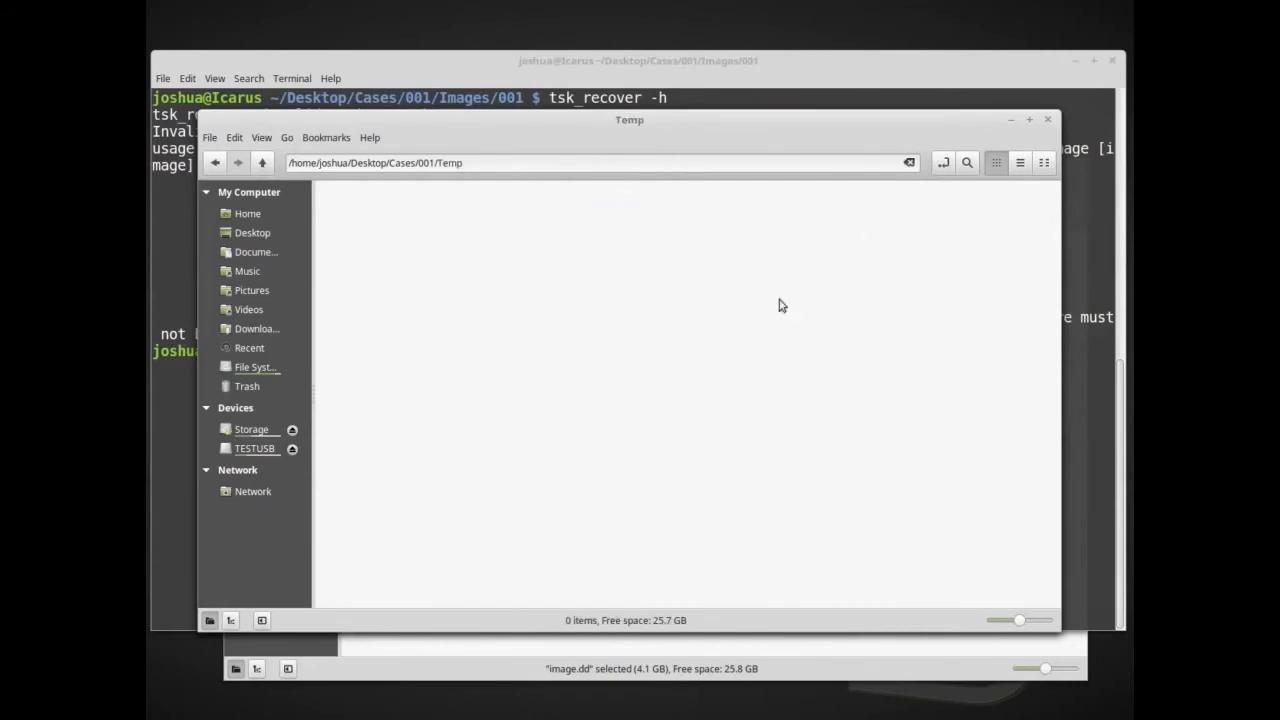
{"action": "mouse_move", "coordinate": [412, 265]}
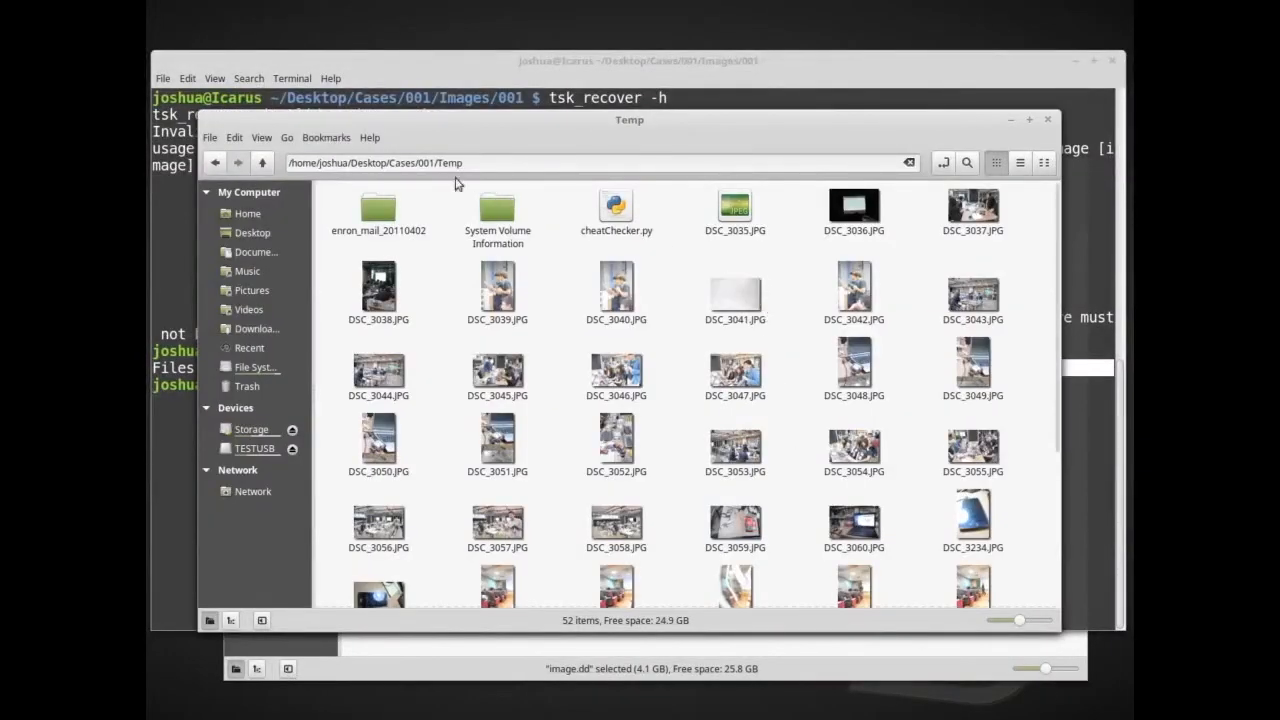
{"action": "mouse_move", "coordinate": [778, 341]}
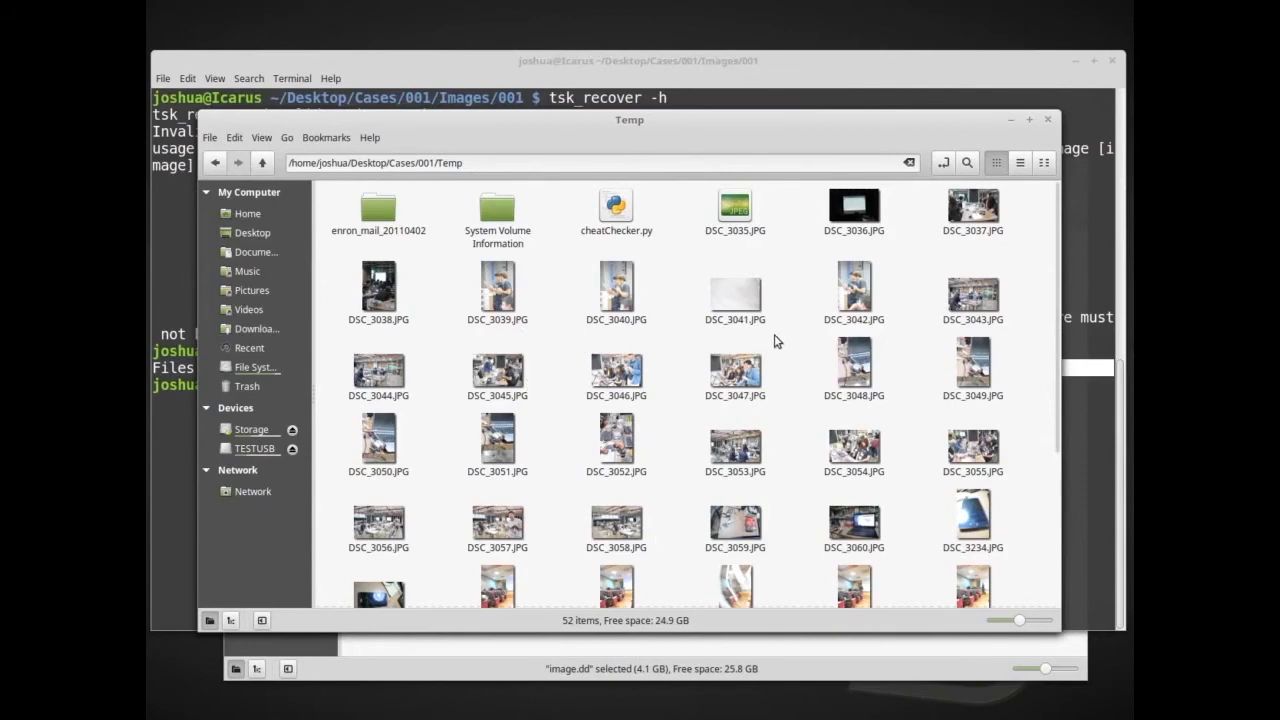
{"action": "scroll", "scroll_direction": "down", "scroll_amount": 3}
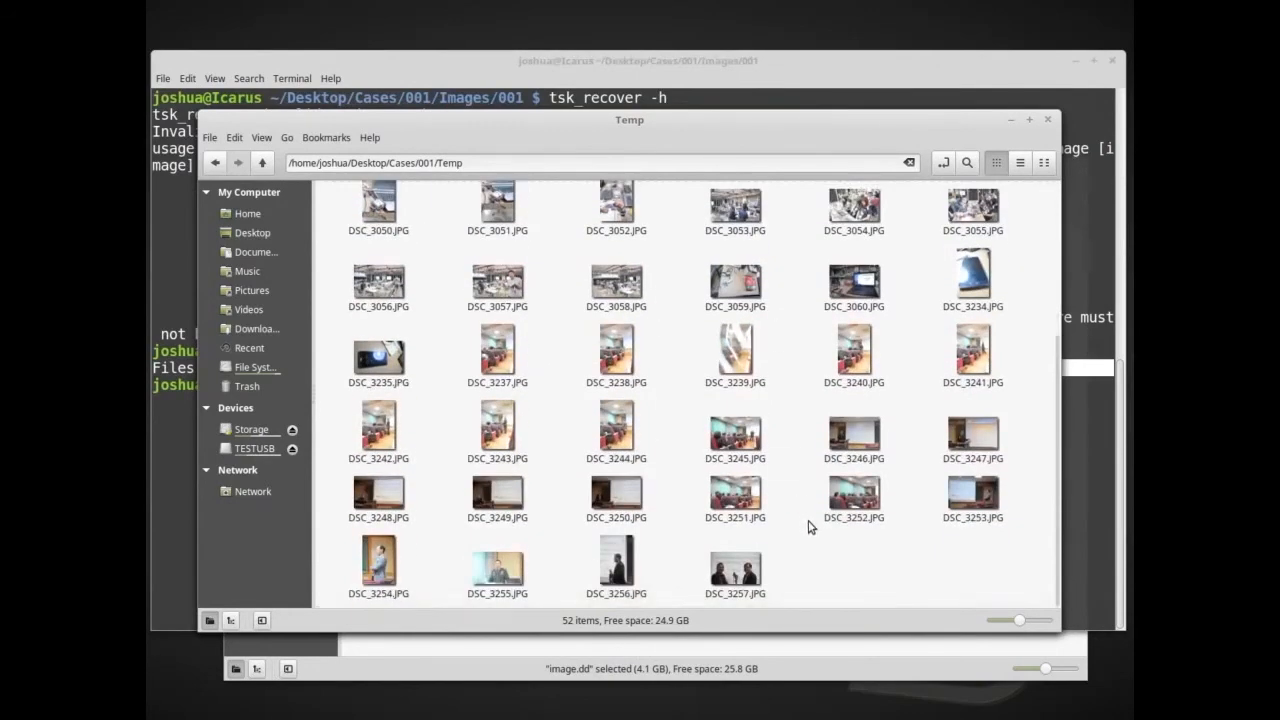
{"action": "scroll", "scroll_direction": "up", "scroll_amount": 3}
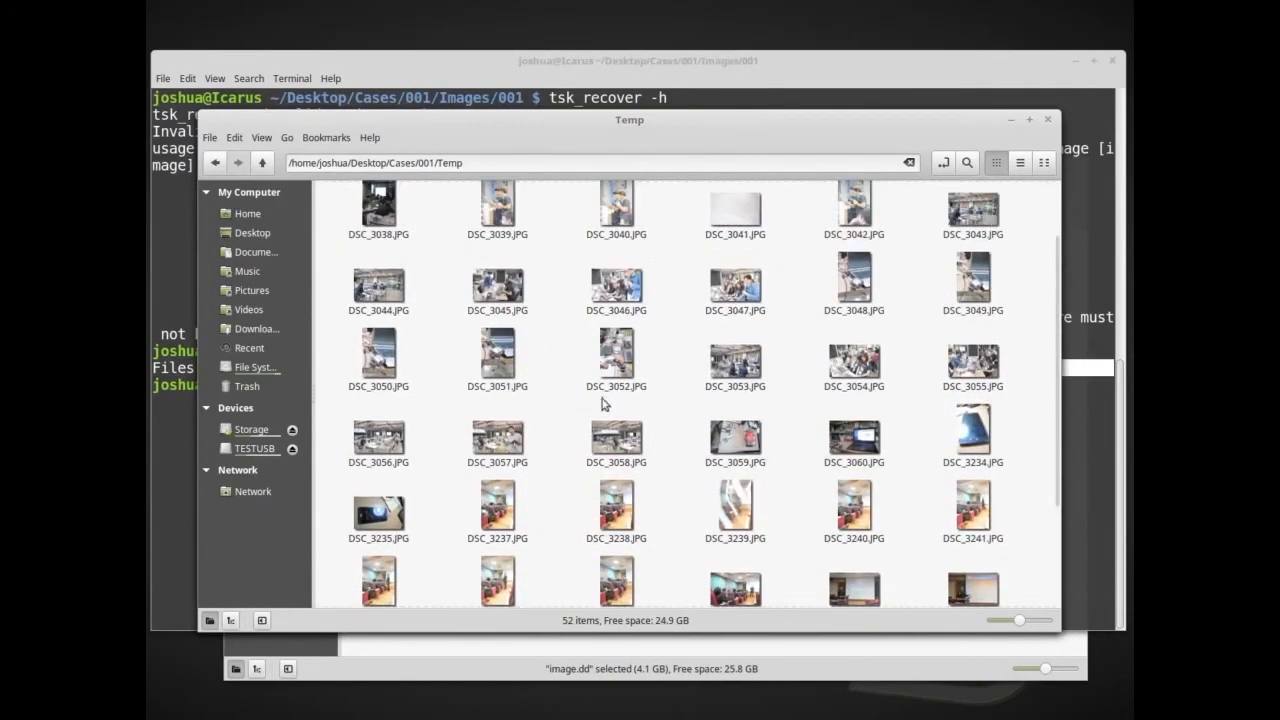
{"action": "scroll", "scroll_direction": "down", "scroll_amount": 3}
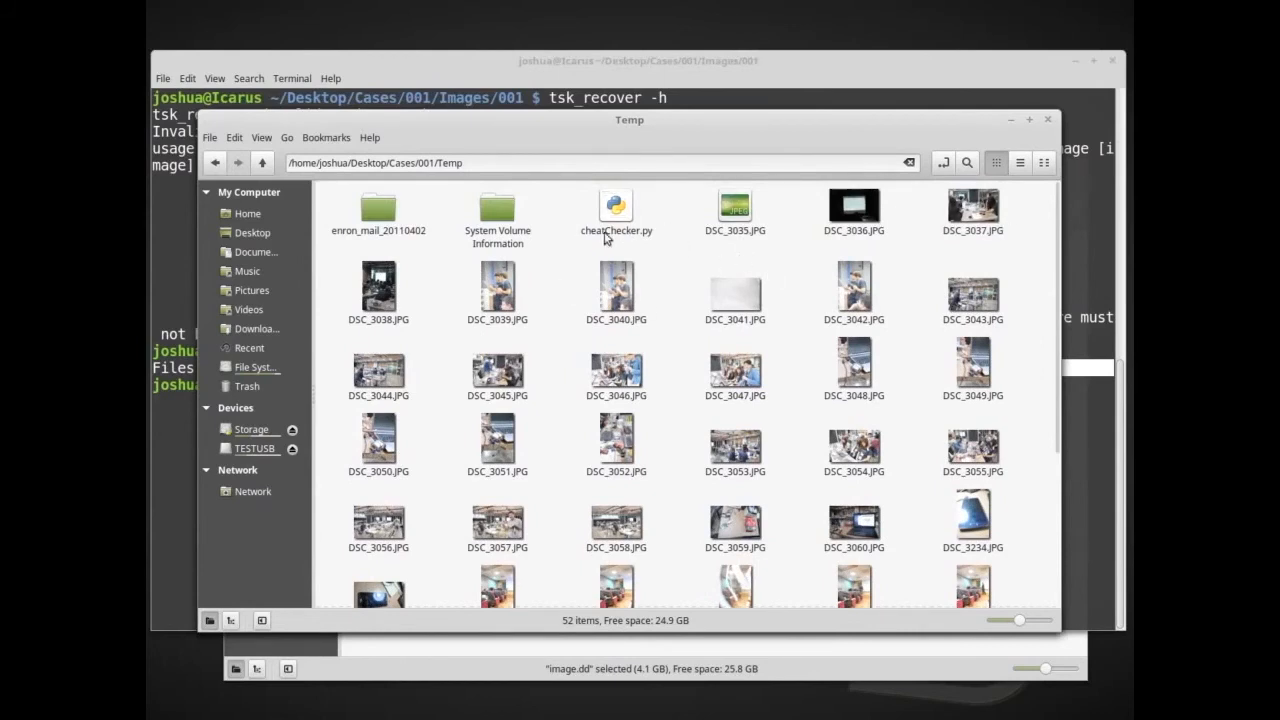
{"action": "mouse_move", "coordinate": [548, 270]}
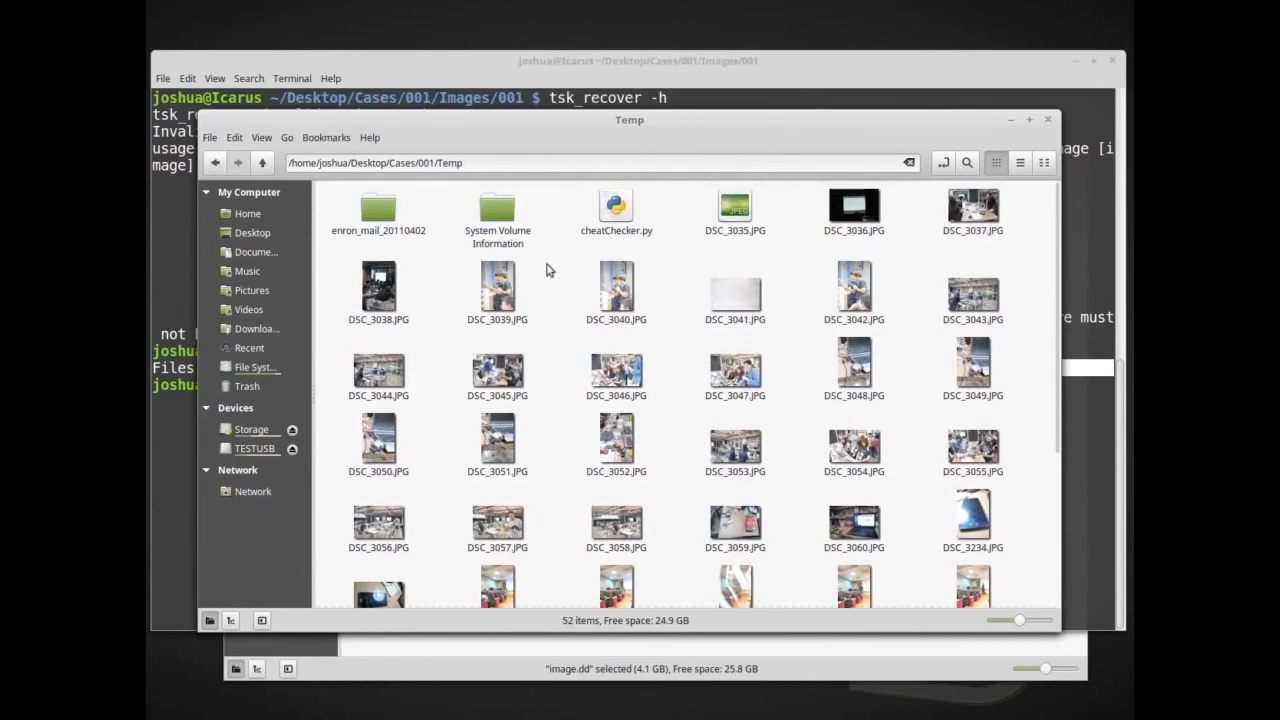
{"action": "left_click", "coordinate": [497, 210]}
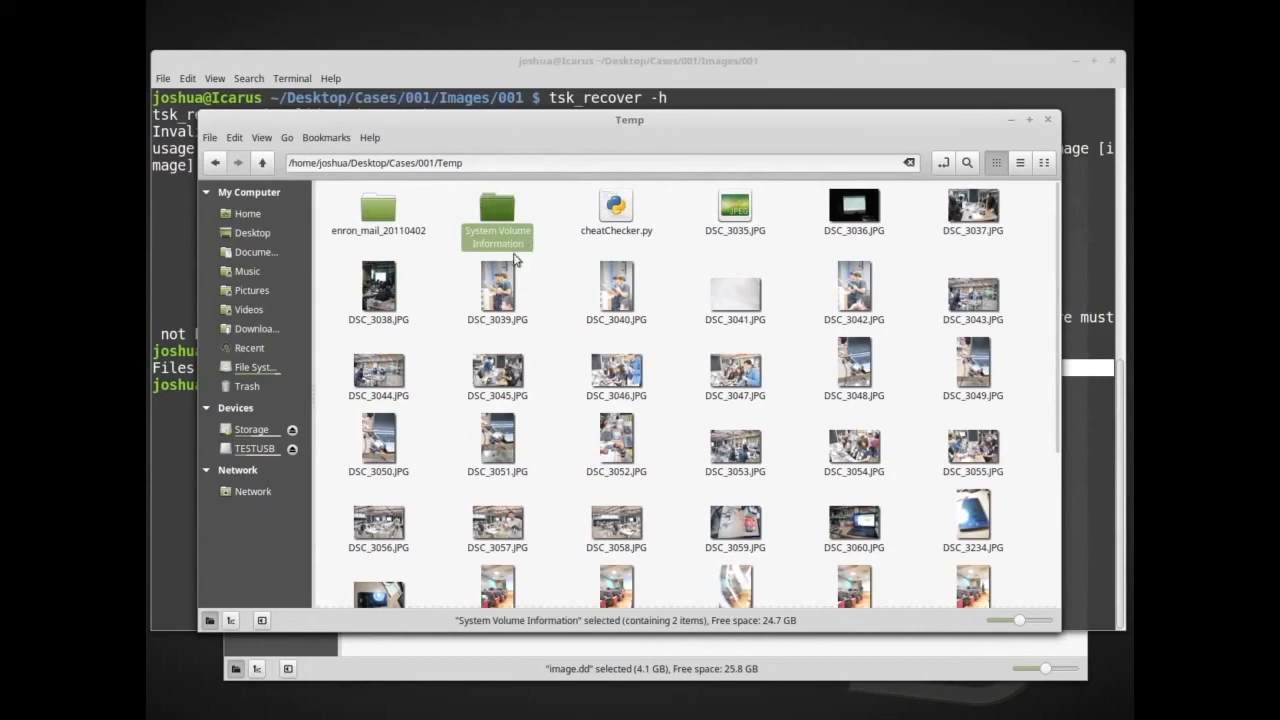
{"action": "mouse_move", "coordinate": [498, 208]}
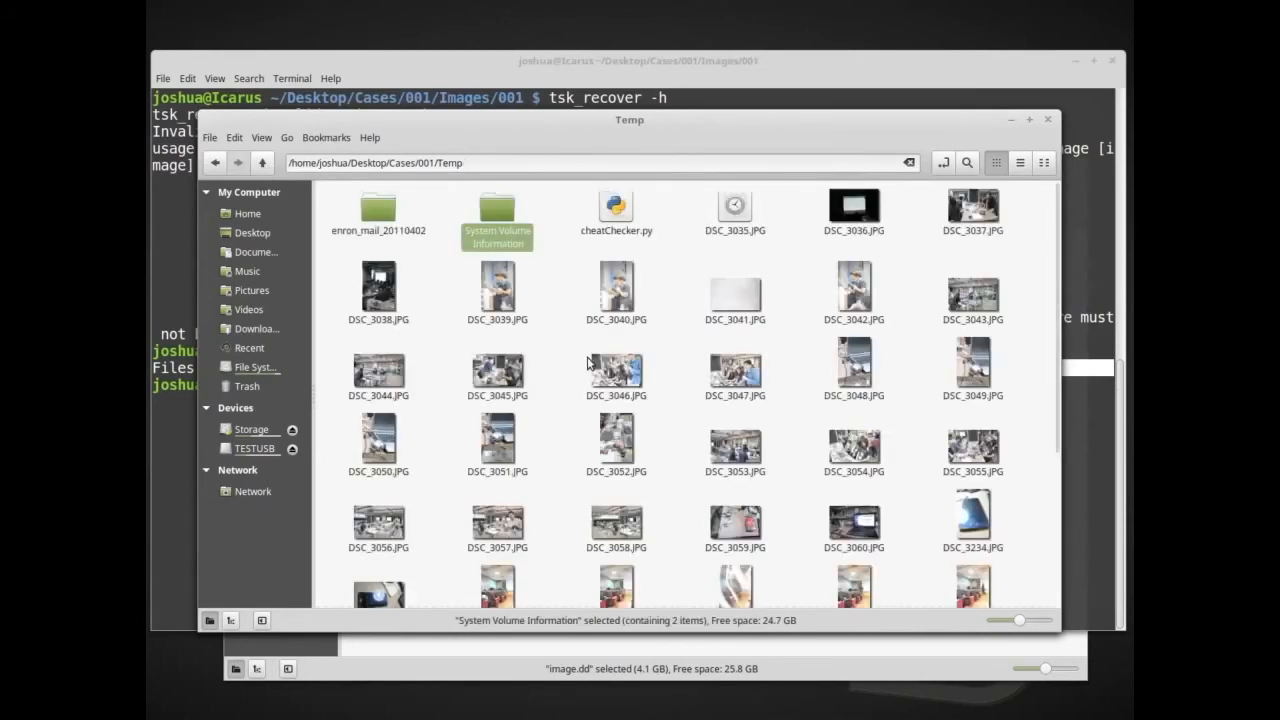
{"action": "double_click", "coordinate": [378, 205]}
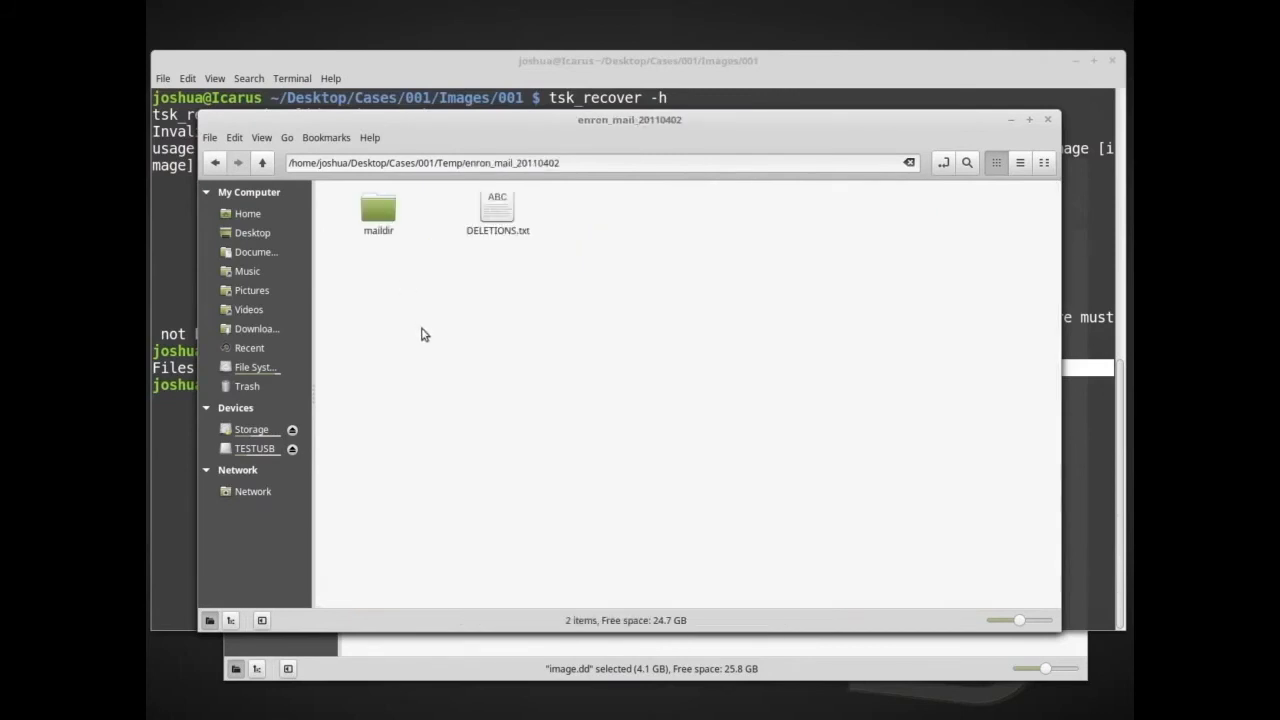
{"action": "double_click", "coordinate": [378, 205]}
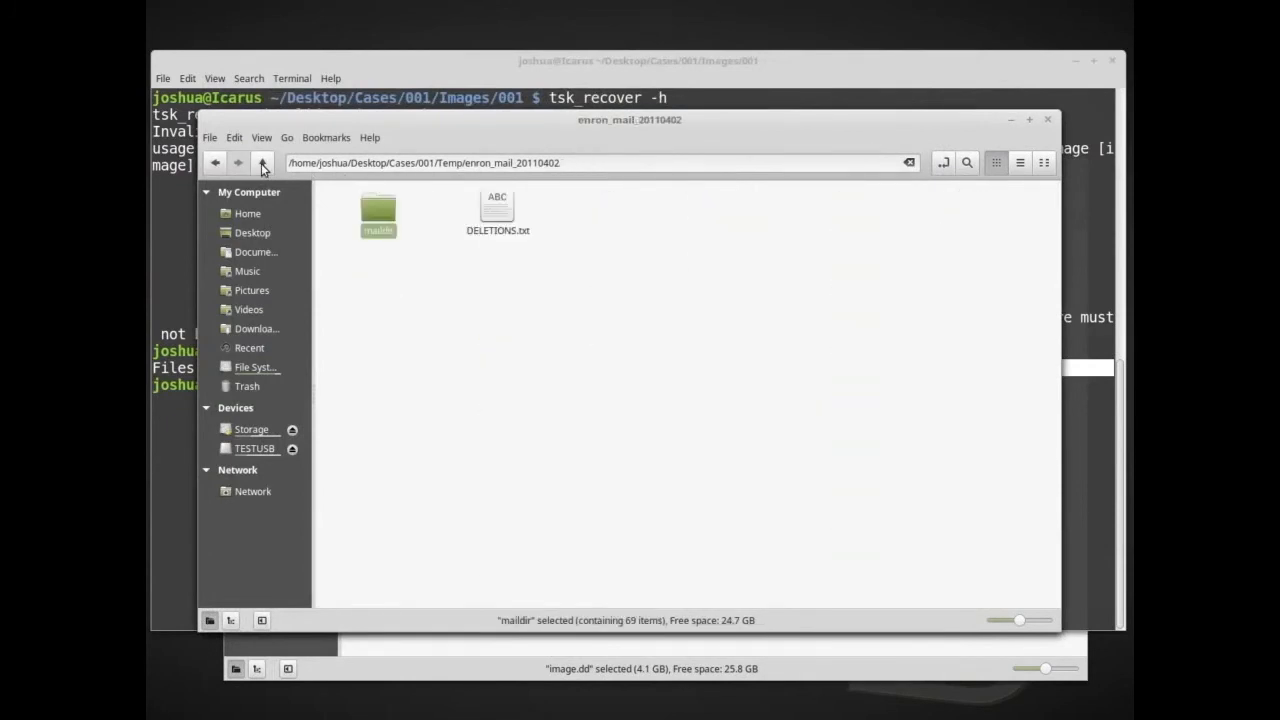
{"action": "left_click", "coordinate": [262, 163]}
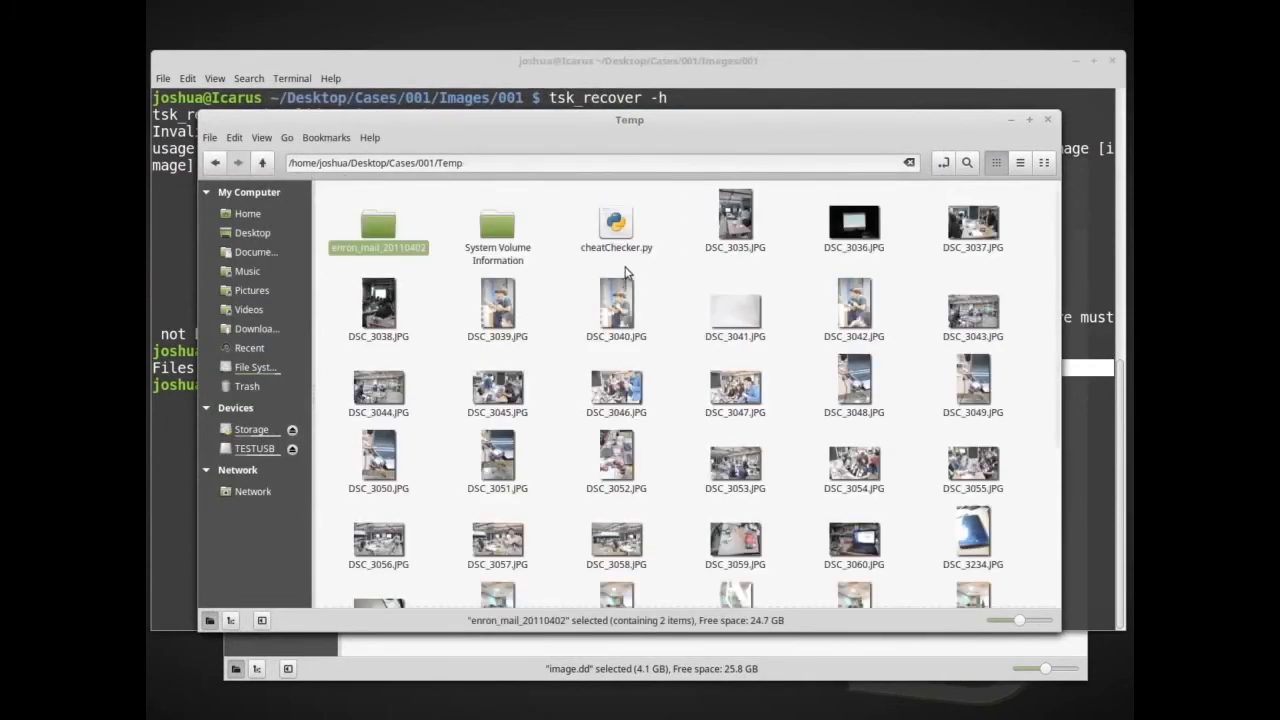
{"action": "left_click", "coordinate": [616, 221]}
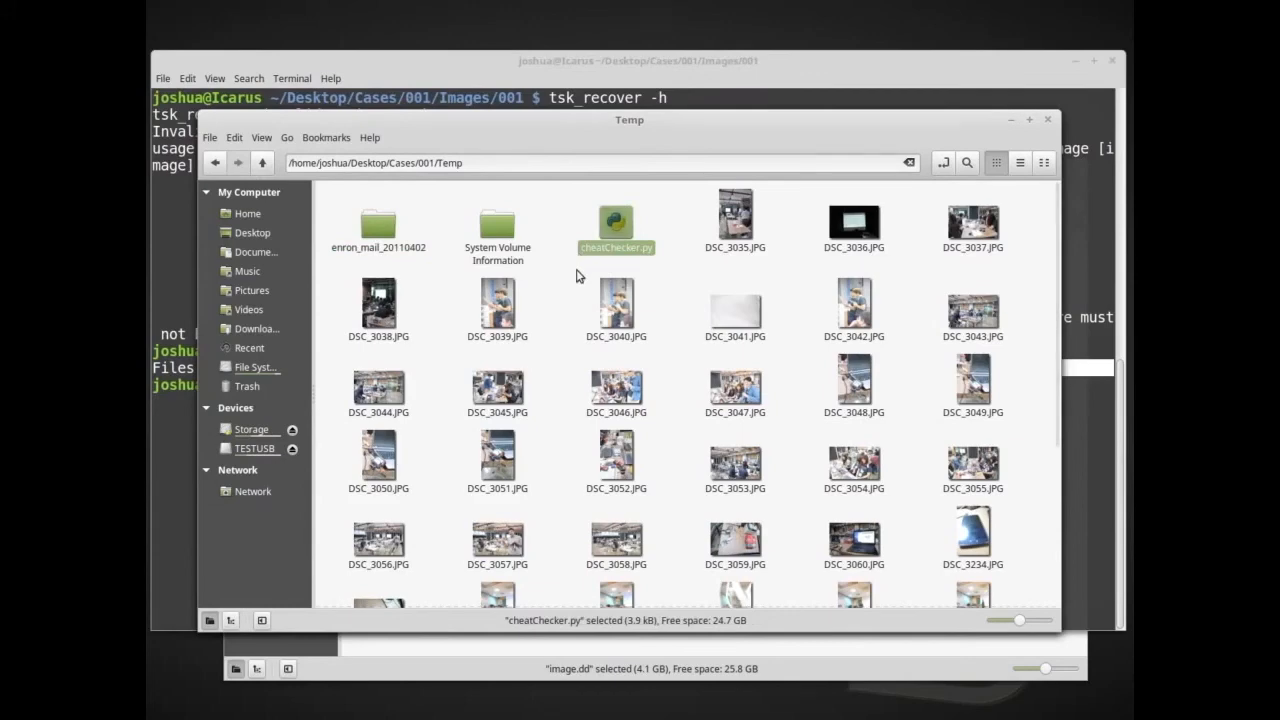
{"action": "scroll", "scroll_direction": "down", "scroll_amount": 3}
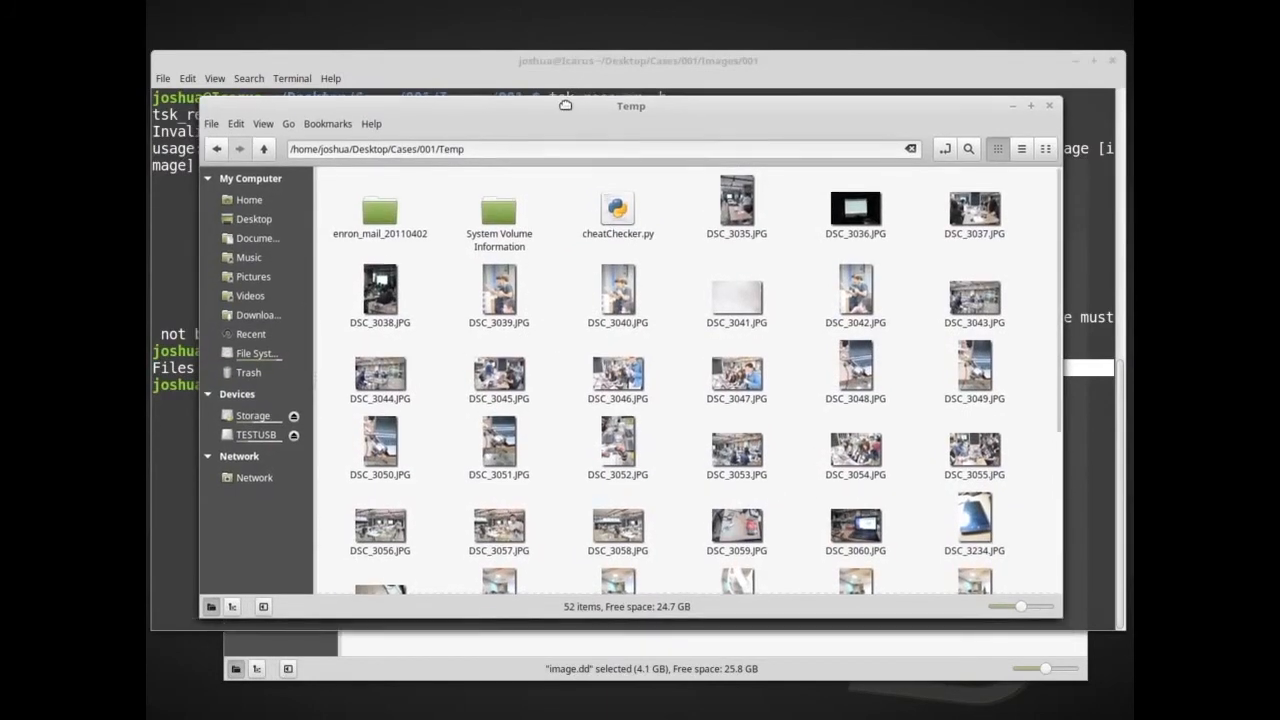
{"action": "mouse_move", "coordinate": [700, 443]}
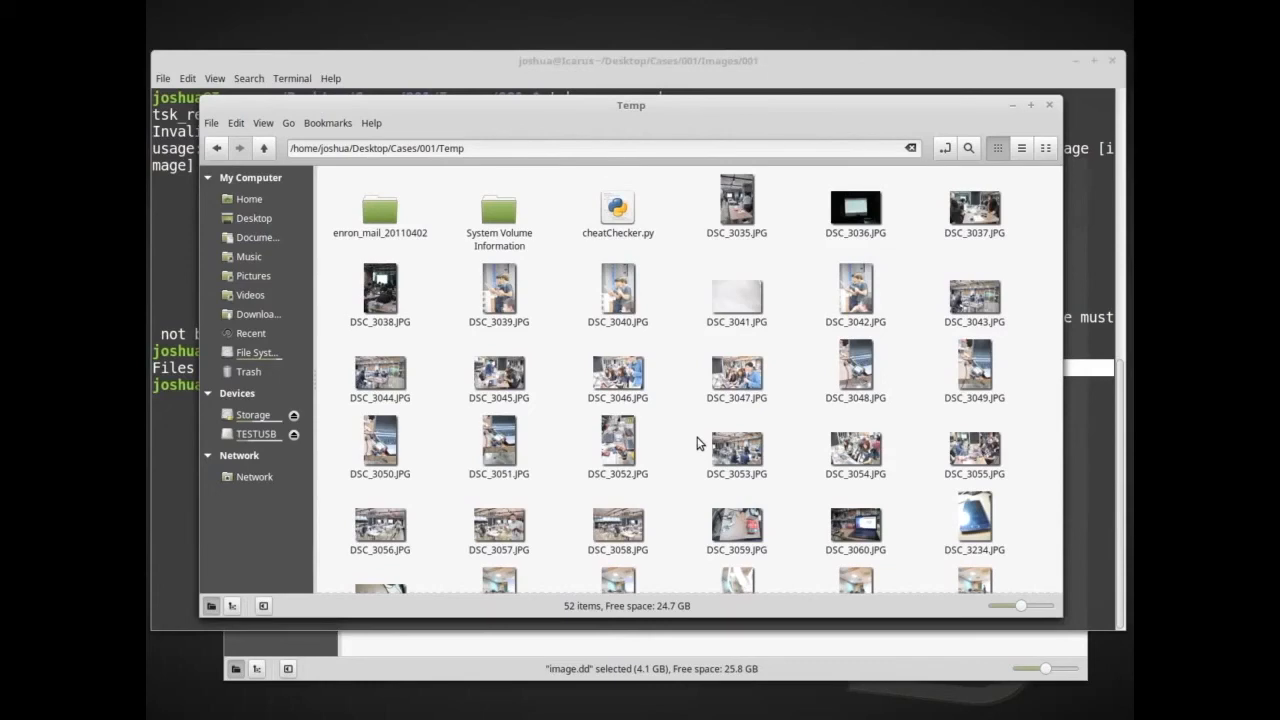
{"action": "mouse_move", "coordinate": [645, 133]}
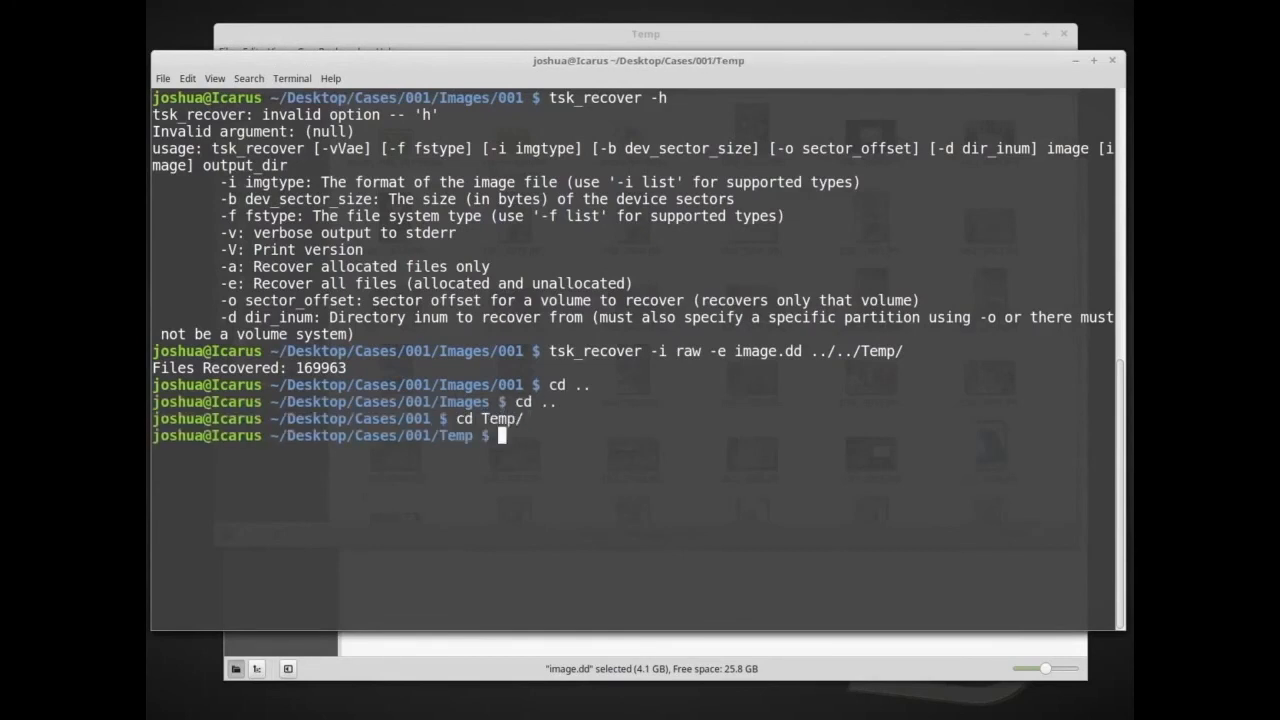
List the recovered files with ls and open DSC_3058.JPG using ghex.
{"action": "type", "text": "ls"}
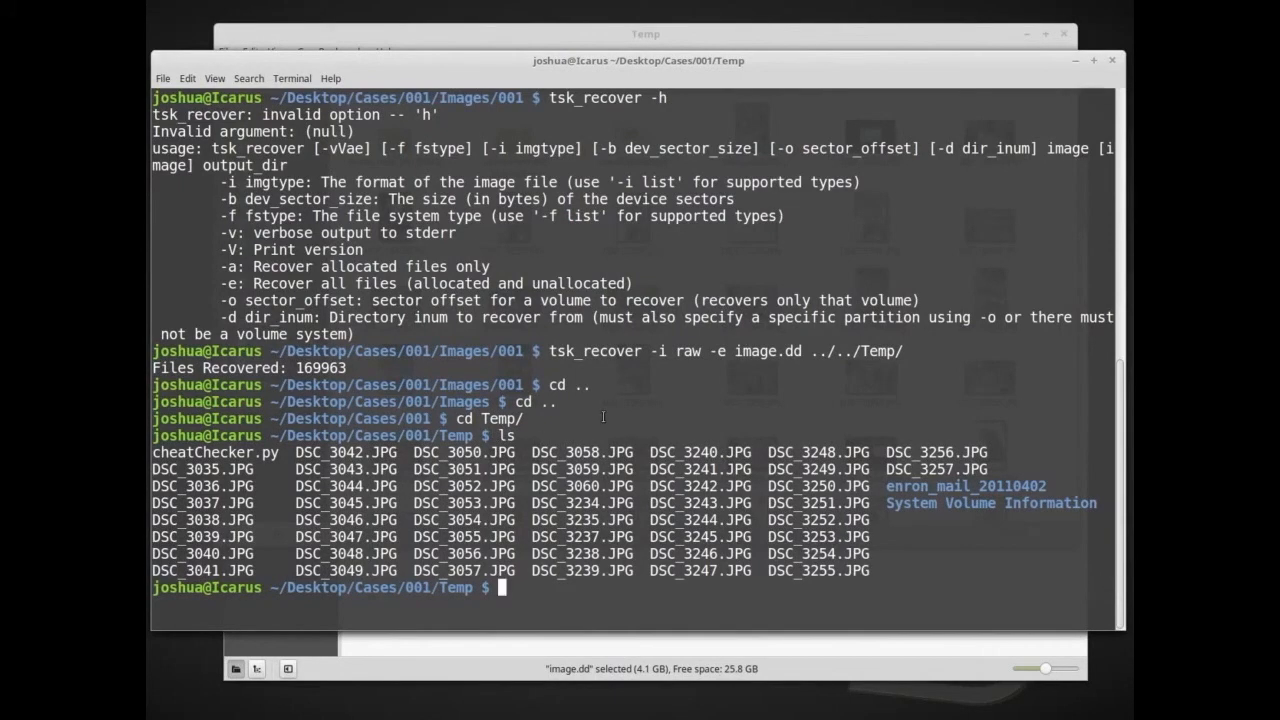
{"action": "type", "text": "g"}
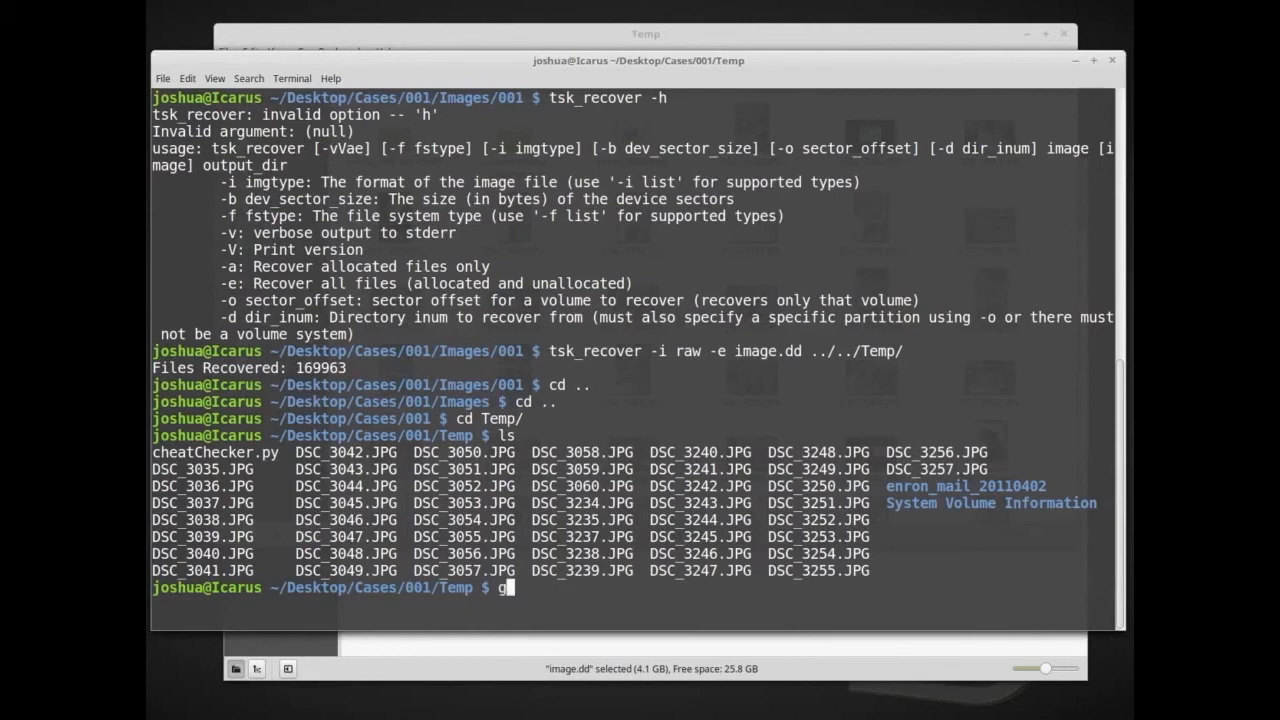
{"action": "type", "text": "hex"}
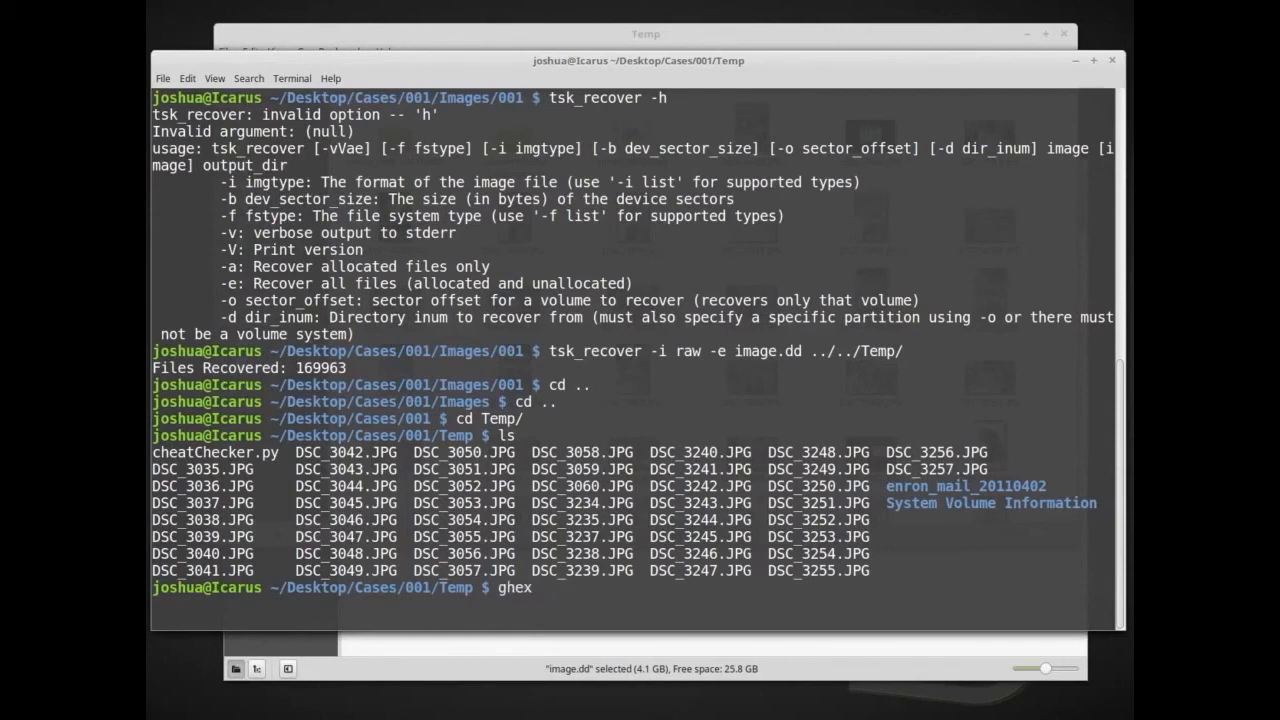
{"action": "type", "text": "DSC_3"}
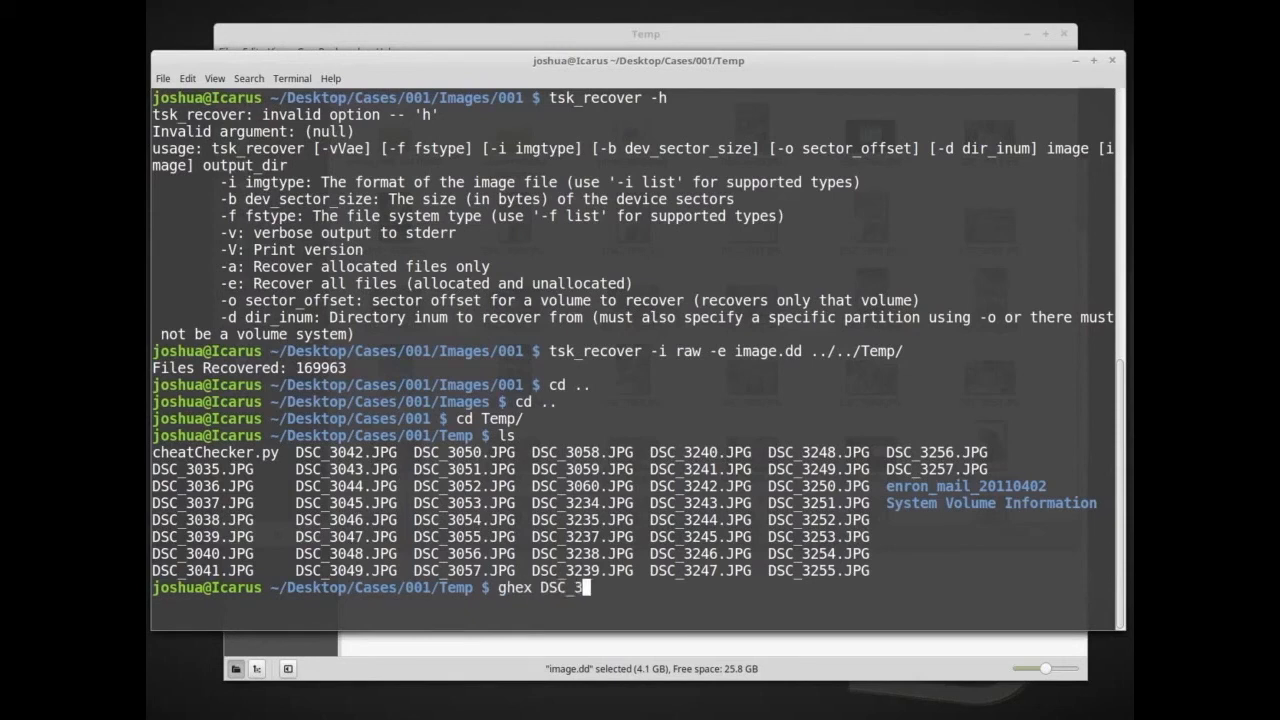
{"action": "type", "text": "0"}
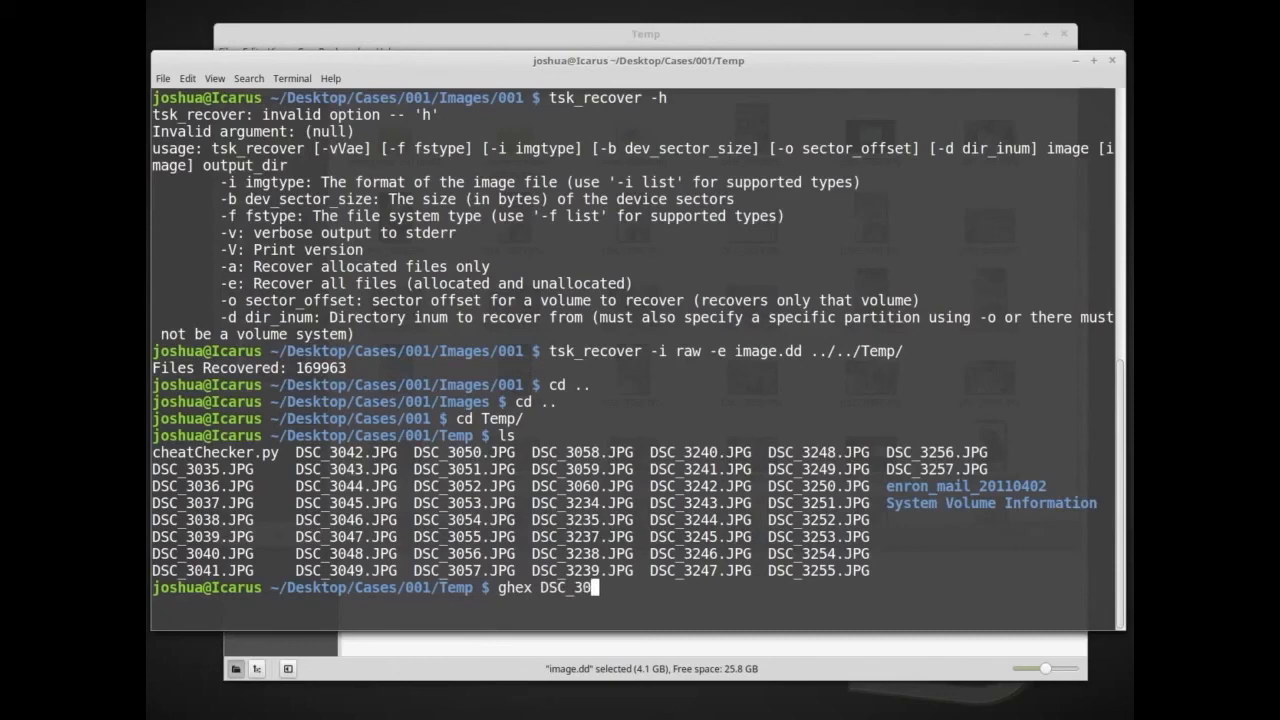
{"action": "type", "text": "58.JPG"}
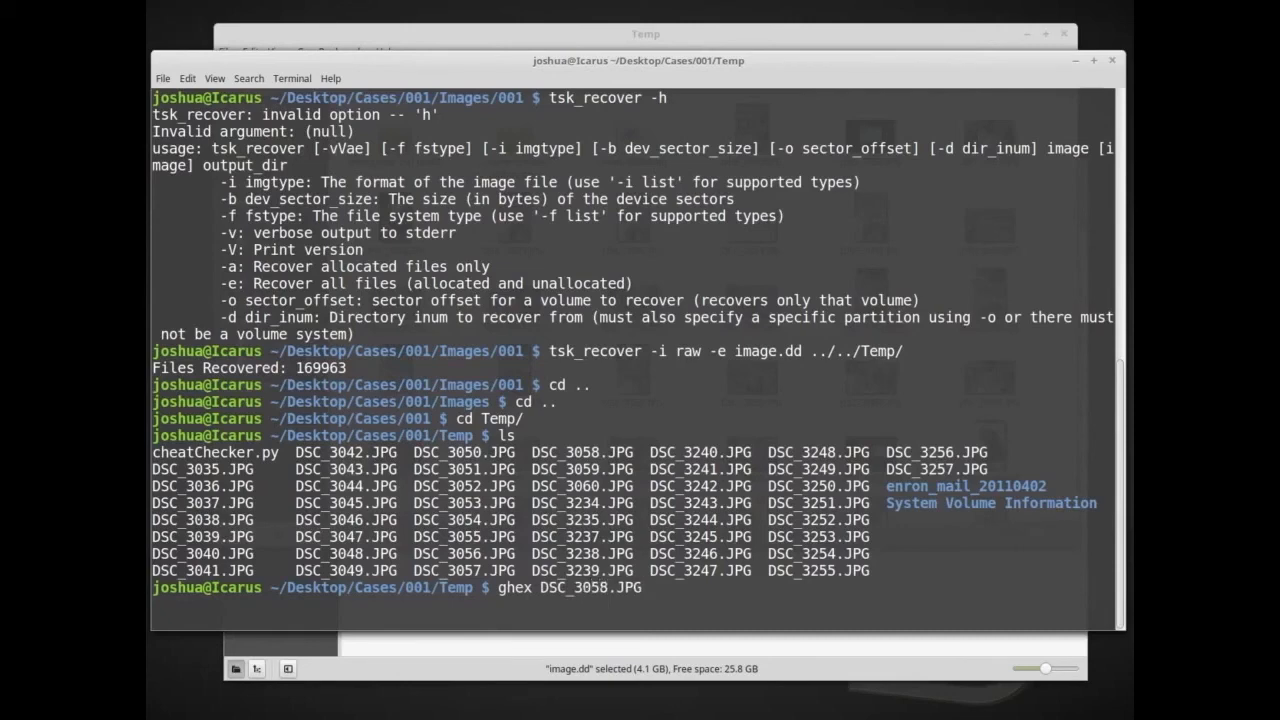
{"action": "key", "text": "Return"}
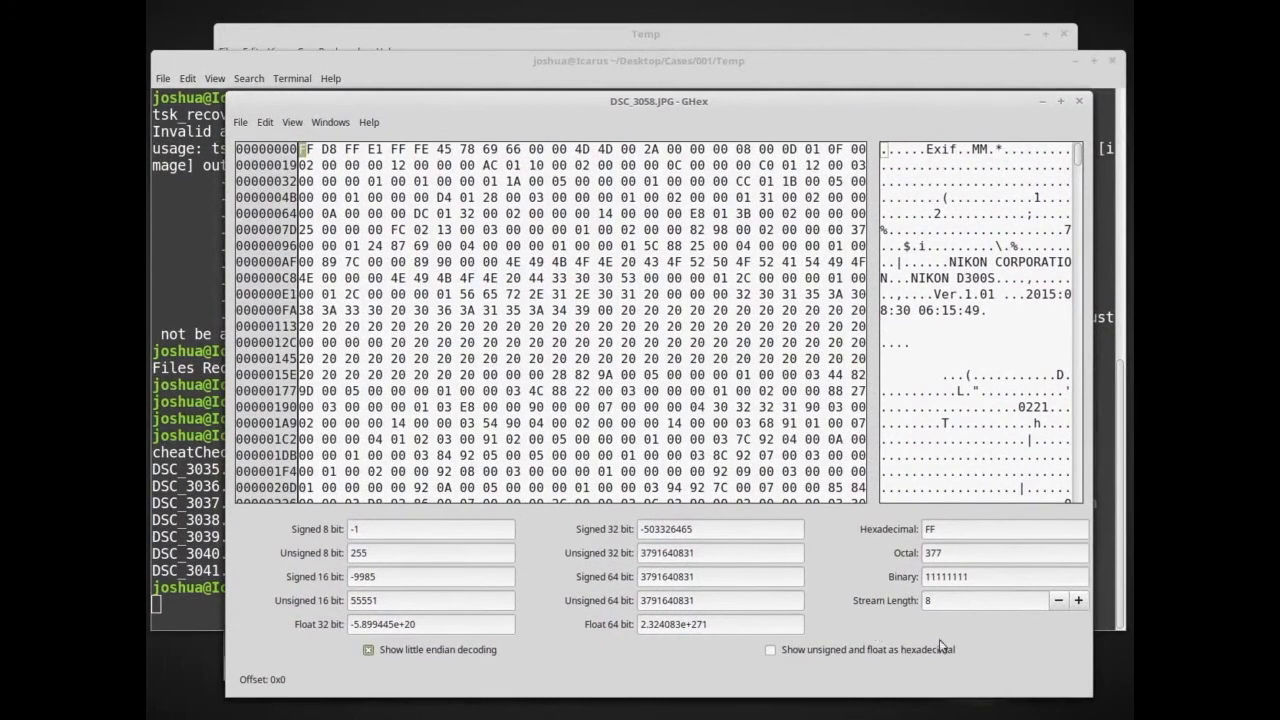
{"action": "mouse_move", "coordinate": [562, 193]}
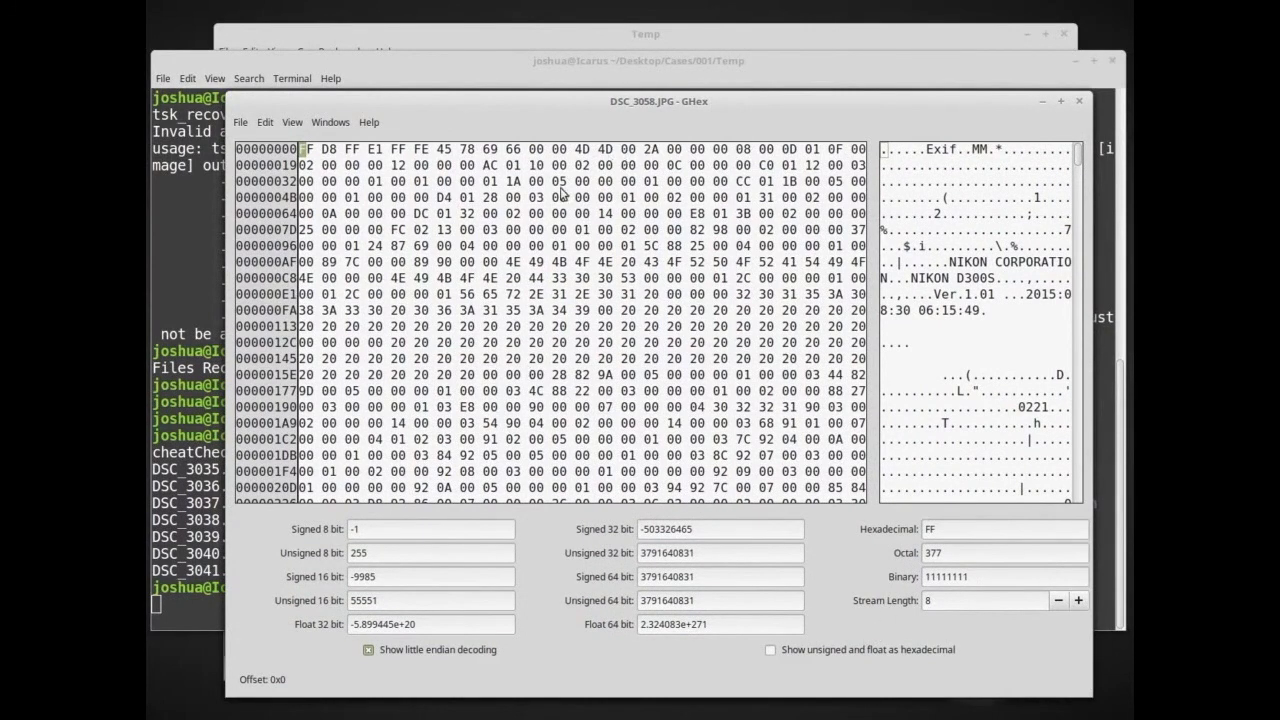
{"action": "mouse_move", "coordinate": [558, 185]}
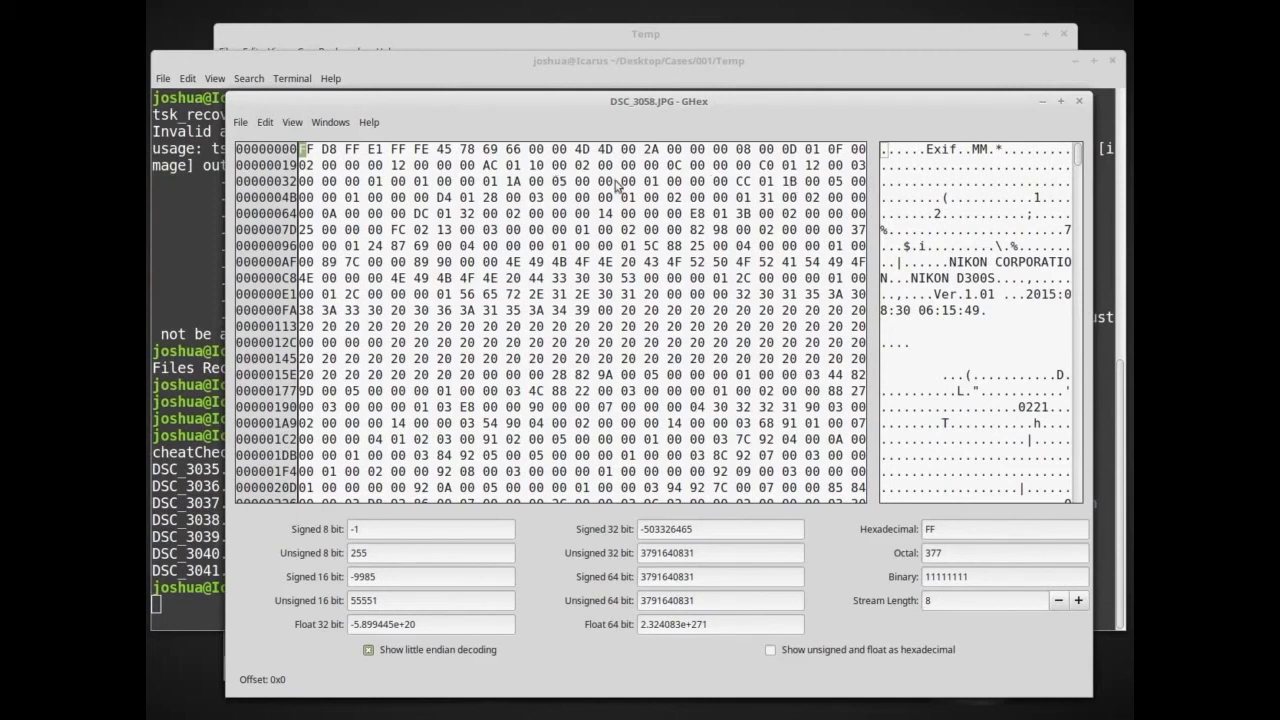
{"action": "mouse_move", "coordinate": [348, 127]}
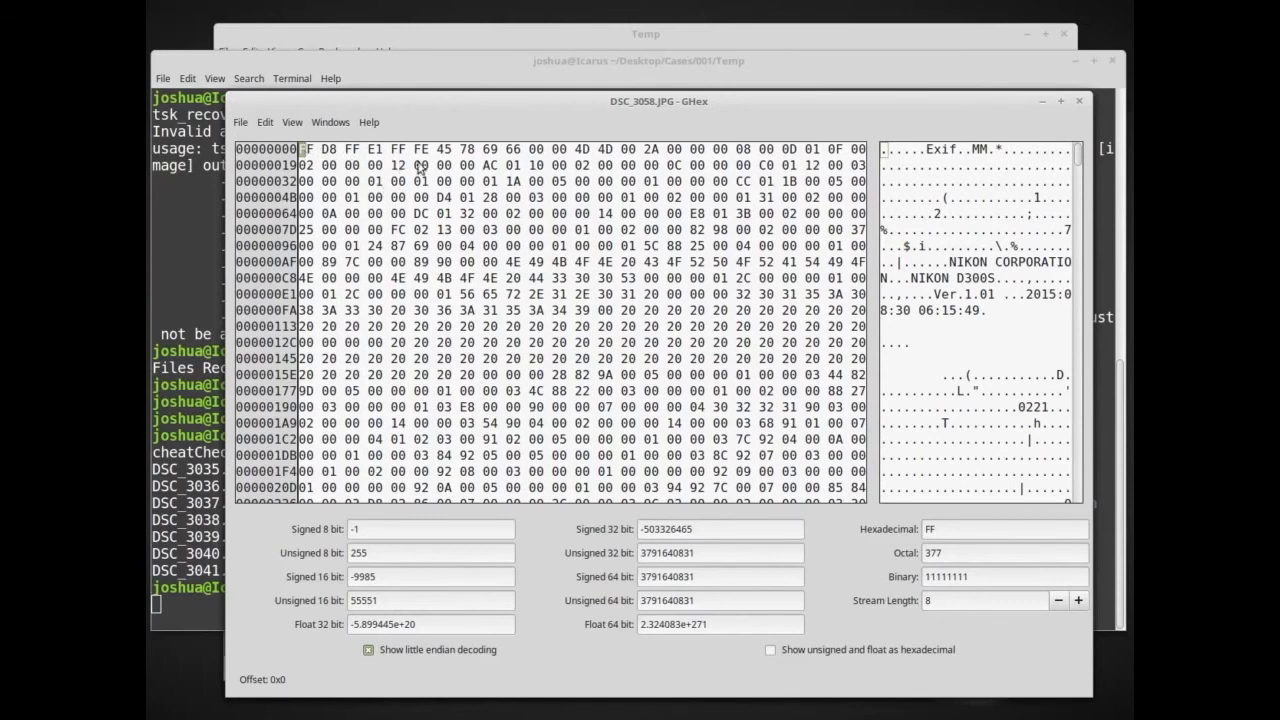
{"action": "mouse_move", "coordinate": [456, 158]}
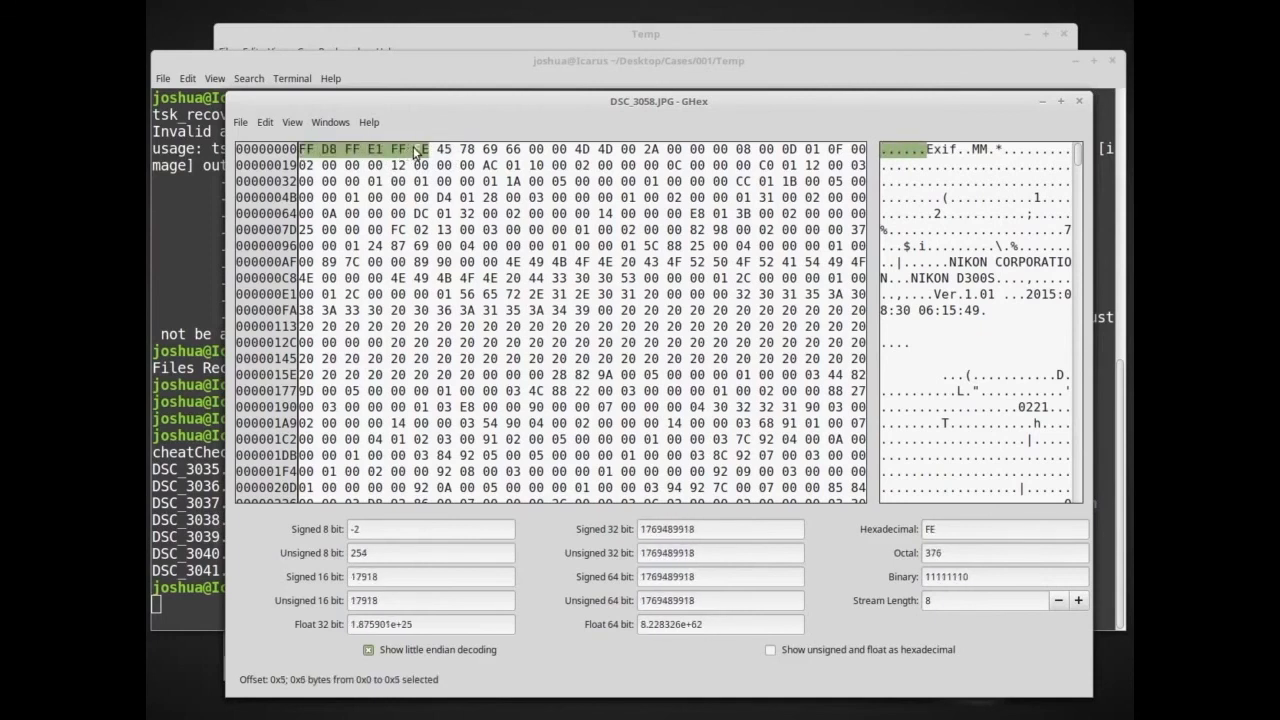
{"action": "mouse_move", "coordinate": [425, 175]}
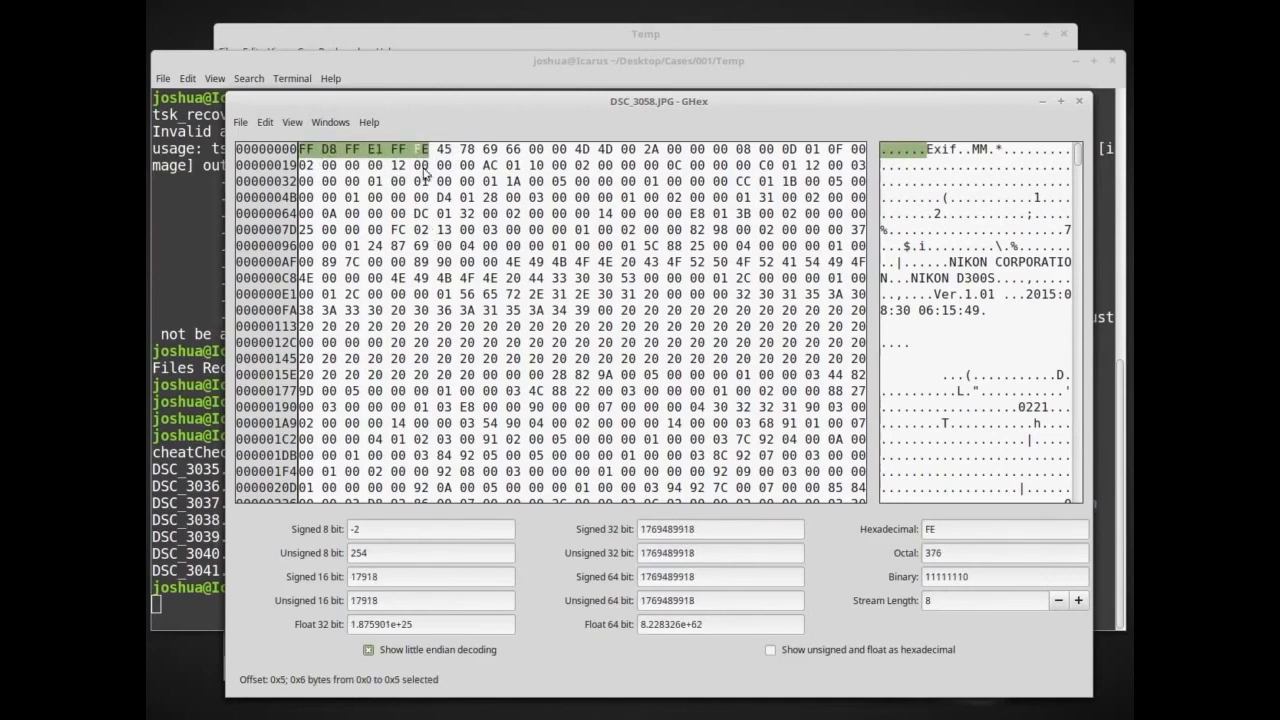
Scroll to the end of DSC_3058.JPG in GHex and select the final FF D9 bytes.
{"action": "scroll", "scroll_direction": "down", "scroll_amount": 3}
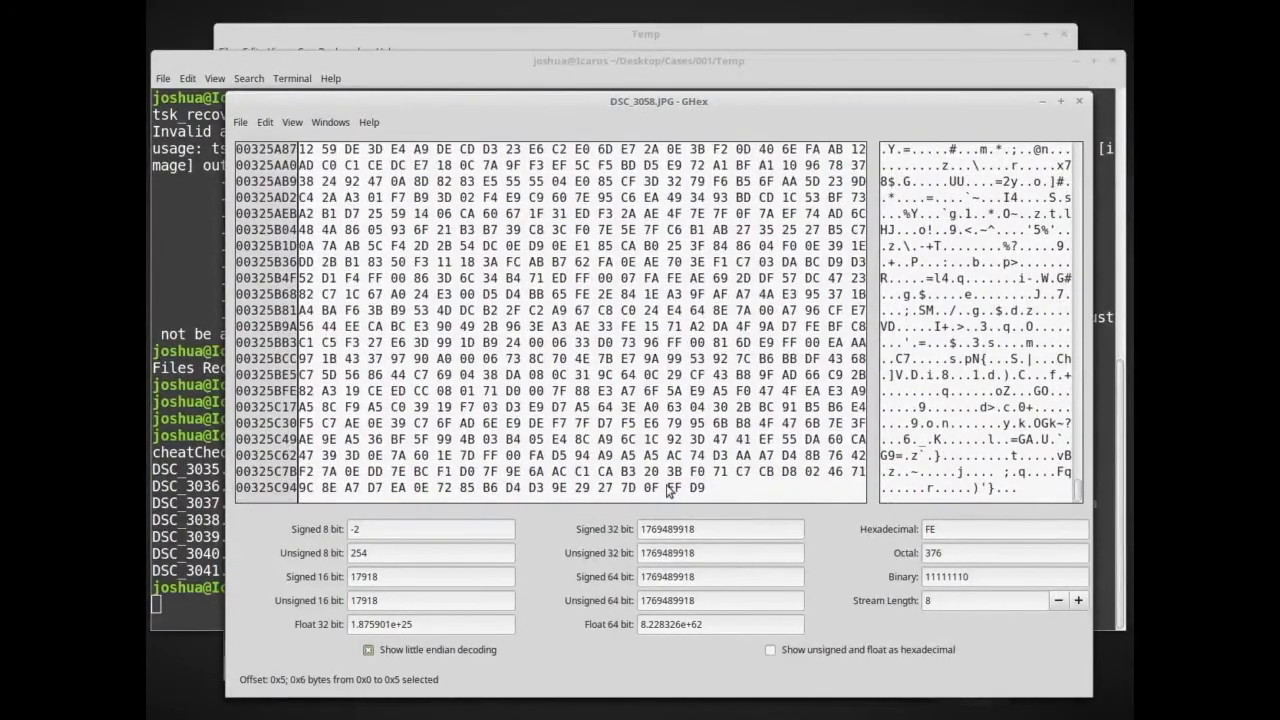
{"action": "left_click", "coordinate": [690, 488]}
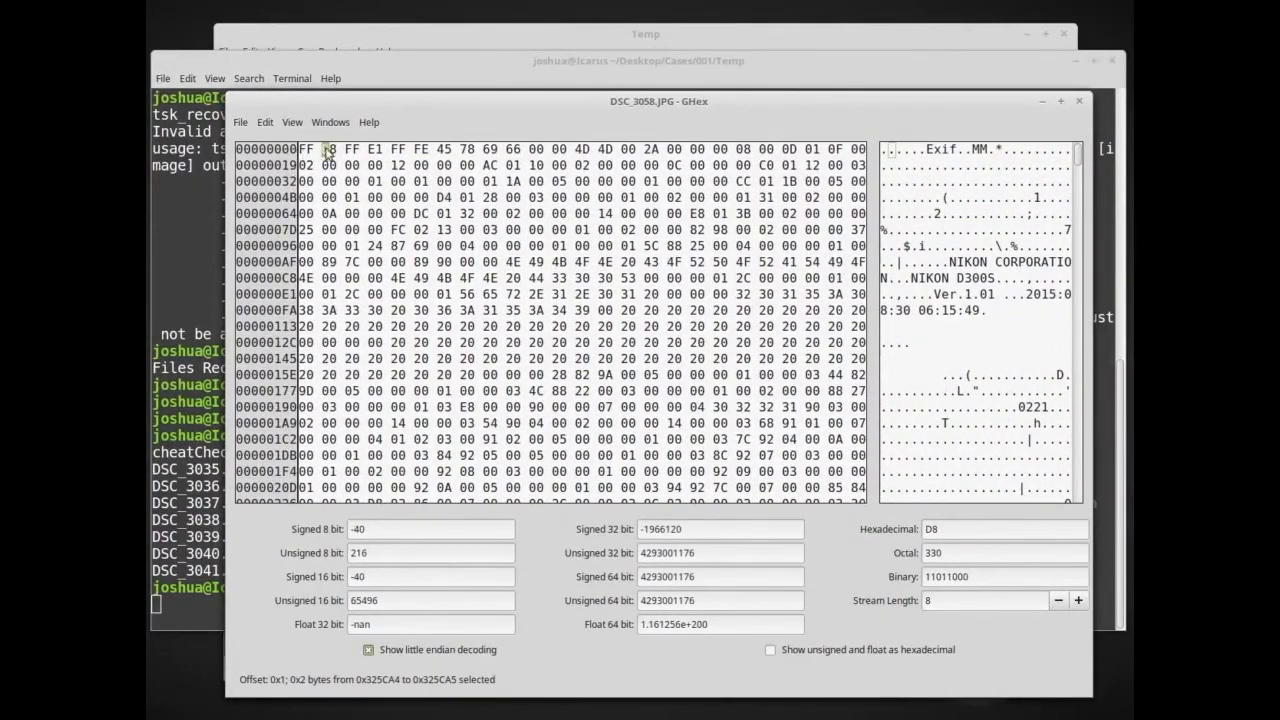
{"action": "scroll", "scroll_direction": "down", "scroll_amount": 3}
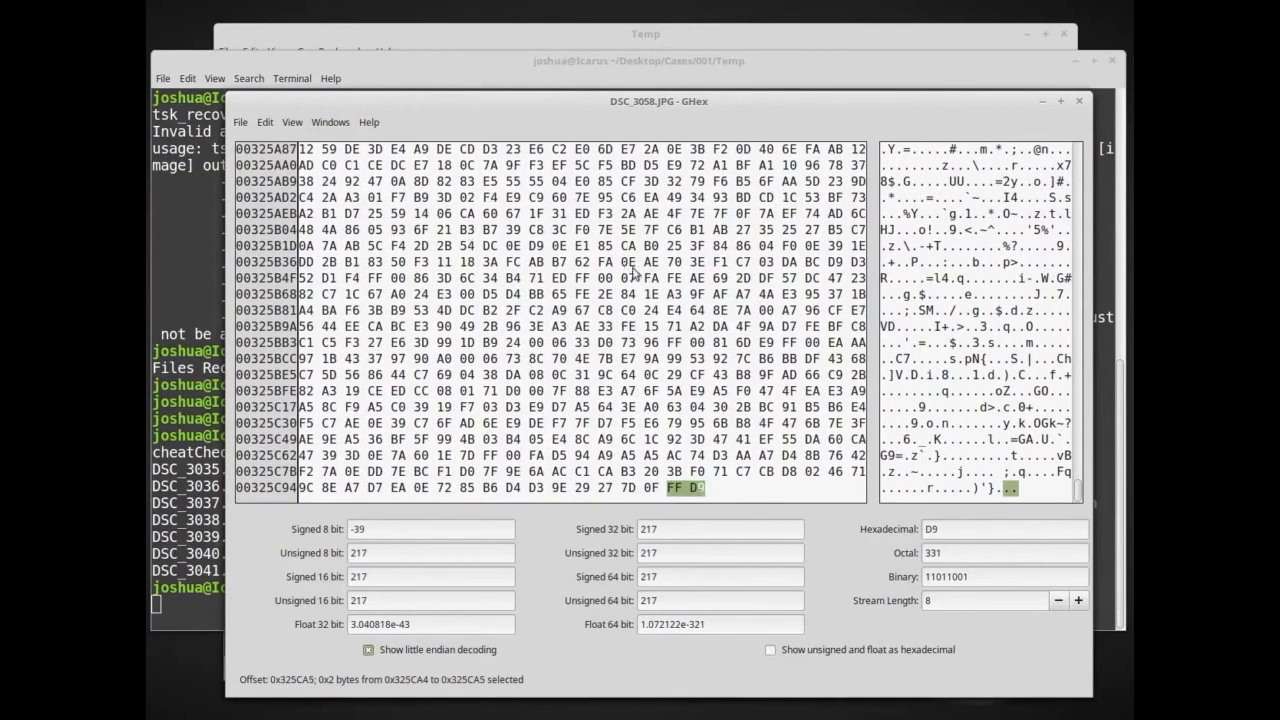
{"action": "mouse_move", "coordinate": [565, 422]}
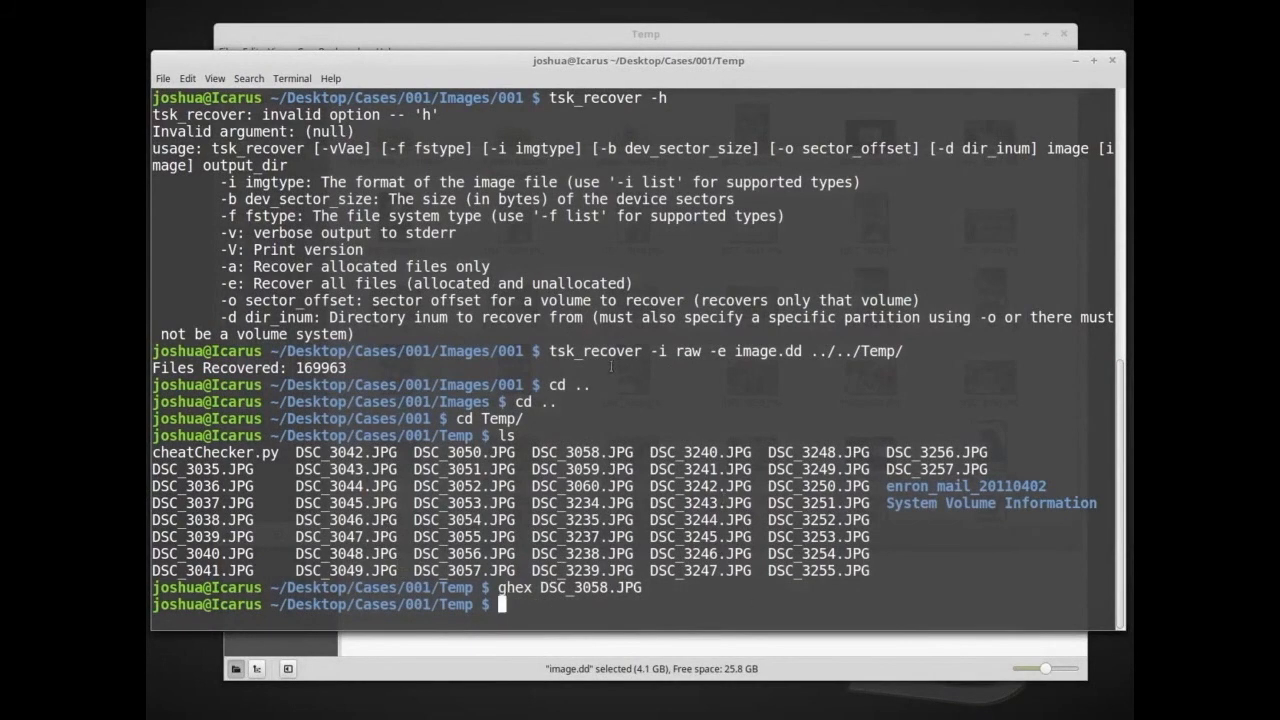
{"action": "mouse_move", "coordinate": [600, 365]}
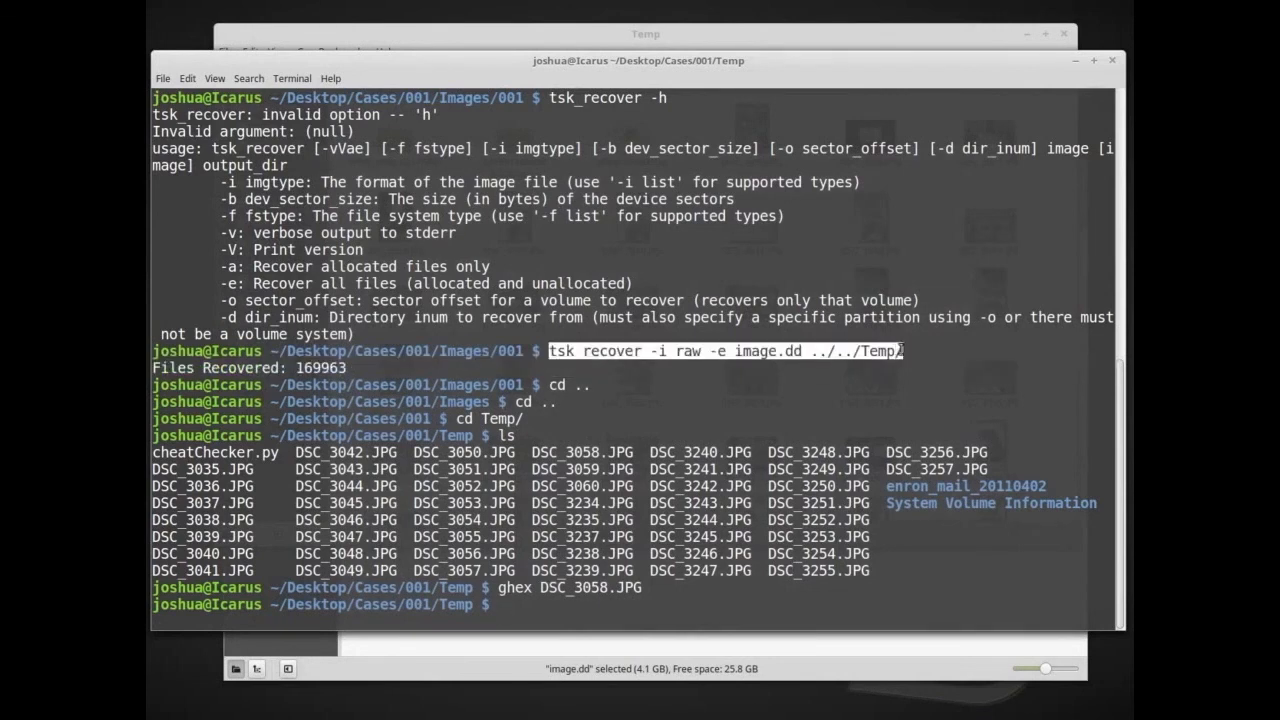
{"action": "key", "text": "Return"}
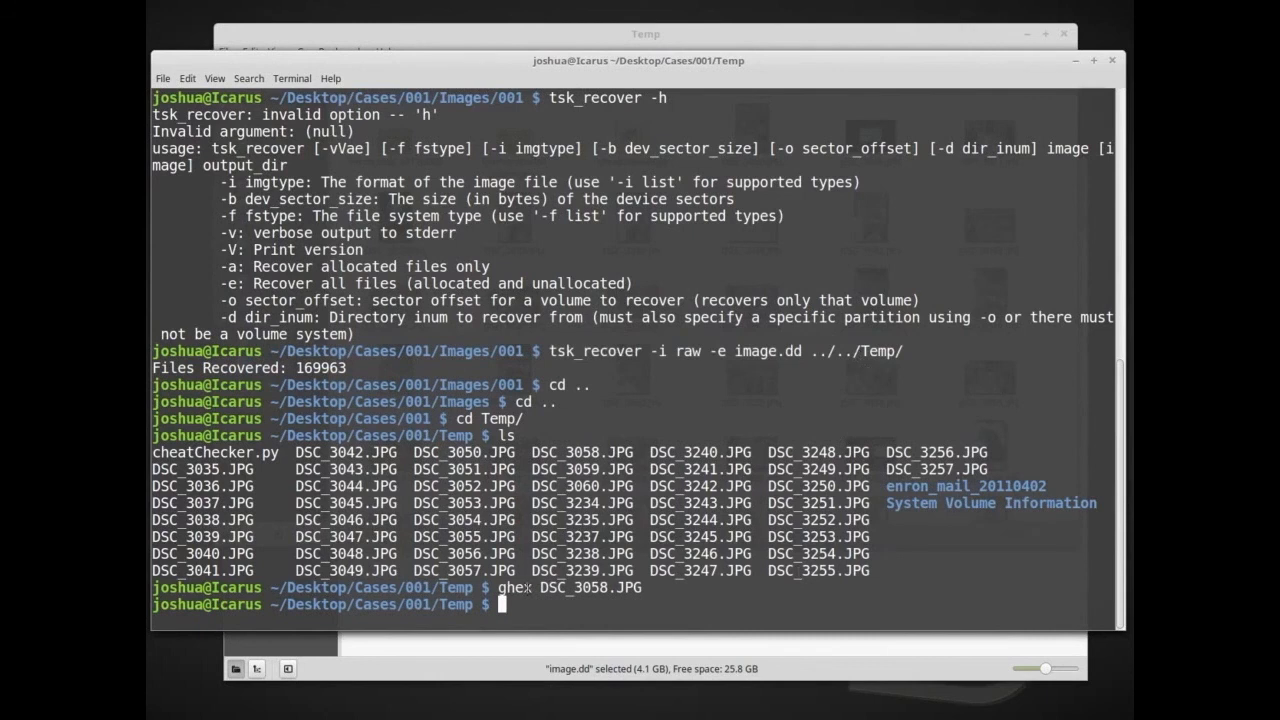